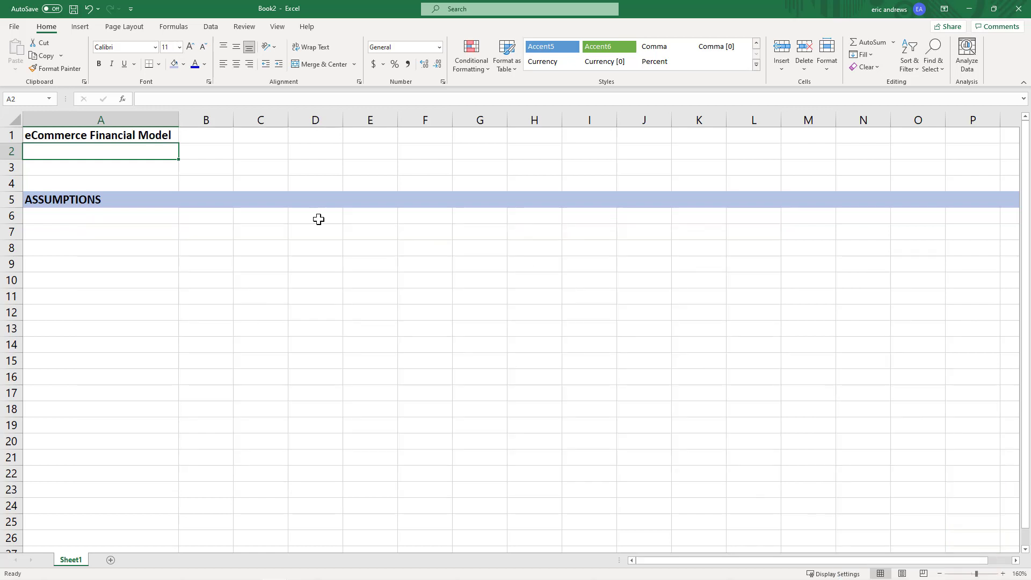
# - Add a bold Unit Economics heading and an Average Order Value (AOV) label
pyautogui.click(100, 183)
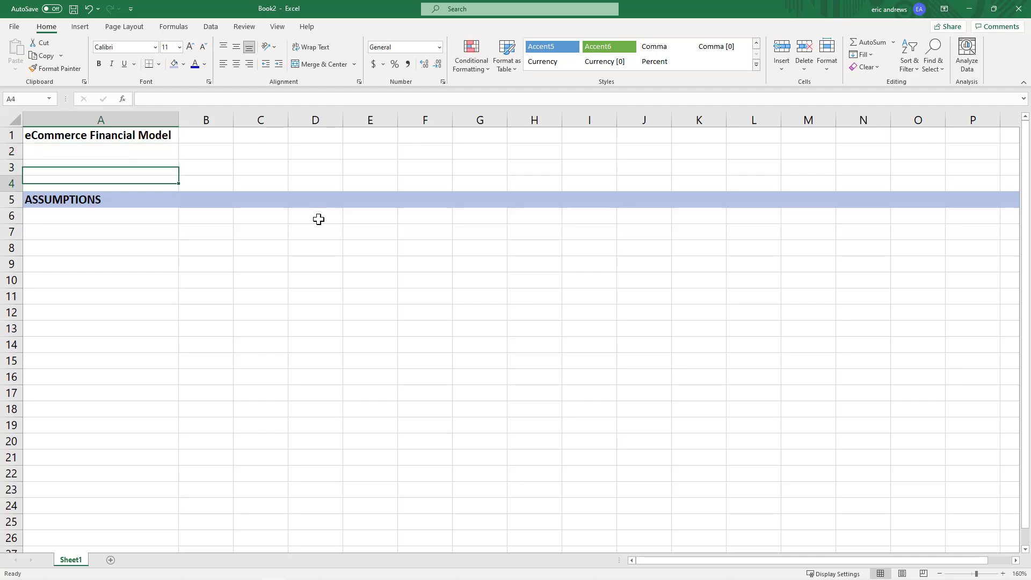
pyautogui.click(101, 232)
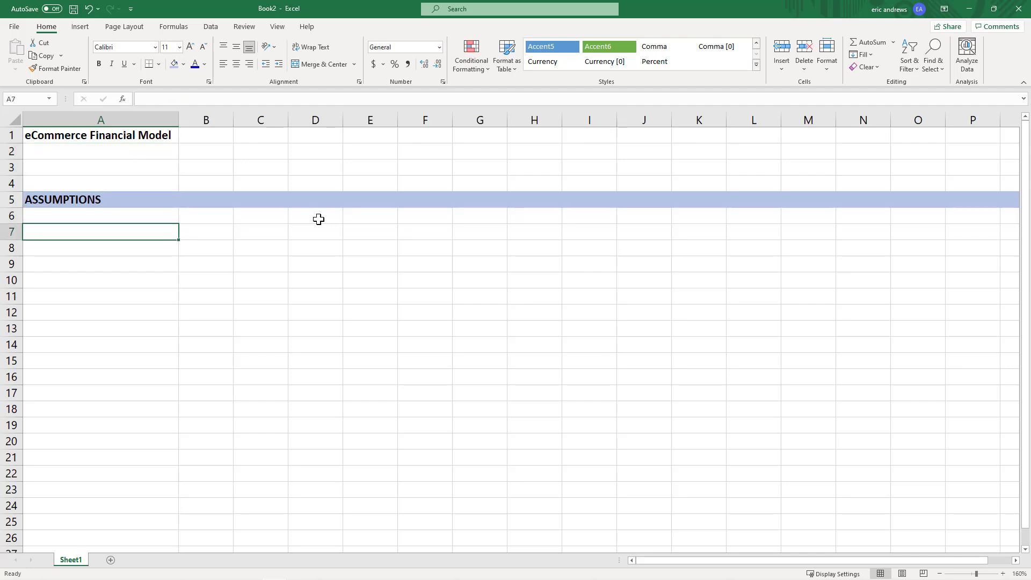
pyautogui.write('Unit')
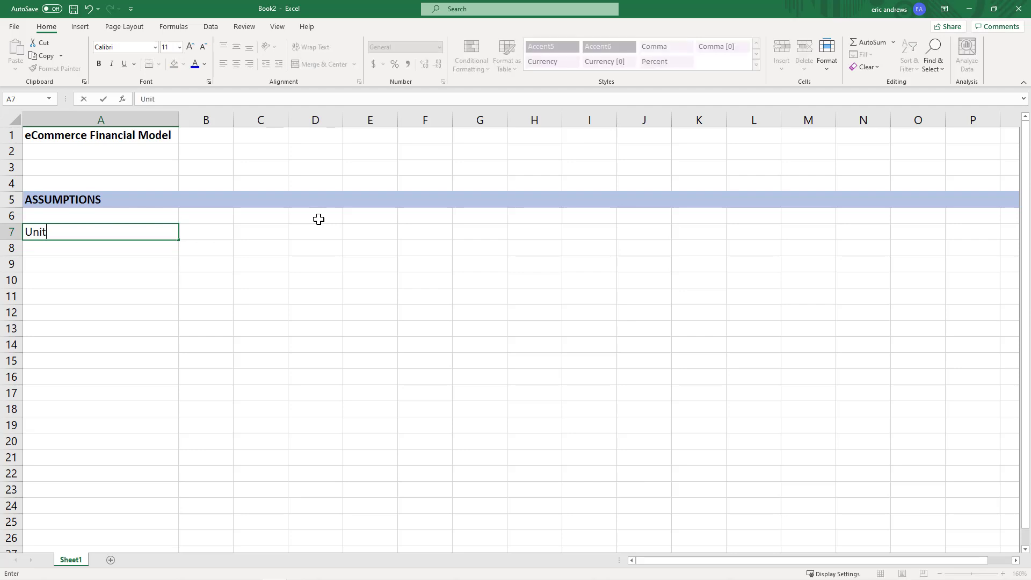
pyautogui.write('Economics')
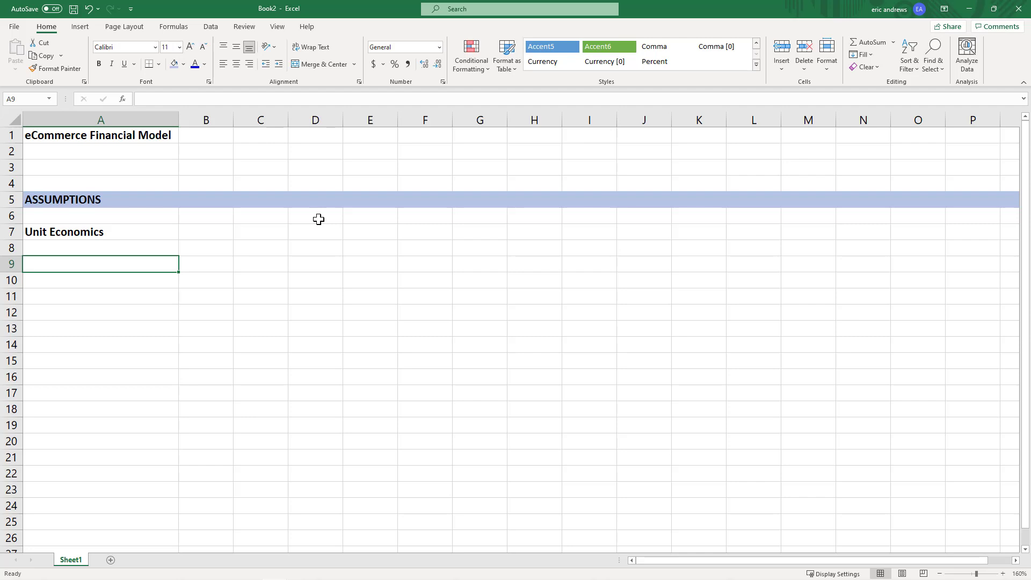
pyautogui.write('Average O')
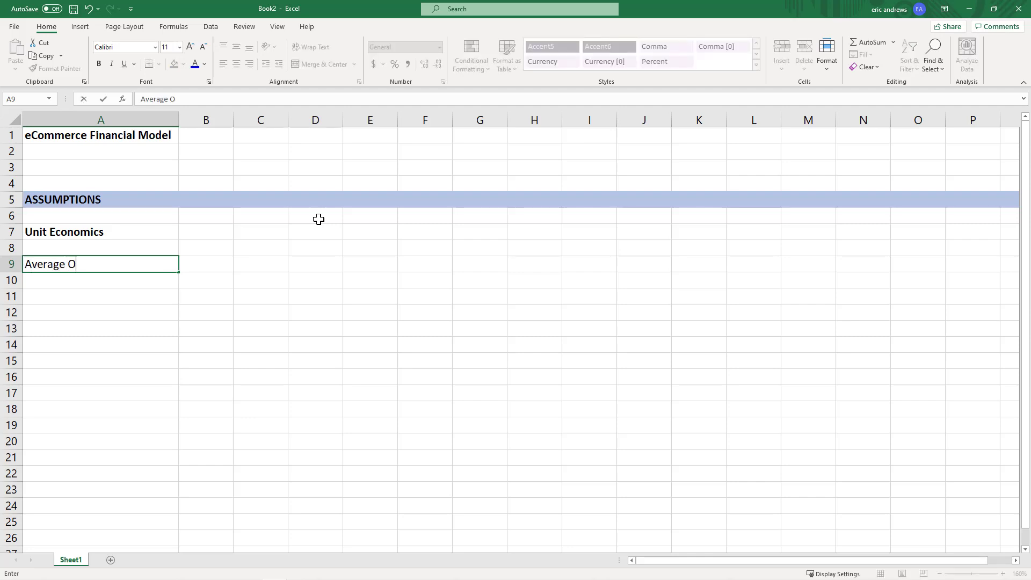
pyautogui.write('rder Value (AOV')
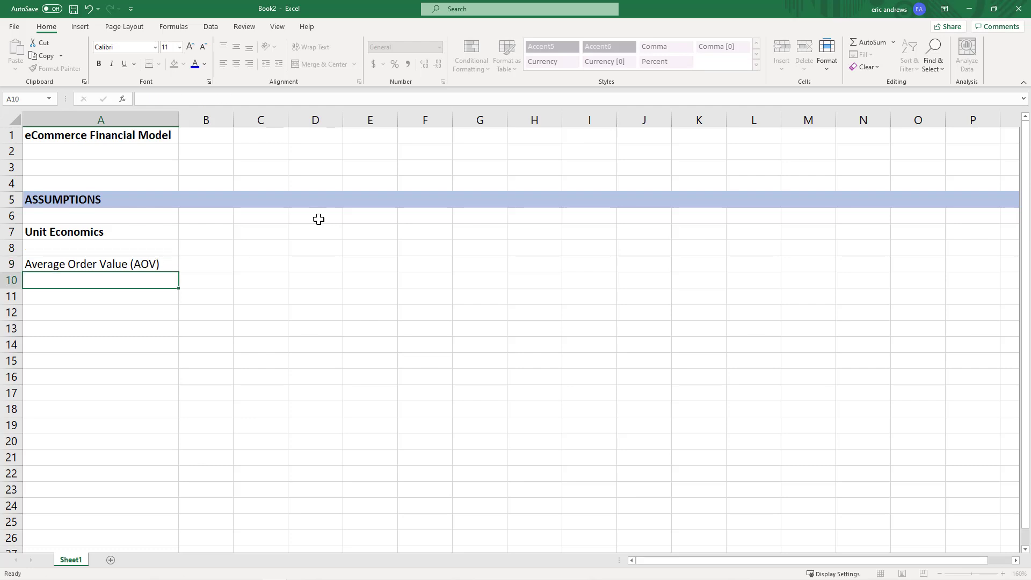
pyautogui.click(205, 263)
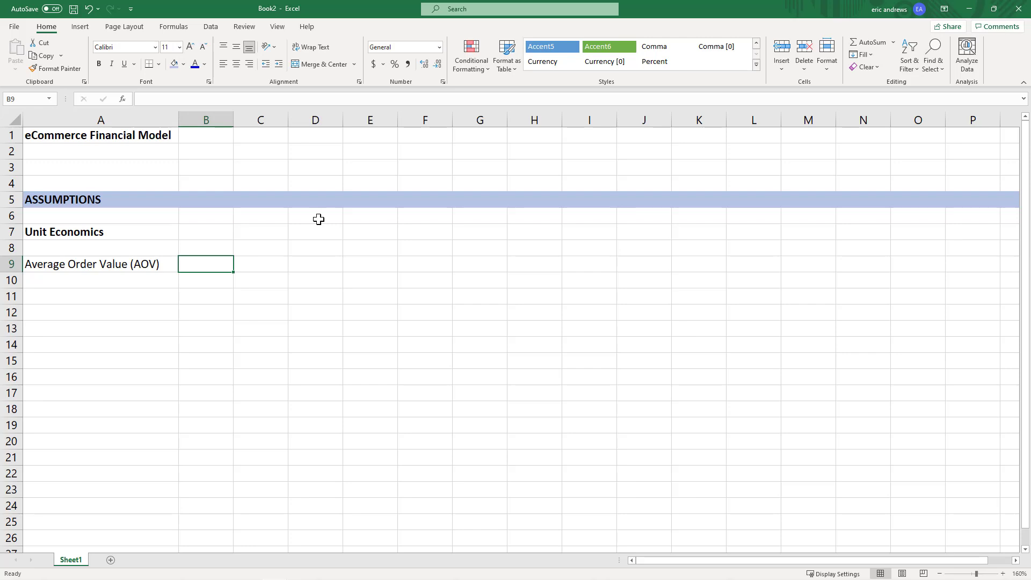
# - Add an underlined COGS heading with Product / Manufacturing, Packaging, Fulfillment, Shipping and Total lines
pyautogui.click(100, 279)
pyautogui.write('COGS')
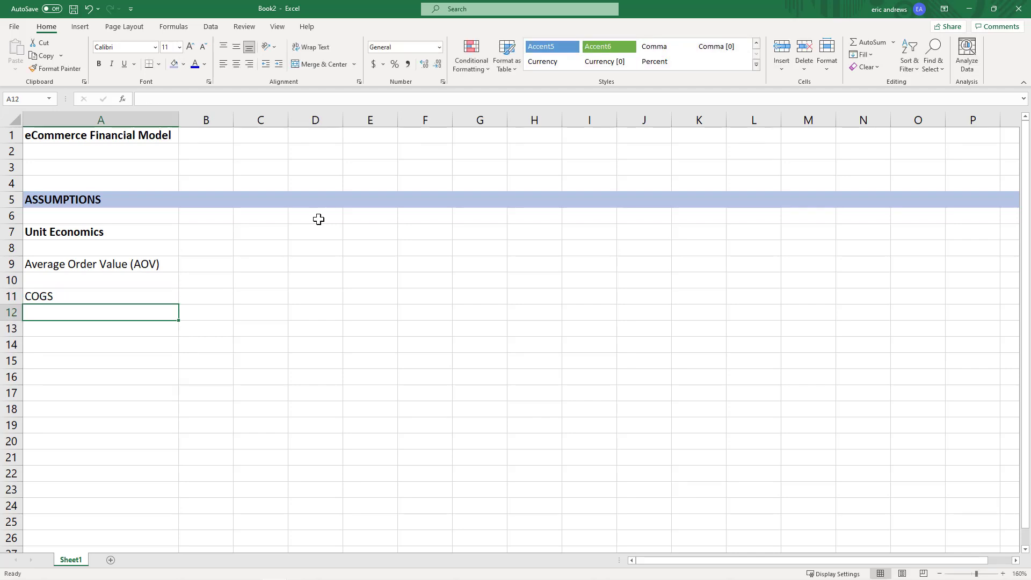
pyautogui.click(124, 64)
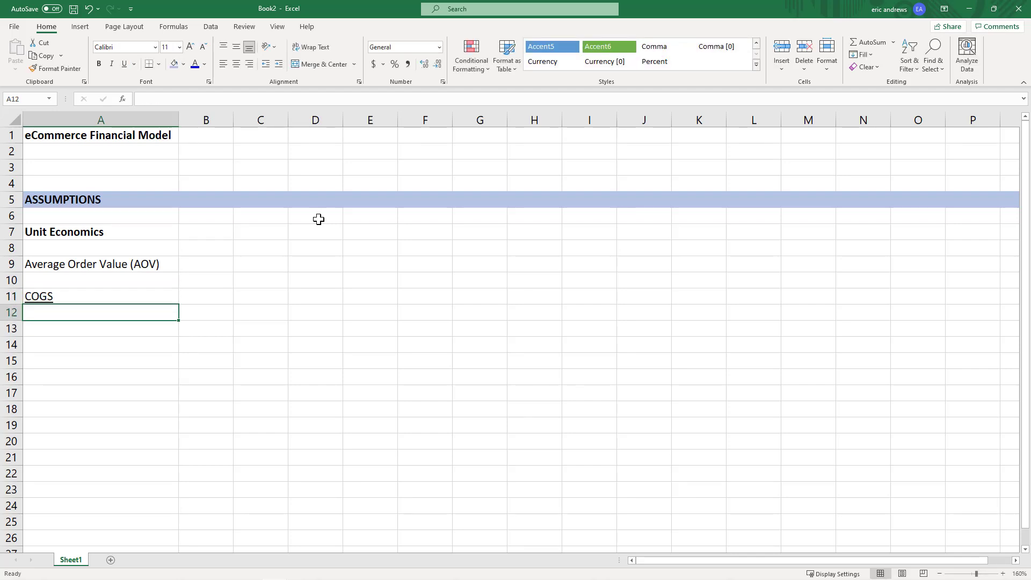
pyautogui.write('Prod')
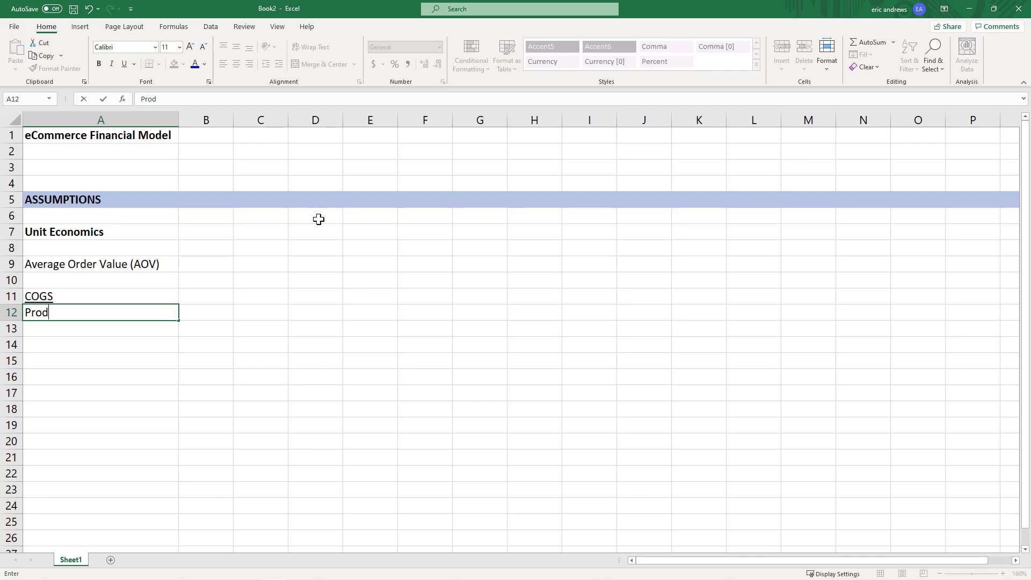
pyautogui.write('uct / Ma')
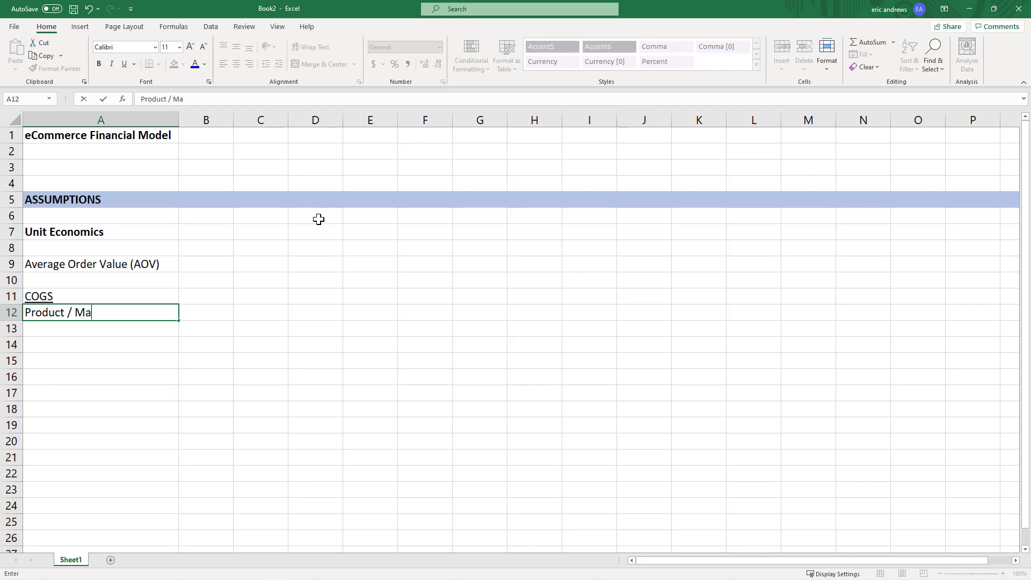
pyautogui.write('nufacturing')
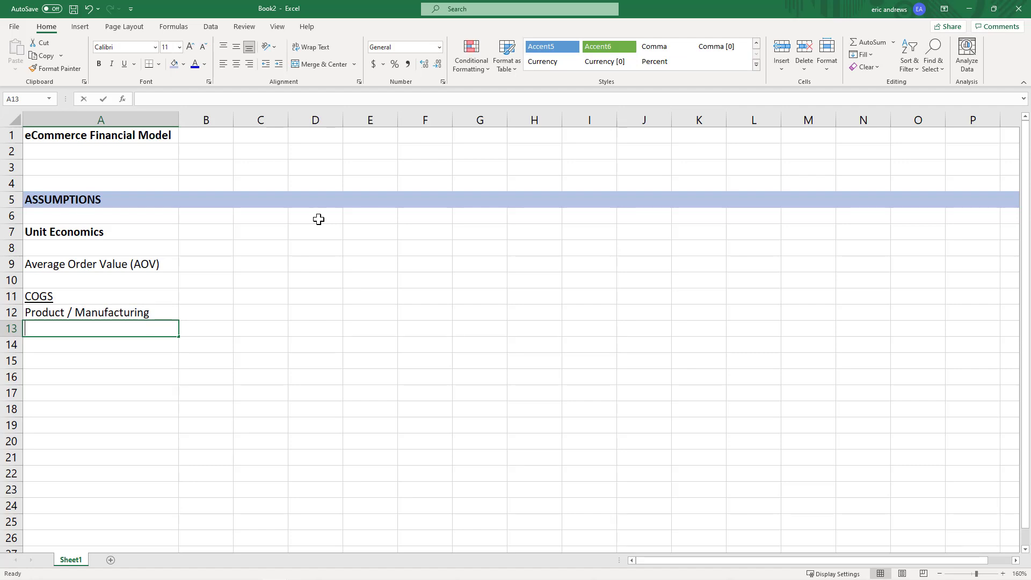
pyautogui.write('Packaging')
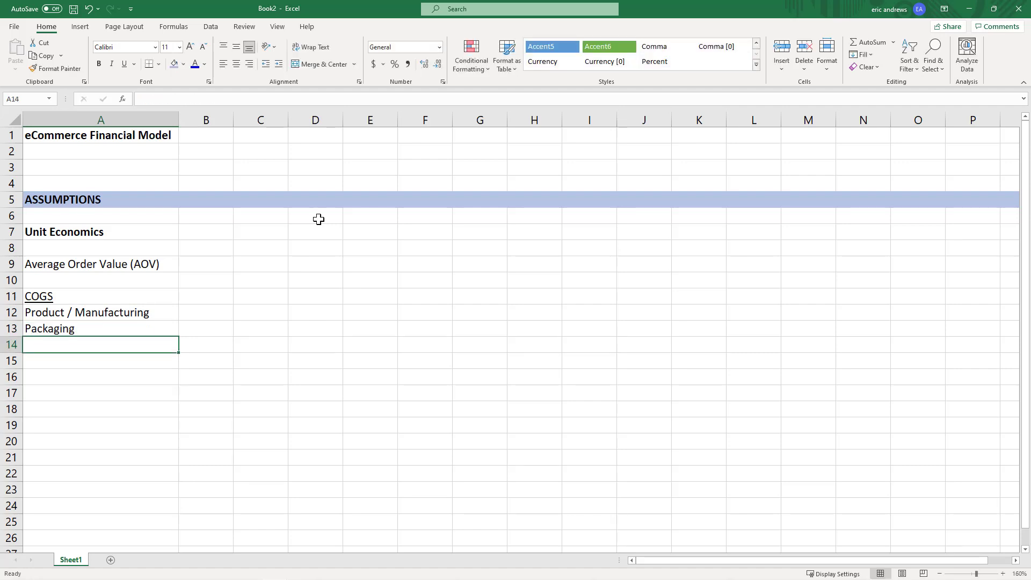
pyautogui.write('Fulfillment')
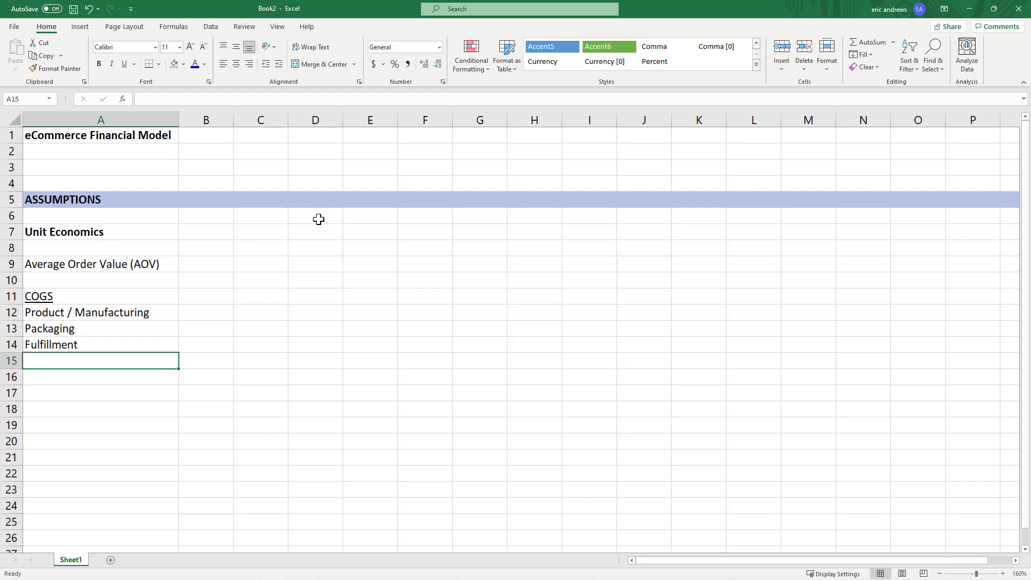
pyautogui.write('Shipping')
pyautogui.click(101, 377)
pyautogui.write('Total')
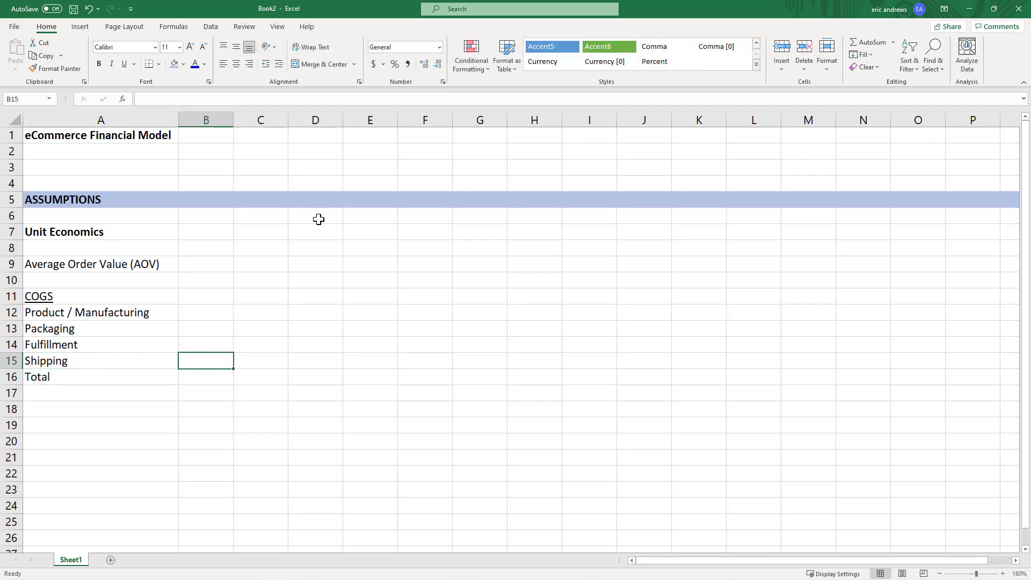
# - Enter AOV 125 in blue currency, costs 30, 3, 8, 11, and =SUM(B12:B15) totalling $52
pyautogui.click(206, 264)
pyautogui.write('125')
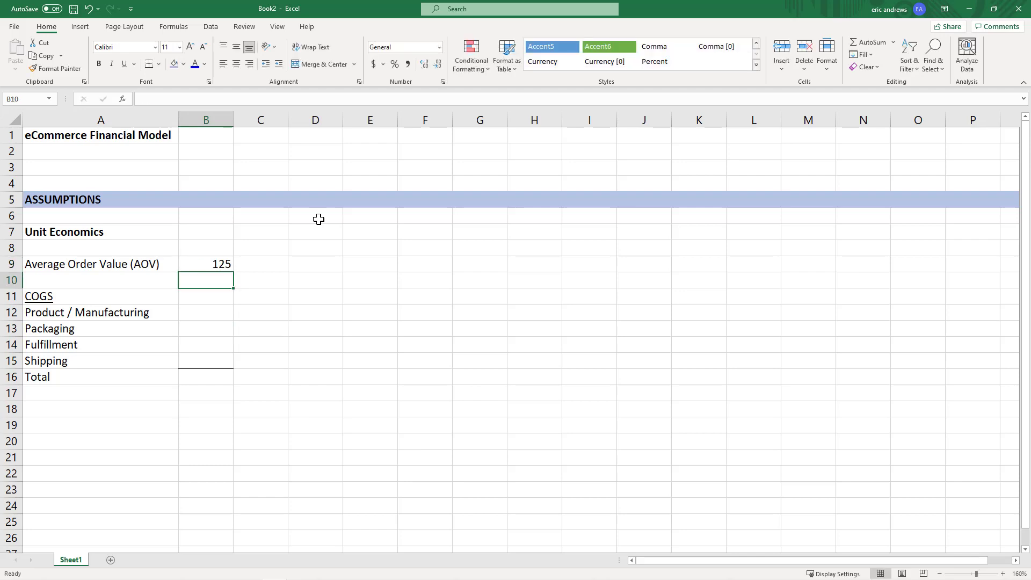
pyautogui.click(206, 264)
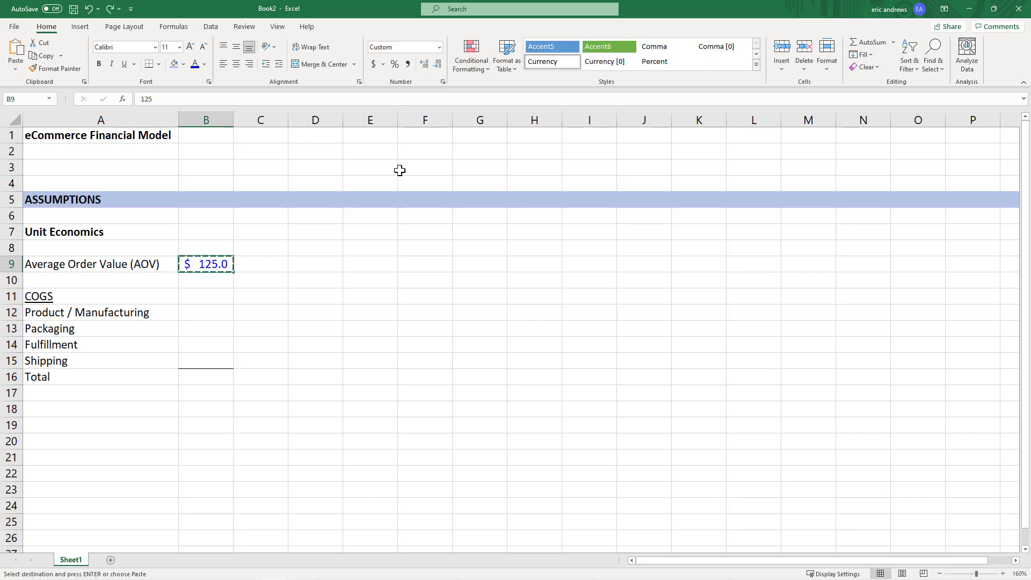
pyautogui.click(206, 311)
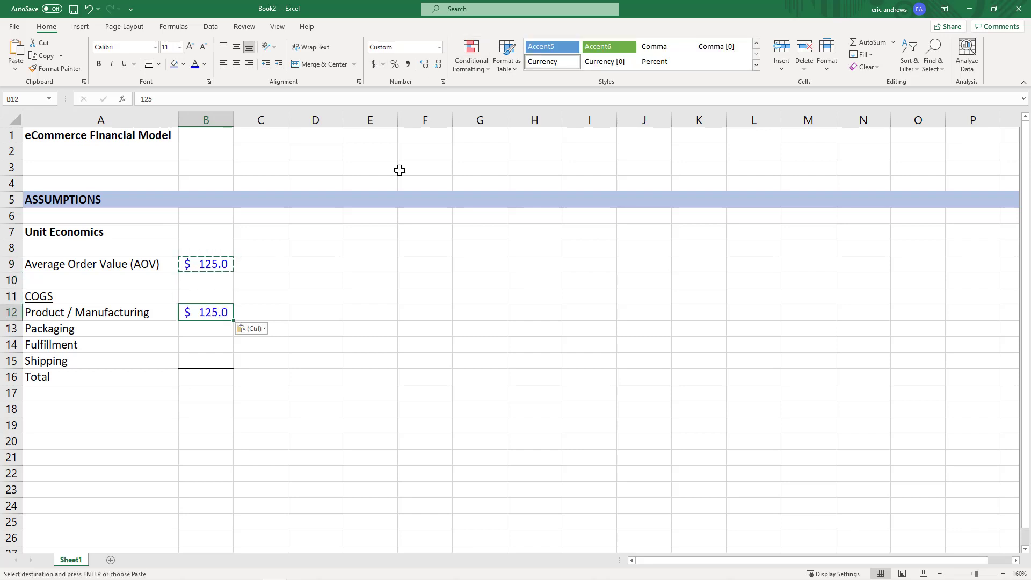
pyautogui.write('30')
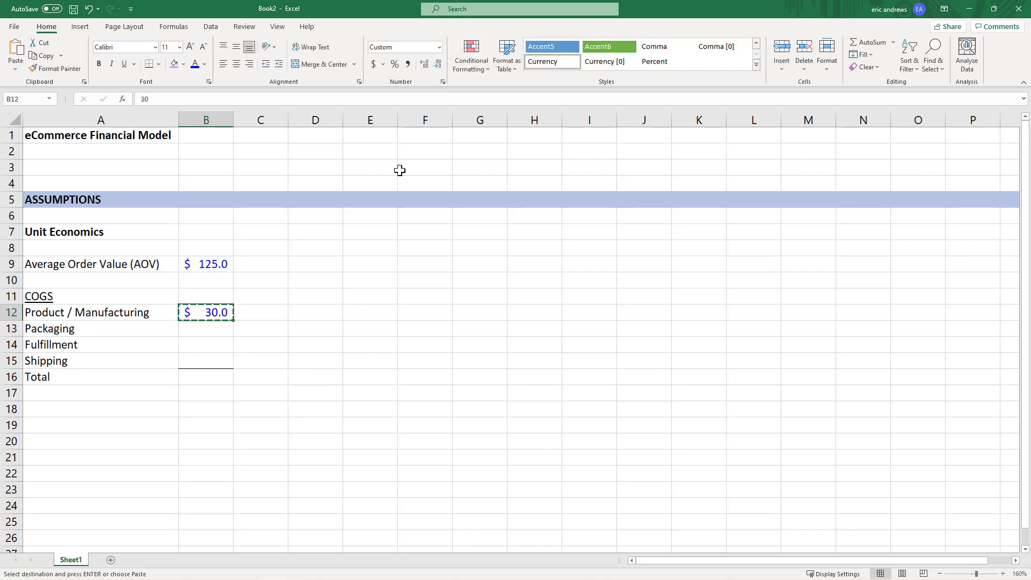
pyautogui.press('enter')
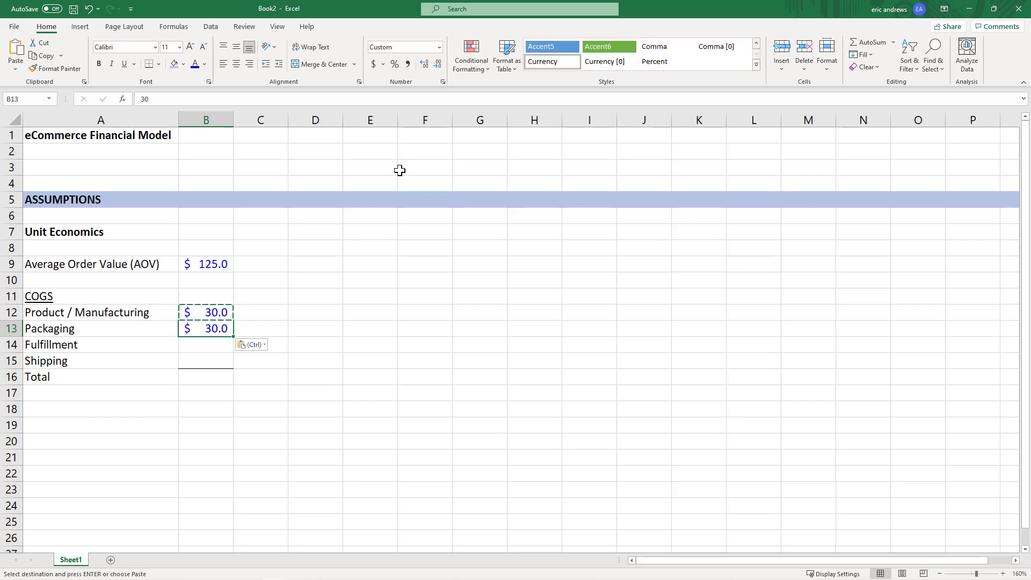
pyautogui.write('3')
pyautogui.click(207, 361)
pyautogui.write('11')
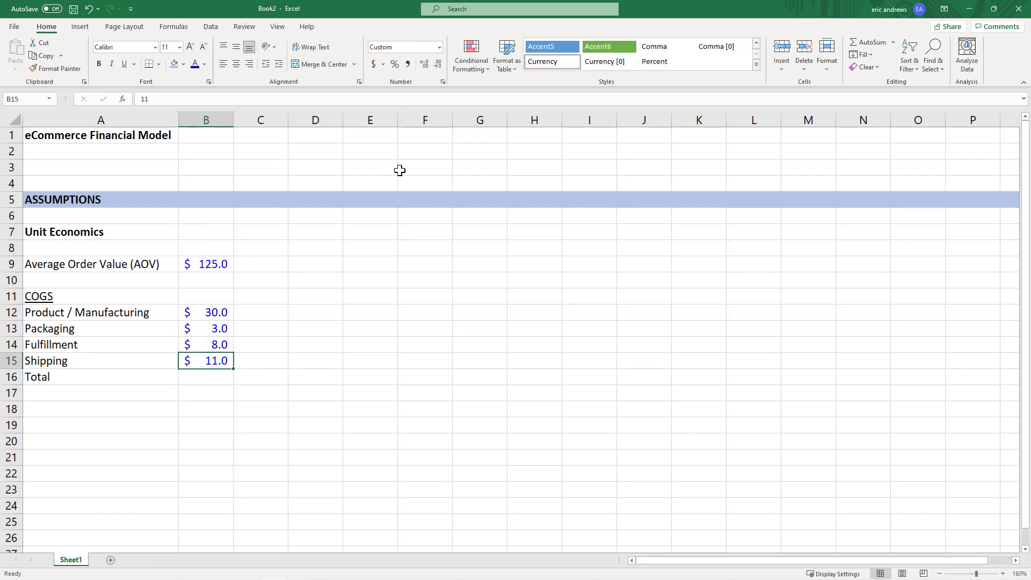
pyautogui.write('=sum(')
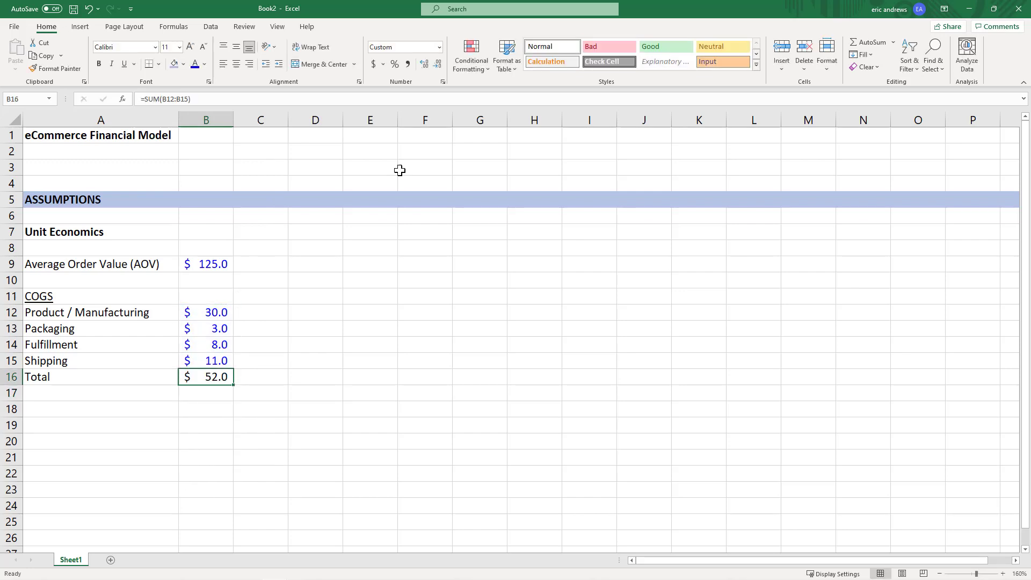
# - Rename COGS to Cost of Goods Sold and add a bold Gross Profit row showing $73.0
pyautogui.click(101, 345)
pyautogui.write('Cost of')
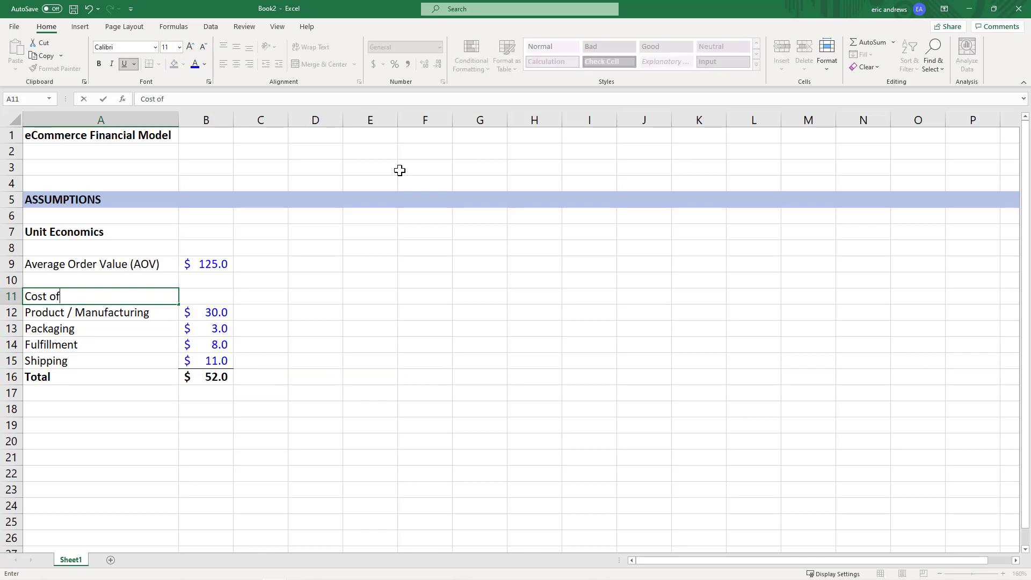
pyautogui.write('Goods Sold')
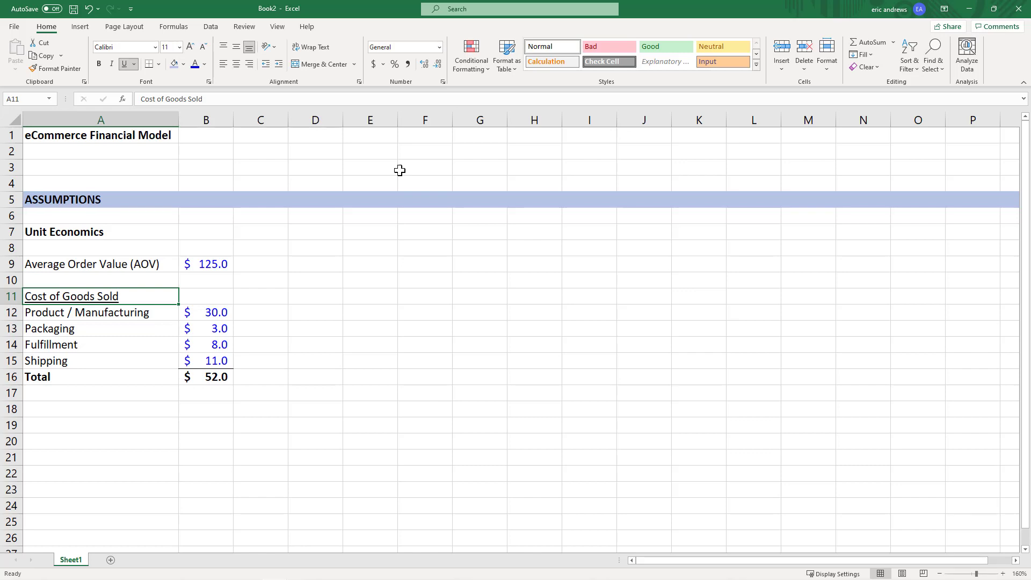
pyautogui.click(100, 408)
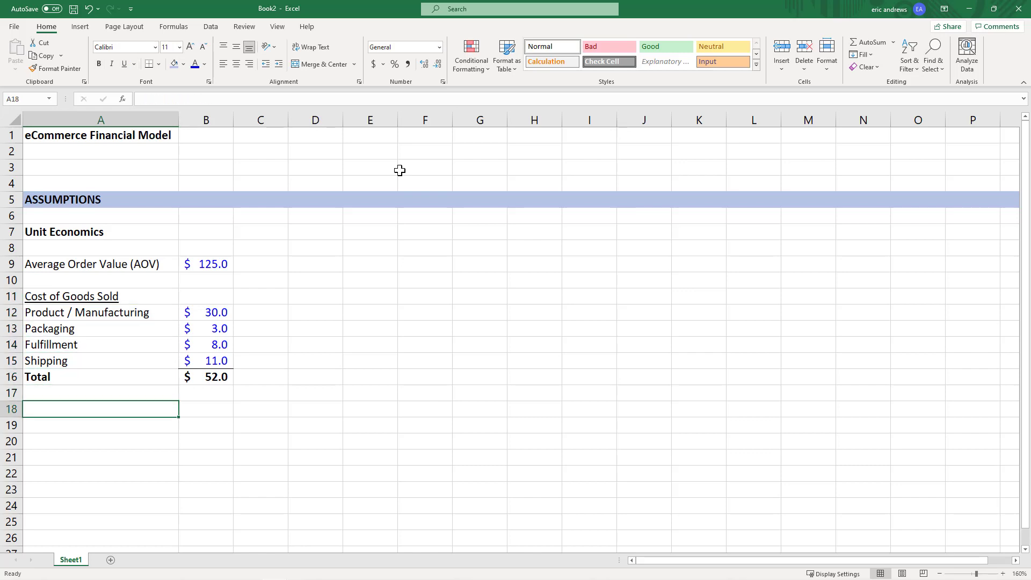
pyautogui.write('Gross')
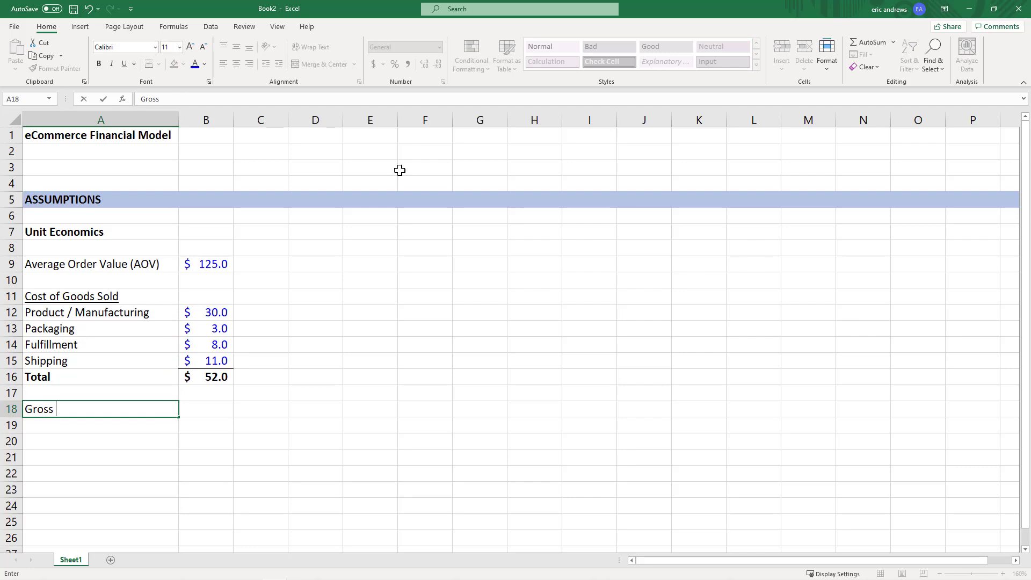
pyautogui.write('Profit')
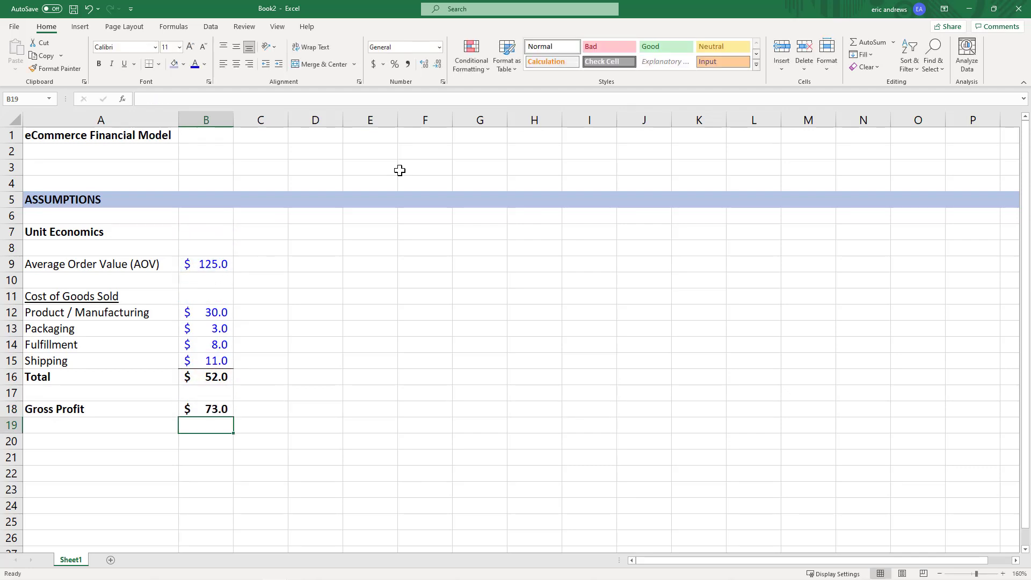
# - Add a GP % row with =B18/B9 shown as 58% in italics
pyautogui.click(206, 408)
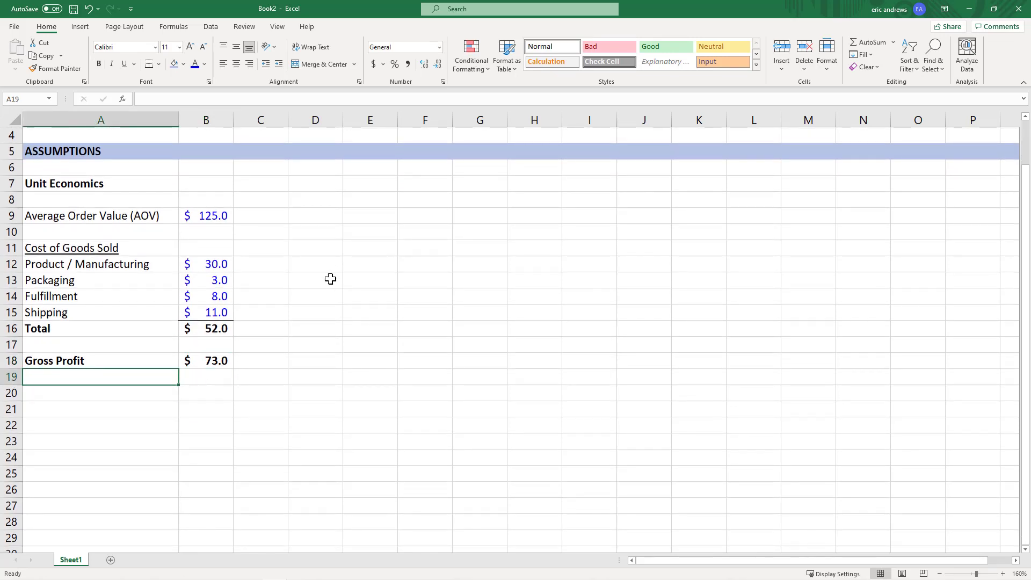
pyautogui.write('GP')
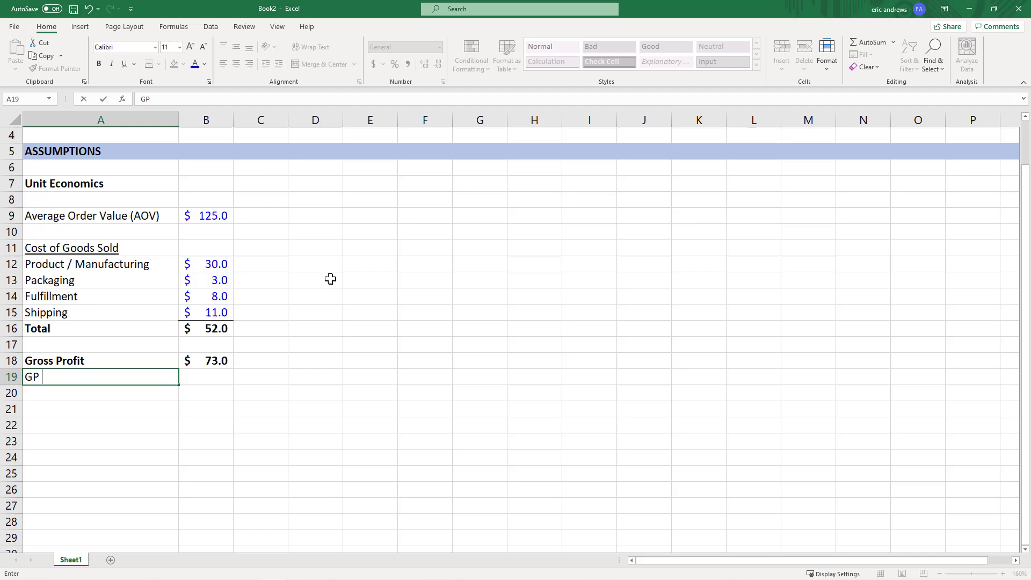
pyautogui.write('=B18/B9')
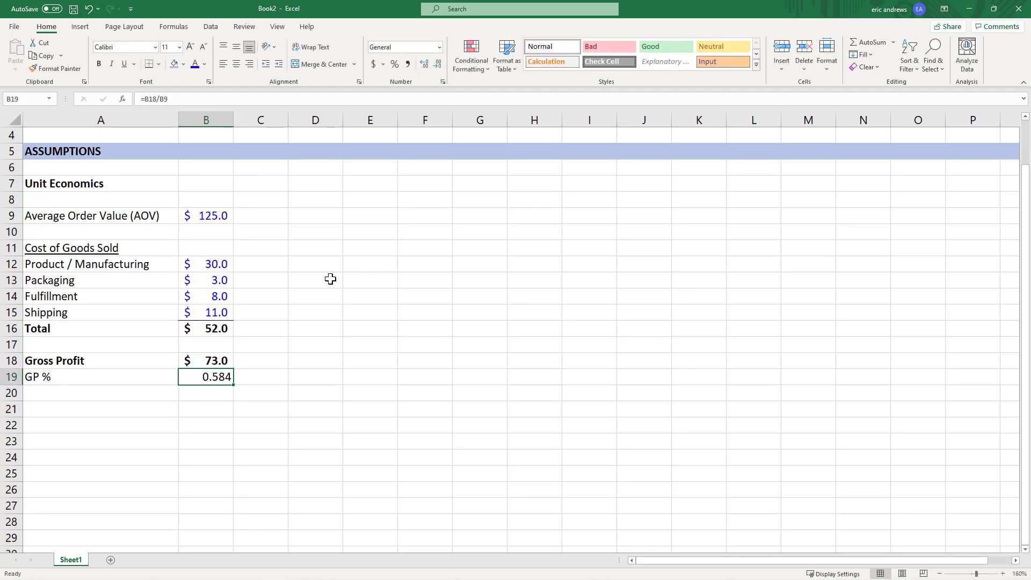
pyautogui.click(394, 64)
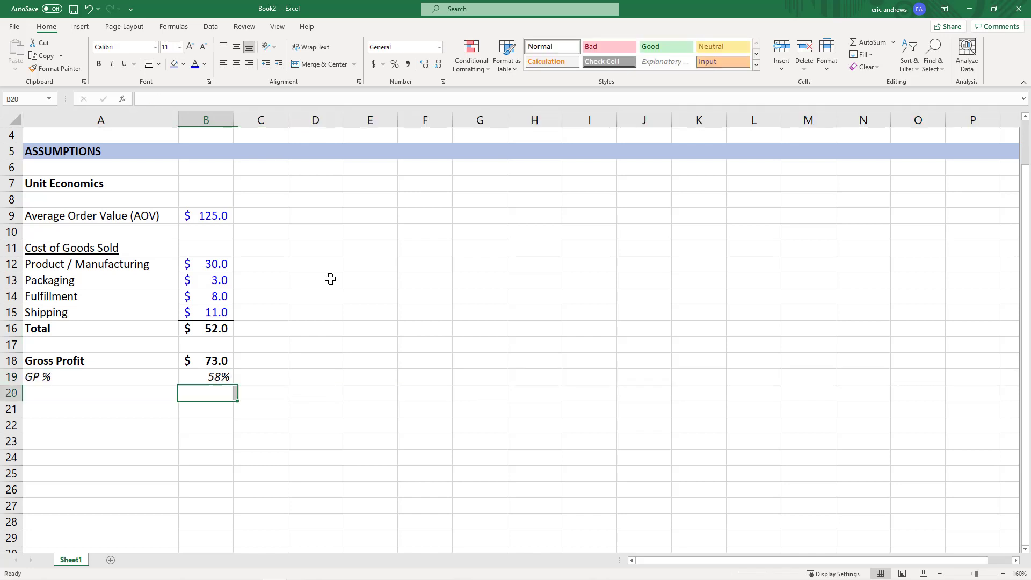
pyautogui.click(101, 408)
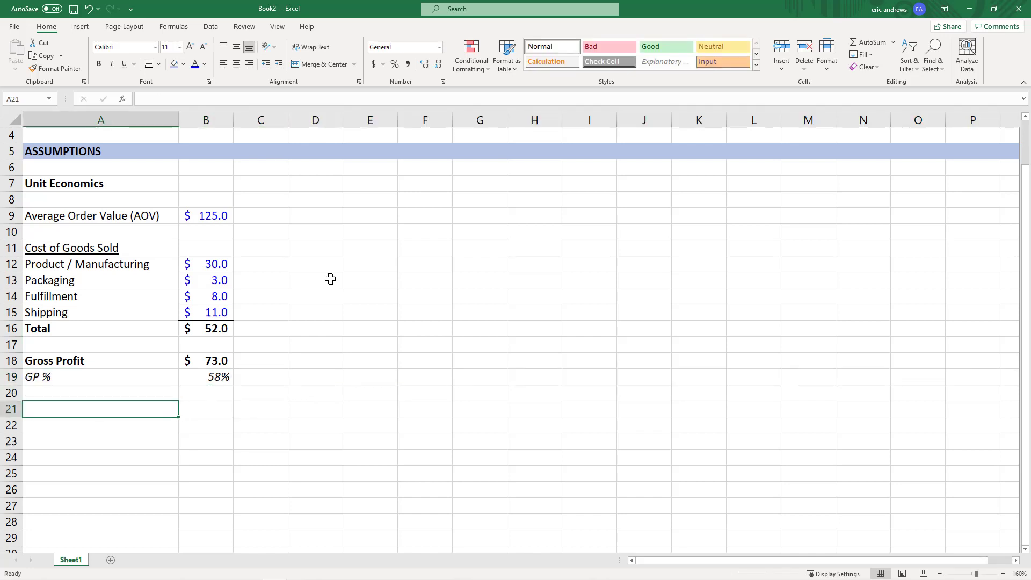
# - Add a Blended CAC row with 52 in dollar accounting format and no decimals
pyautogui.write('B')
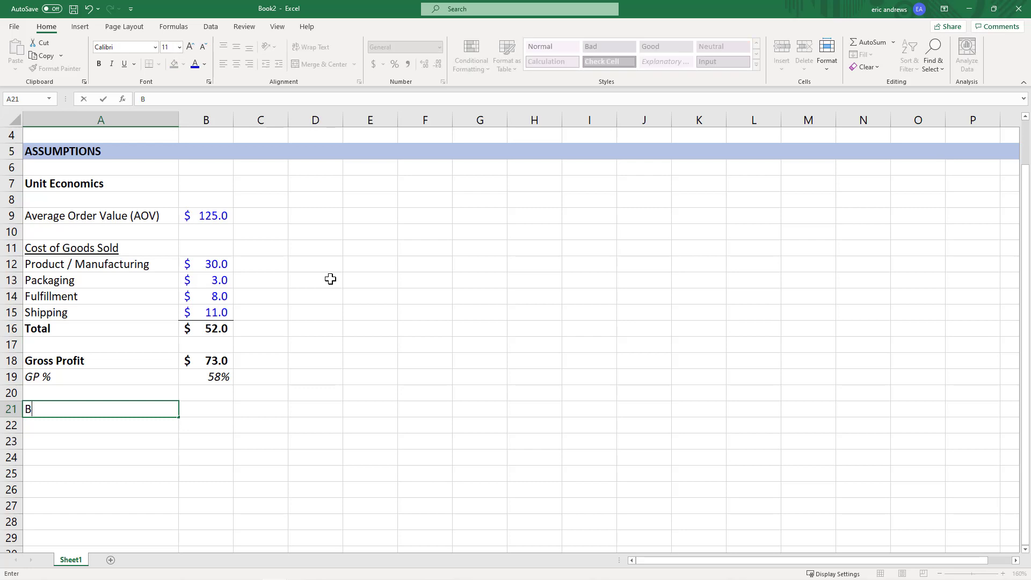
pyautogui.write('lended V')
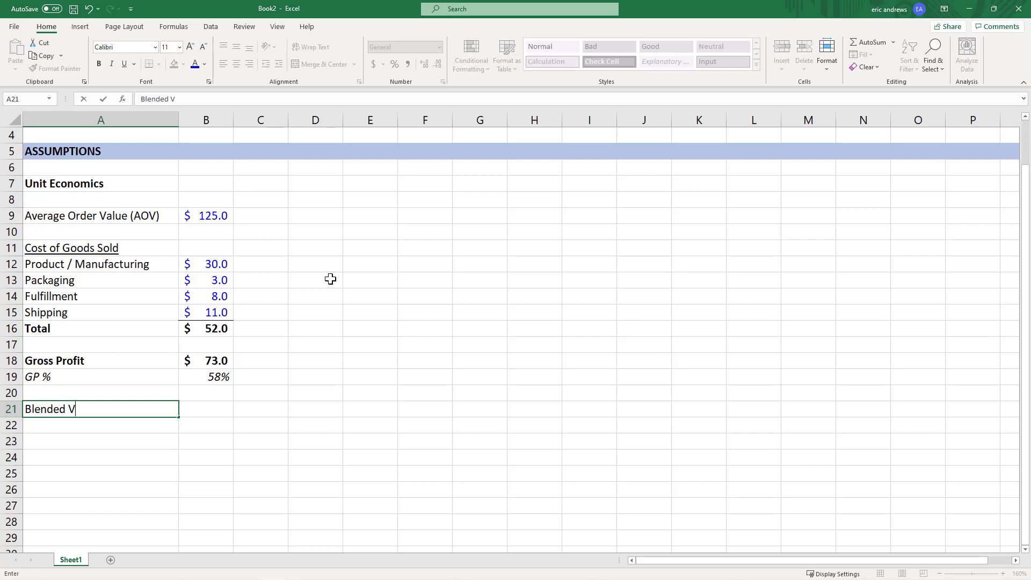
pyautogui.write('AC')
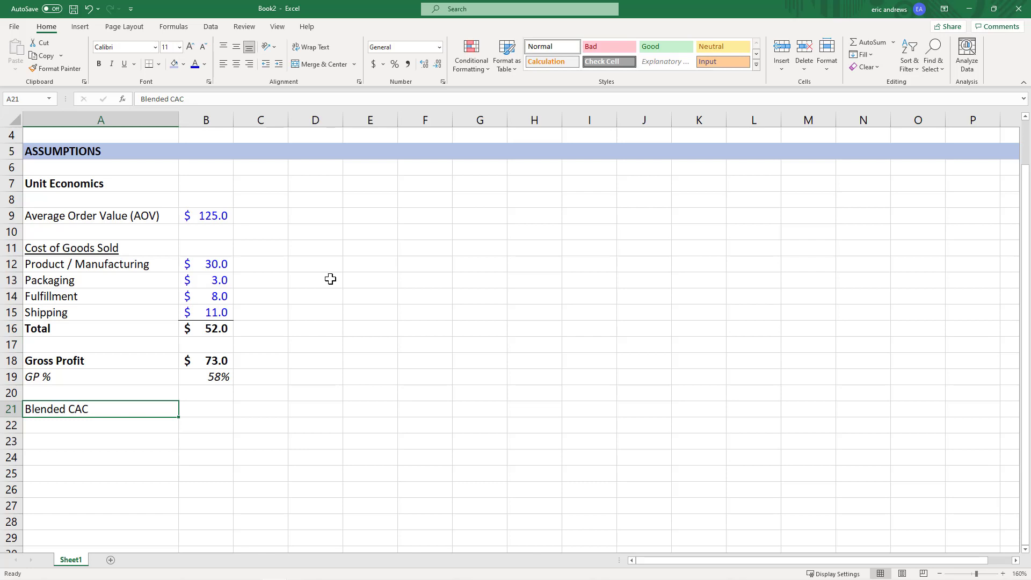
pyautogui.click(206, 409)
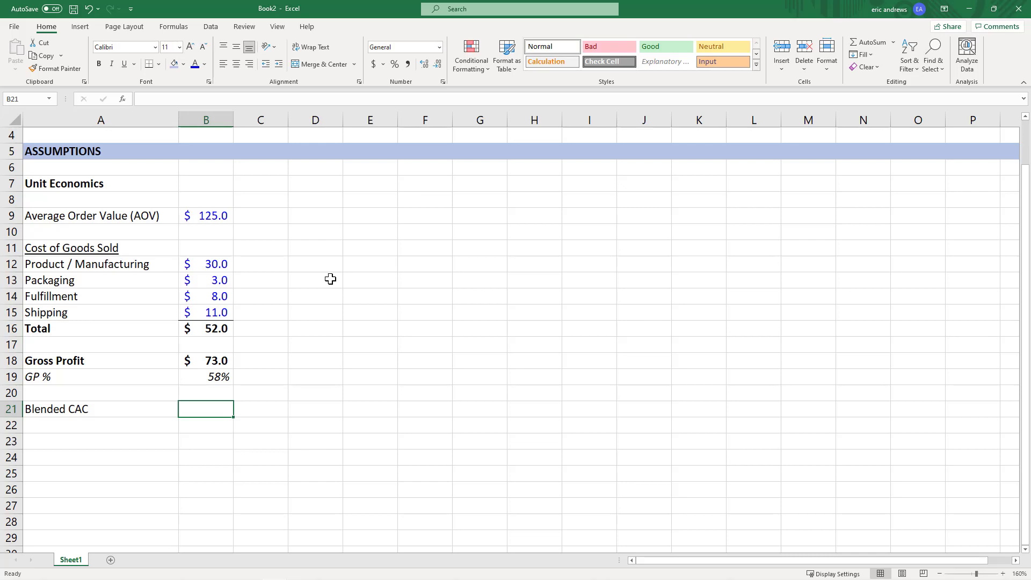
pyautogui.write('52')
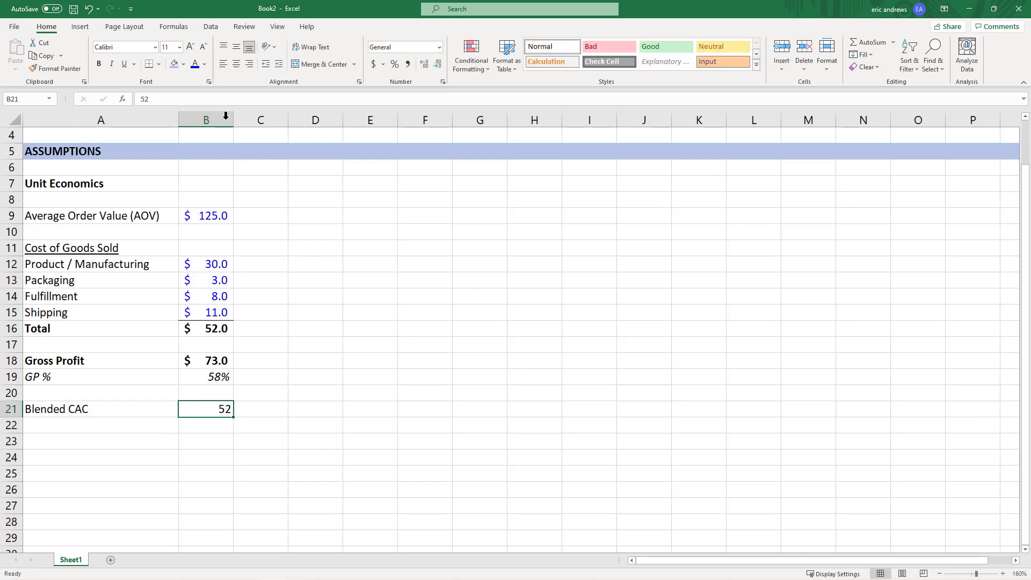
pyautogui.click(373, 64)
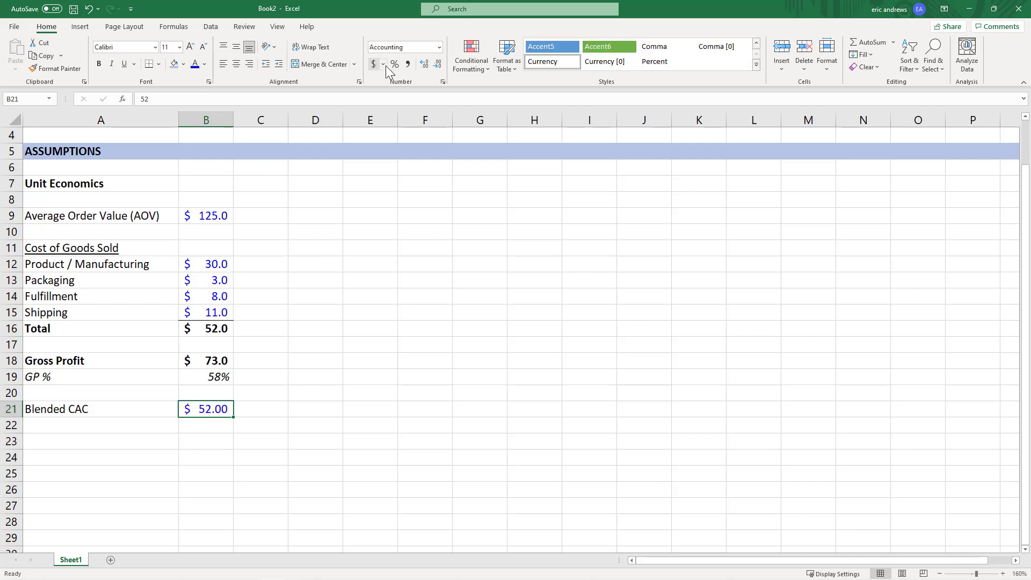
pyautogui.click(437, 64)
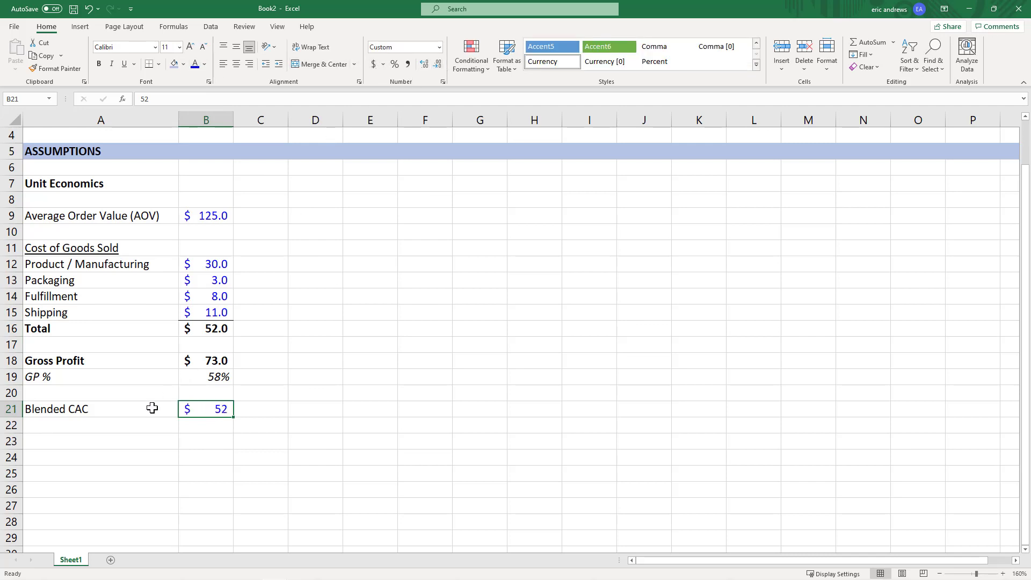
# - Add a bold Post-Marketing Profit row with =B18-B21 showing $21.0
pyautogui.click(101, 442)
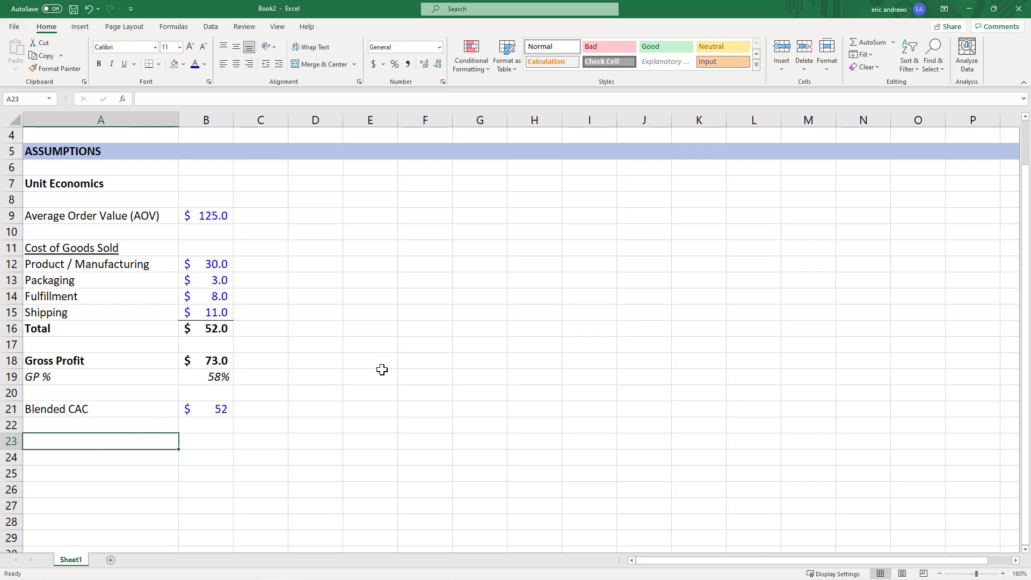
pyautogui.moveTo(388, 379)
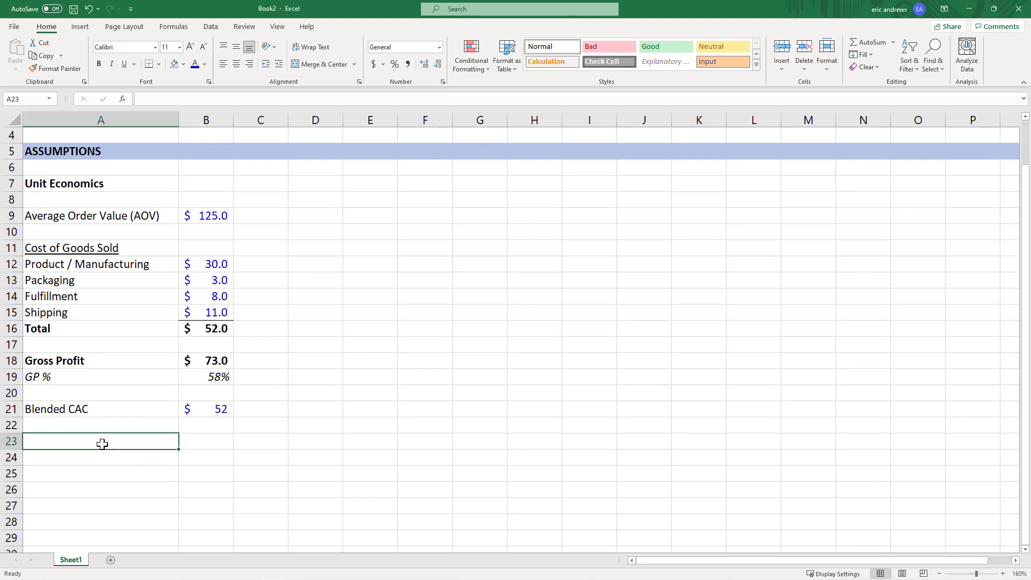
pyautogui.write('Post-')
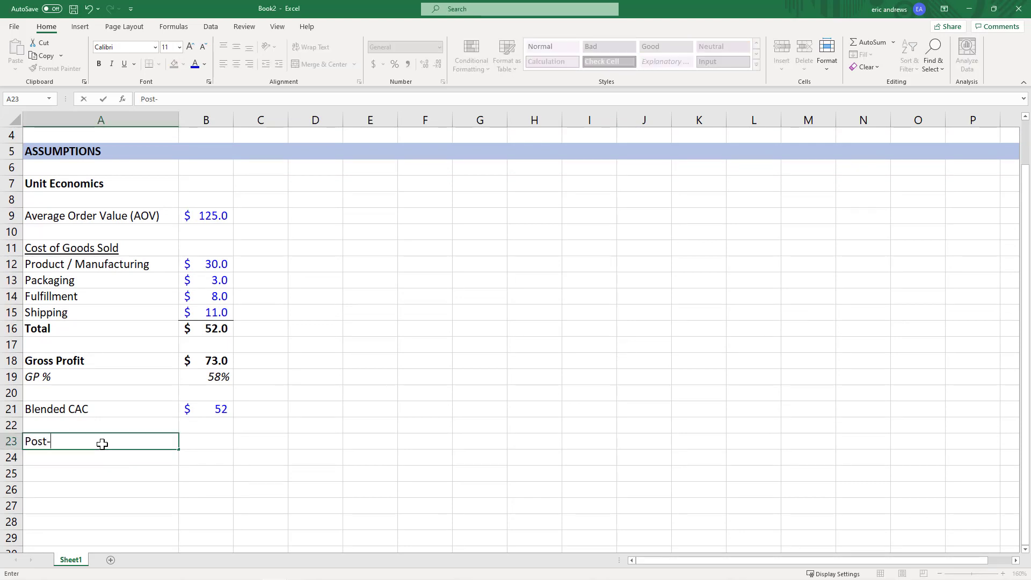
pyautogui.write('Ma')
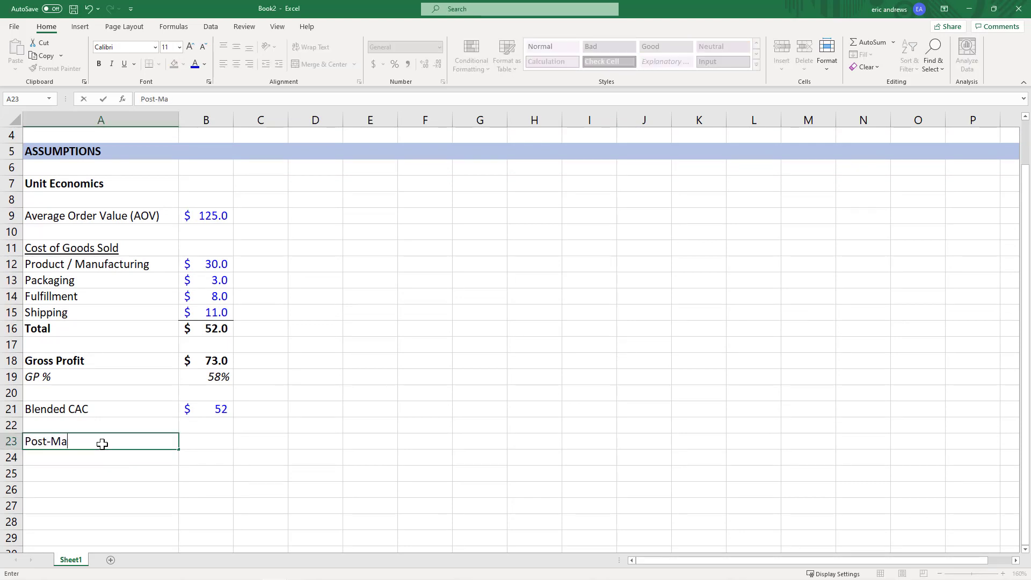
pyautogui.press('enter')
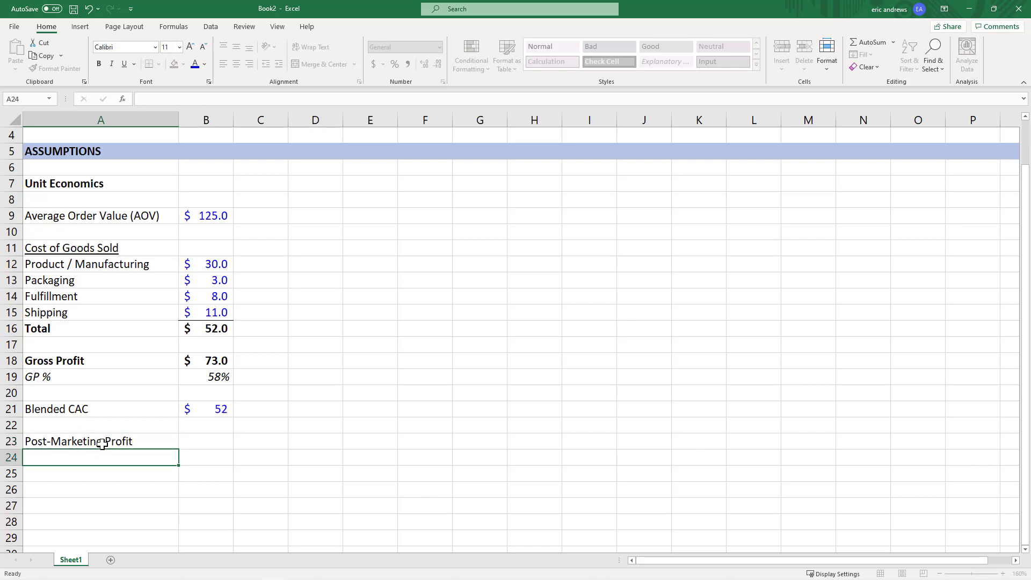
pyautogui.click(79, 441)
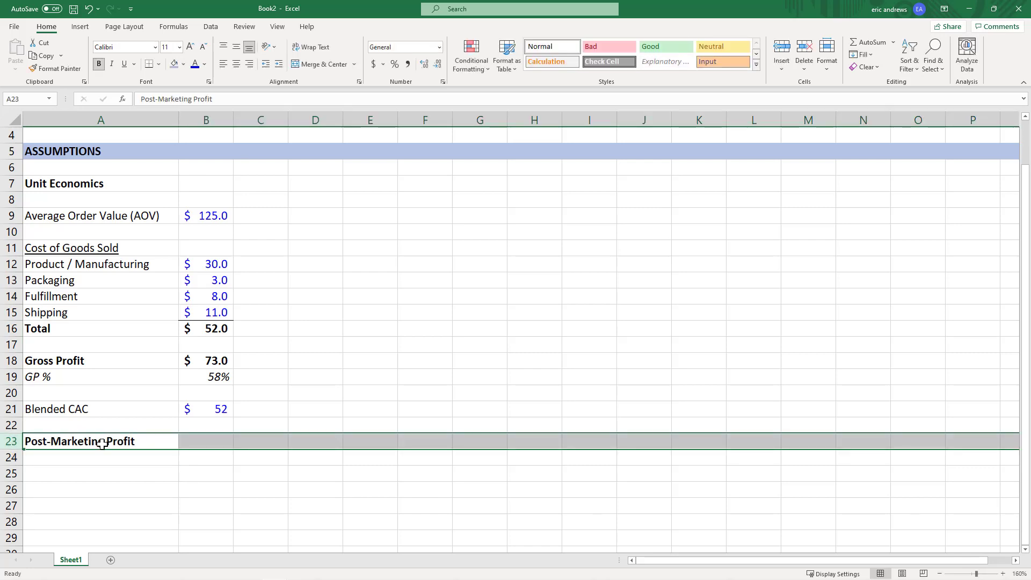
pyautogui.click(206, 360)
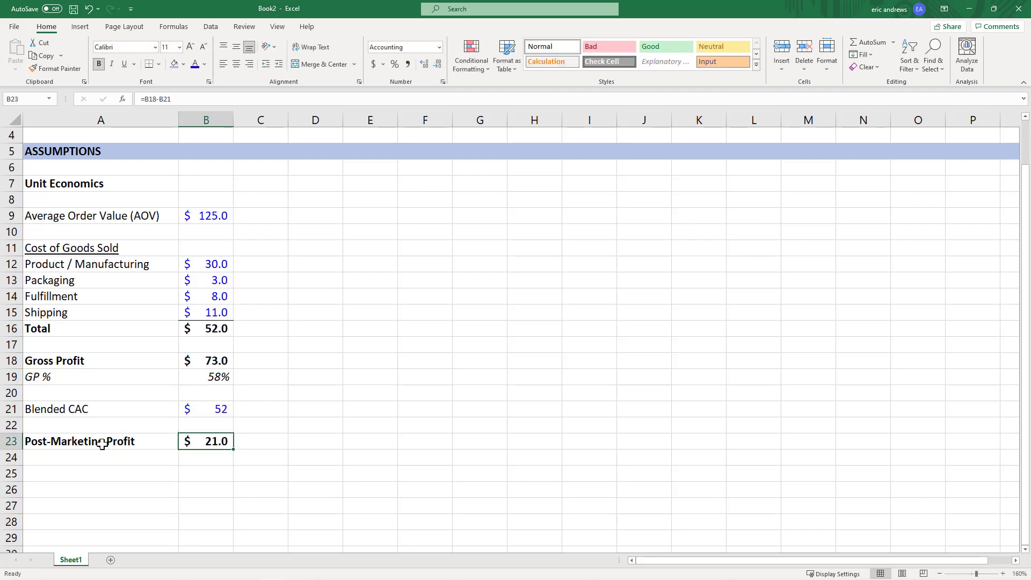
pyautogui.click(100, 473)
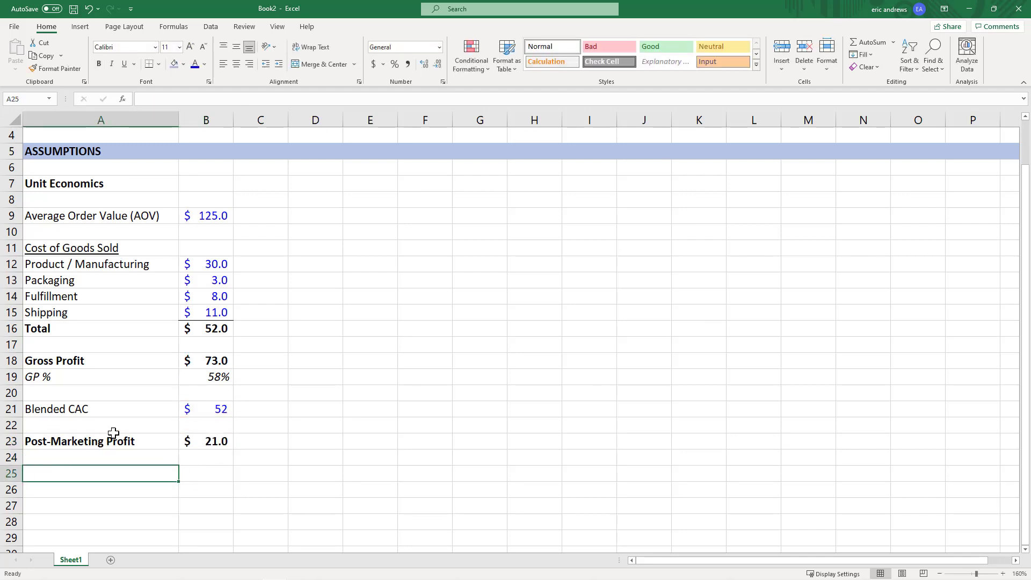
pyautogui.click(939, 574)
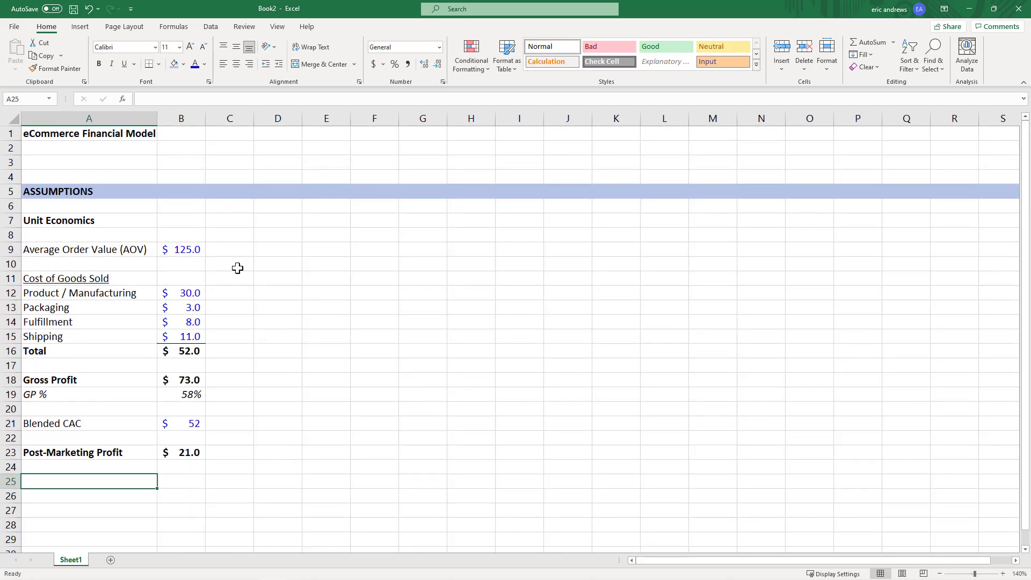
pyautogui.moveTo(315, 296)
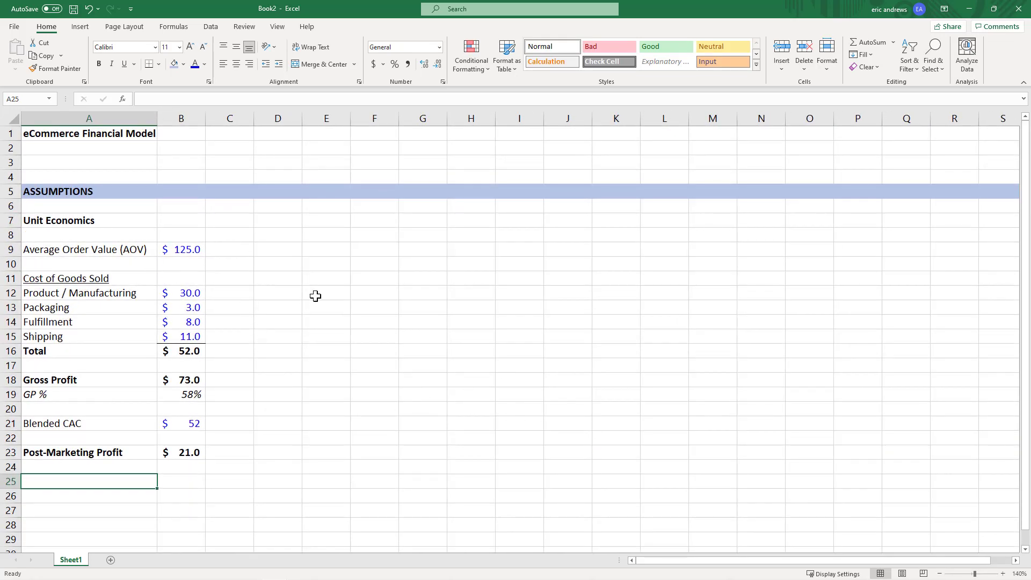
pyautogui.moveTo(176, 135)
pyautogui.write('M1')
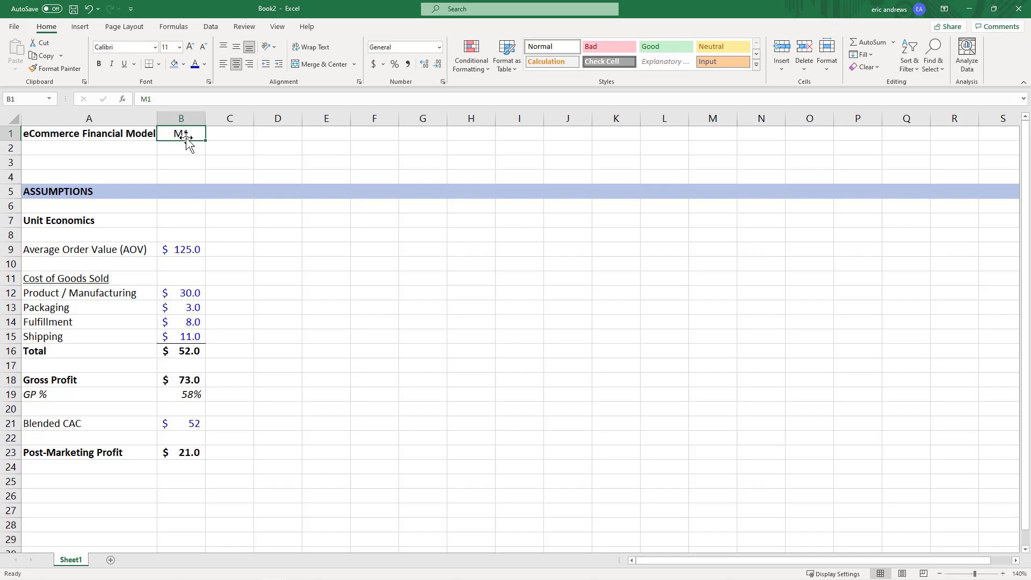
# - Enter M1 and M2 month headers in row 1 and extend them past M17
pyautogui.press('Return')
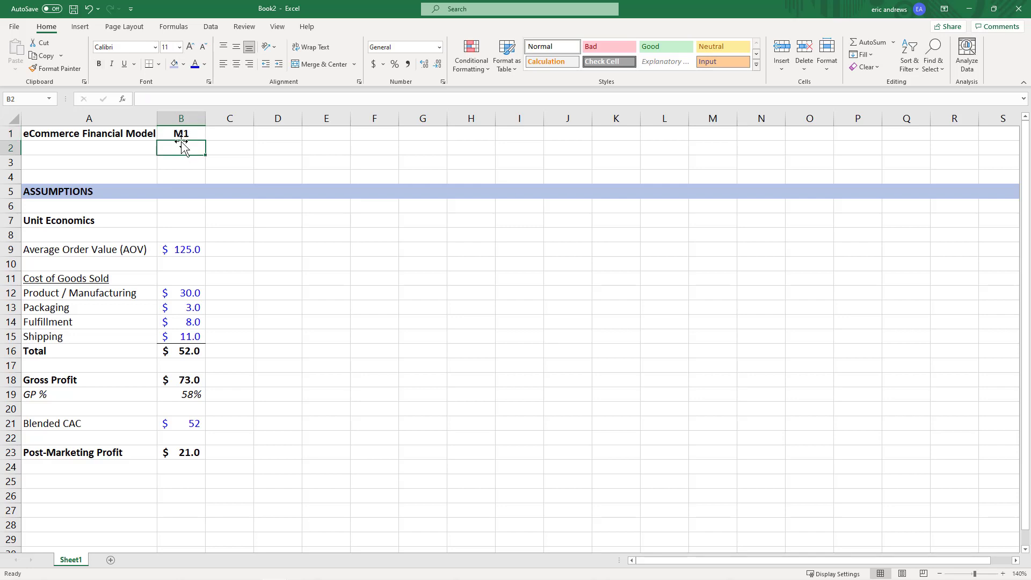
pyautogui.click(278, 26)
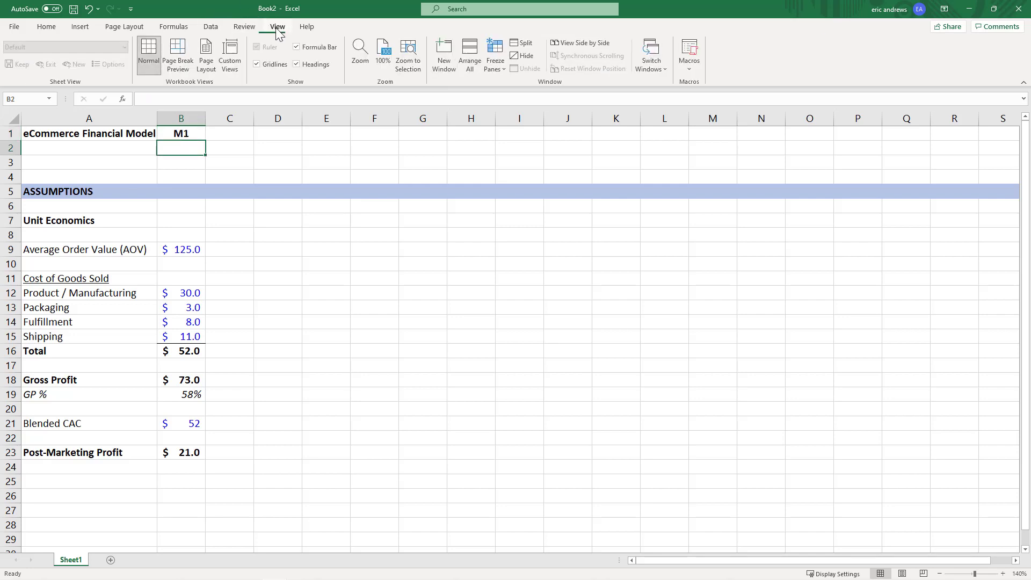
pyautogui.click(495, 55)
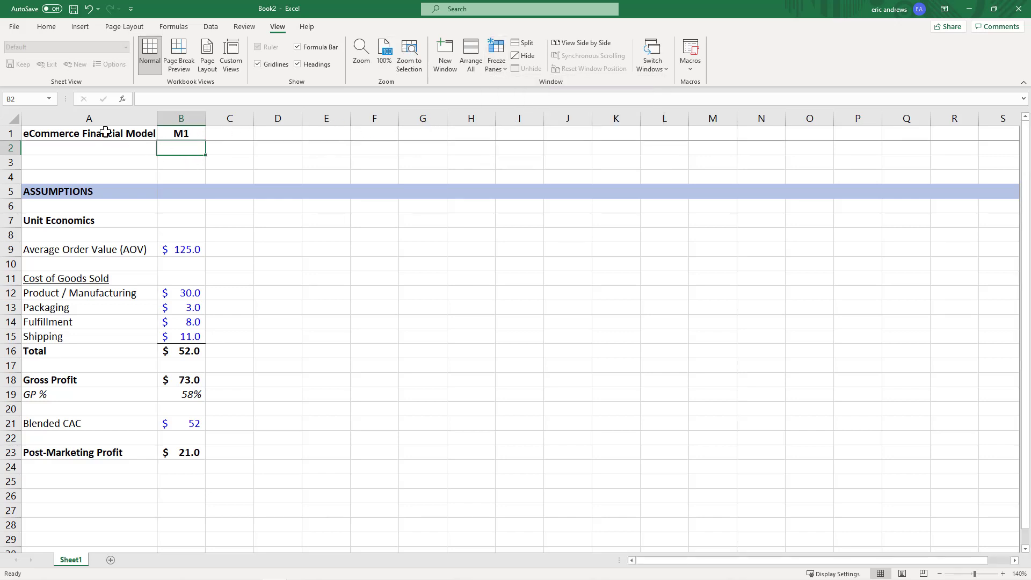
pyautogui.moveTo(190, 254)
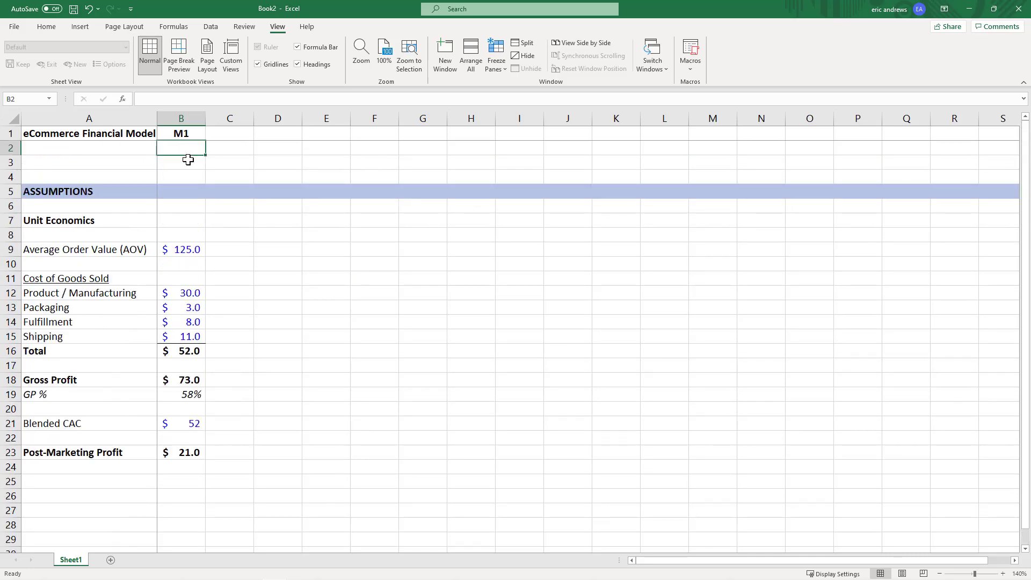
pyautogui.moveTo(160, 162)
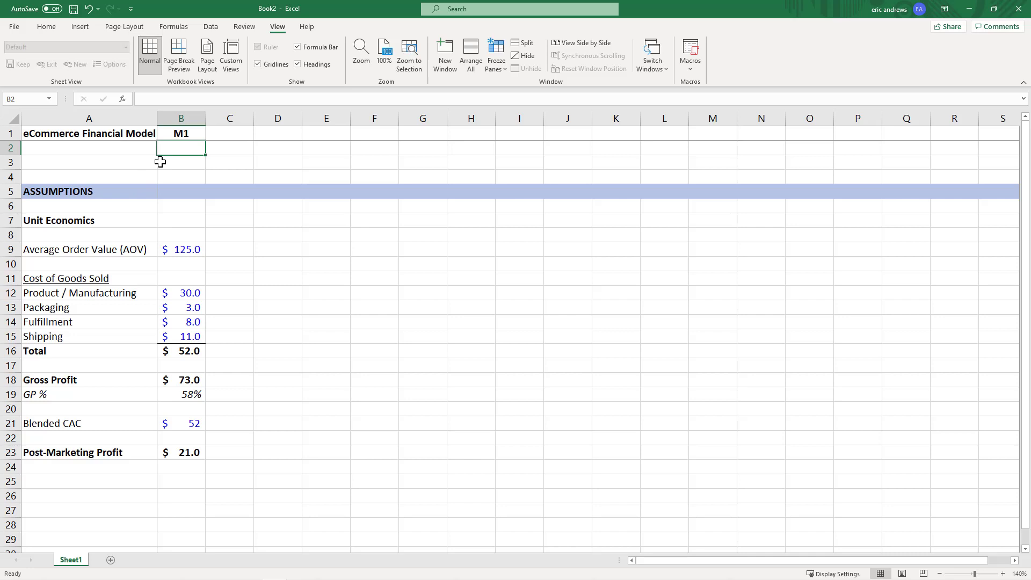
pyautogui.click(181, 133)
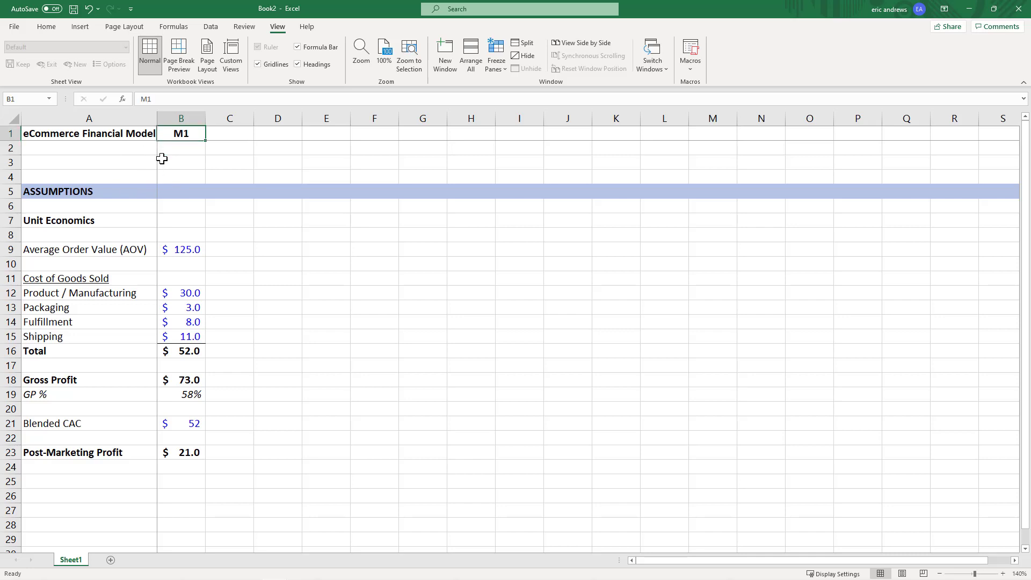
pyautogui.write('M2')
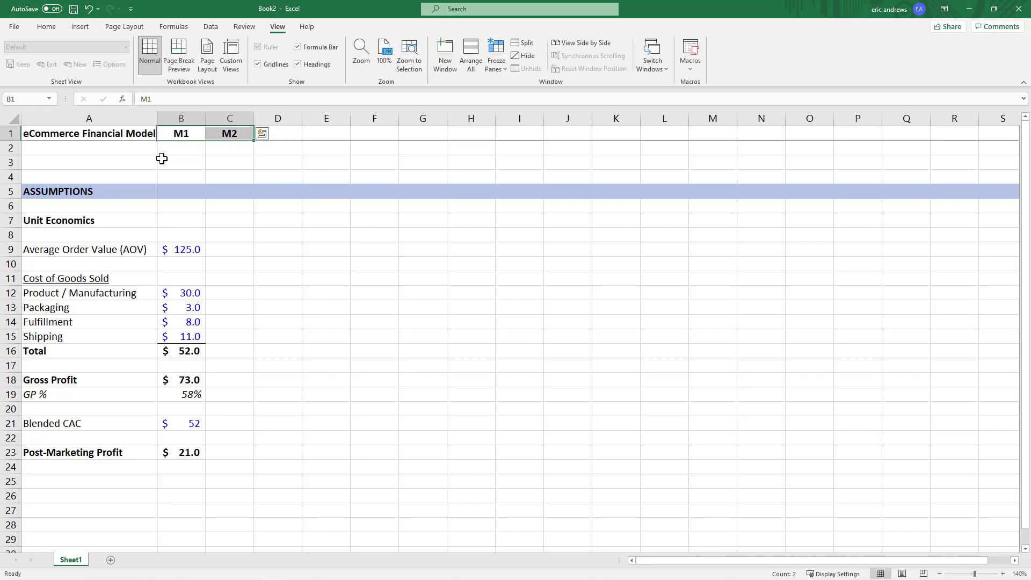
pyautogui.moveTo(253, 134); pyautogui.dragTo(868, 133)
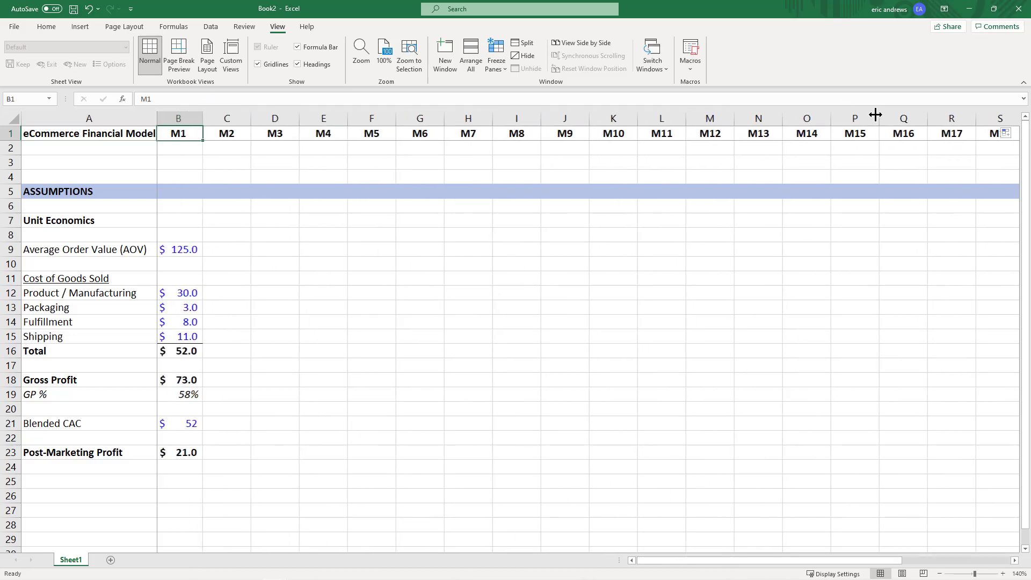
pyautogui.click(230, 132)
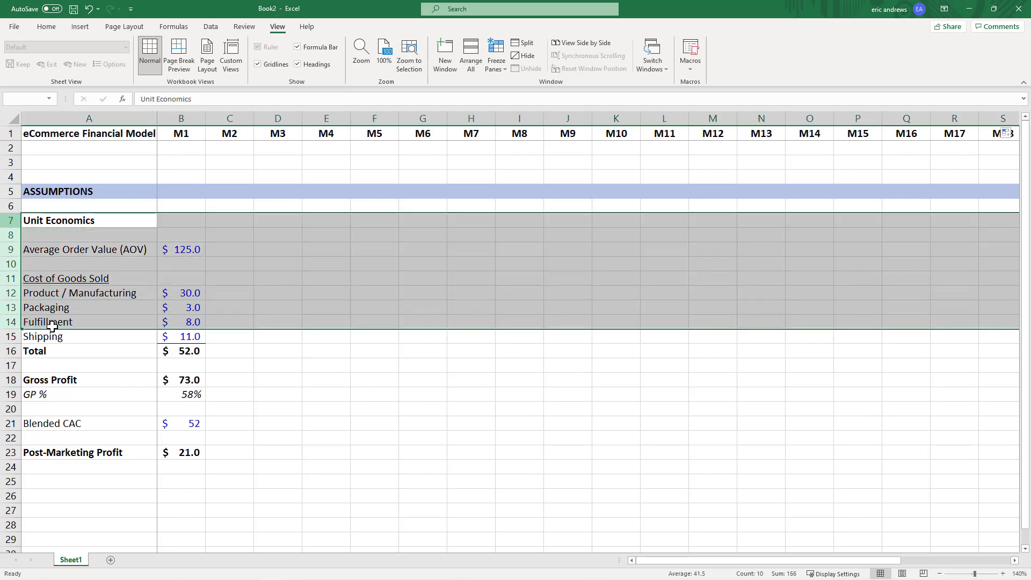
# - Add an Advertising row with currency spend rising $10,000 monthly to $180,000 at M18
pyautogui.click(46, 26)
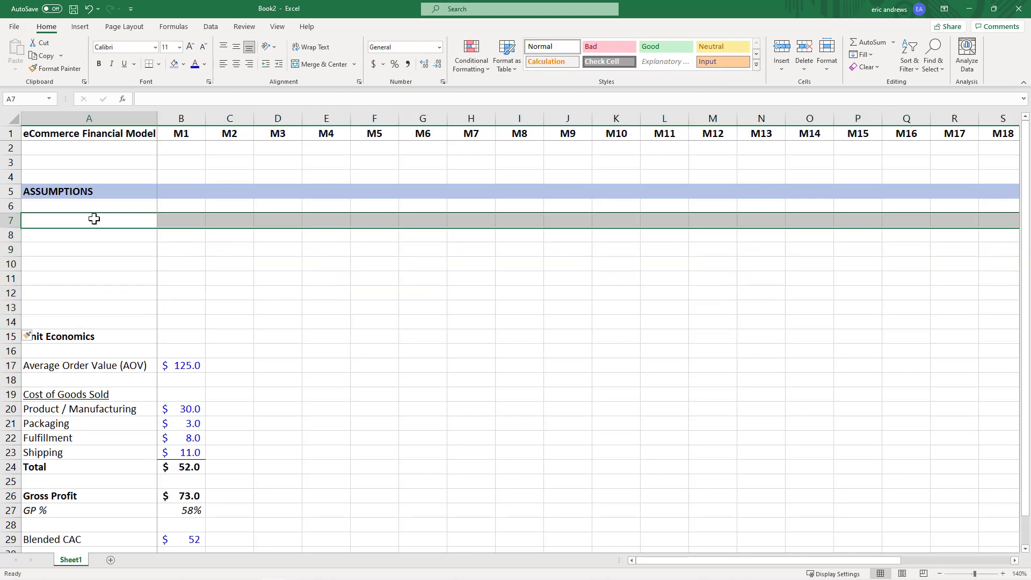
pyautogui.write('Advertising')
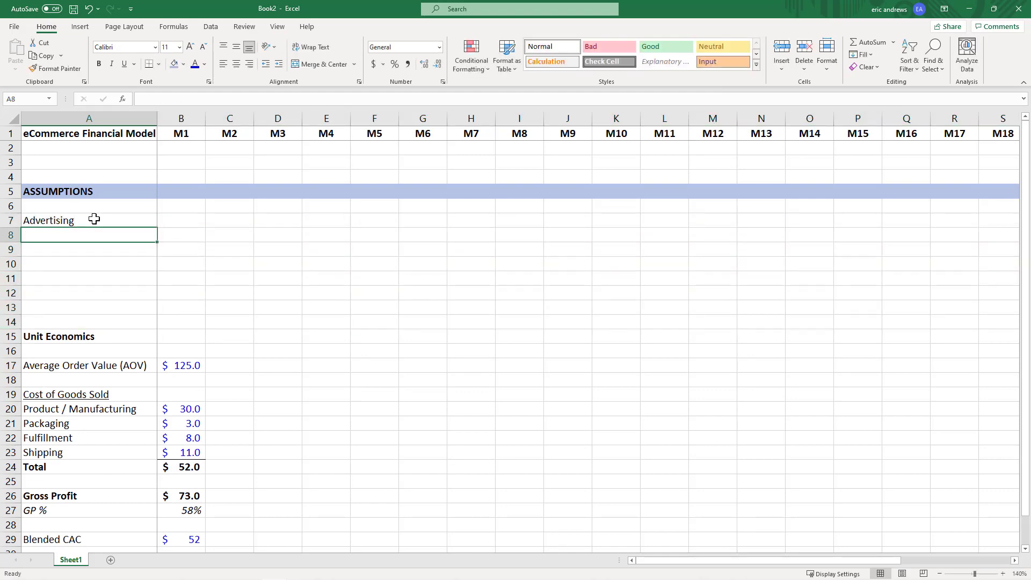
pyautogui.click(88, 219)
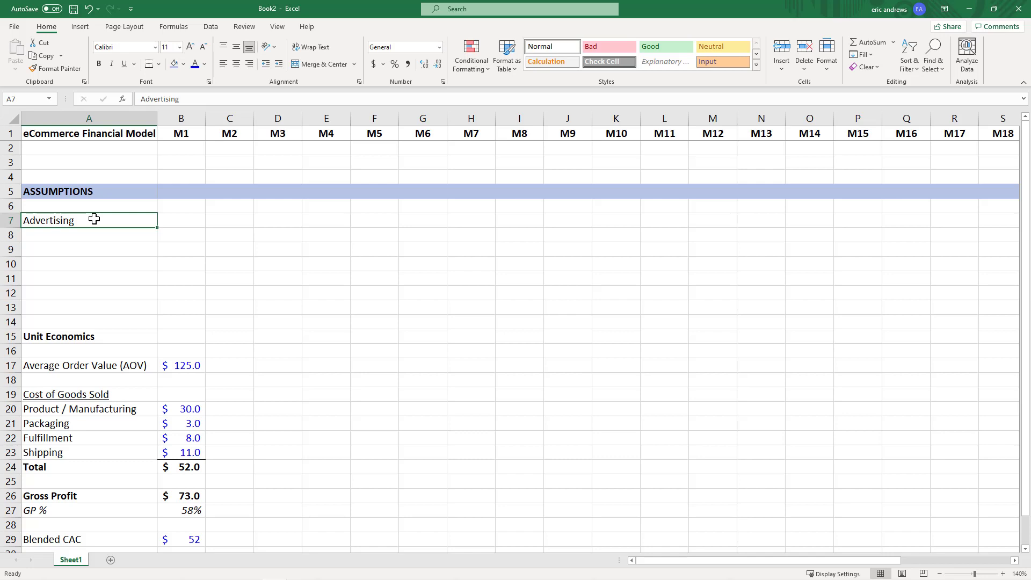
pyautogui.click(181, 220)
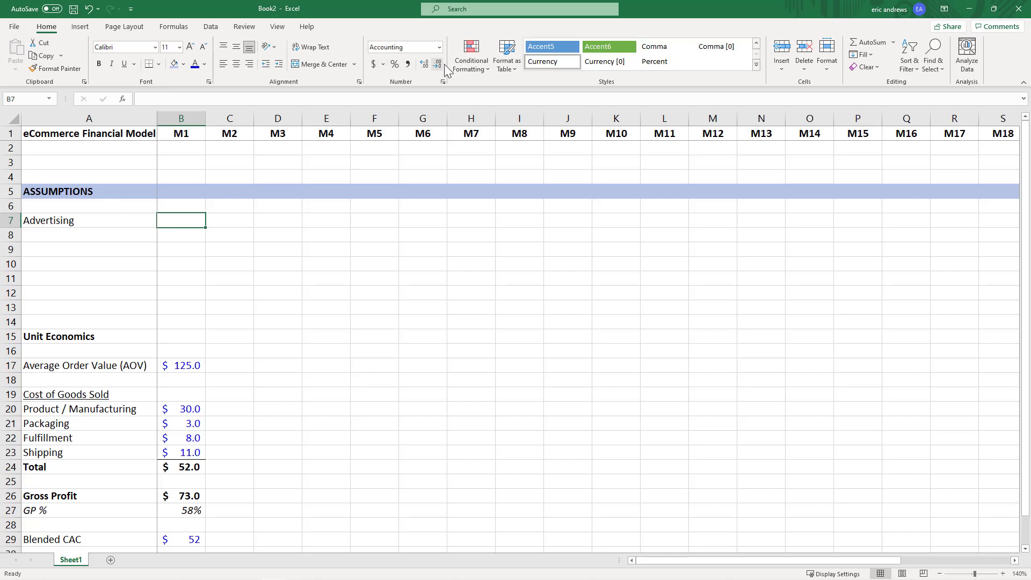
pyautogui.click(425, 64)
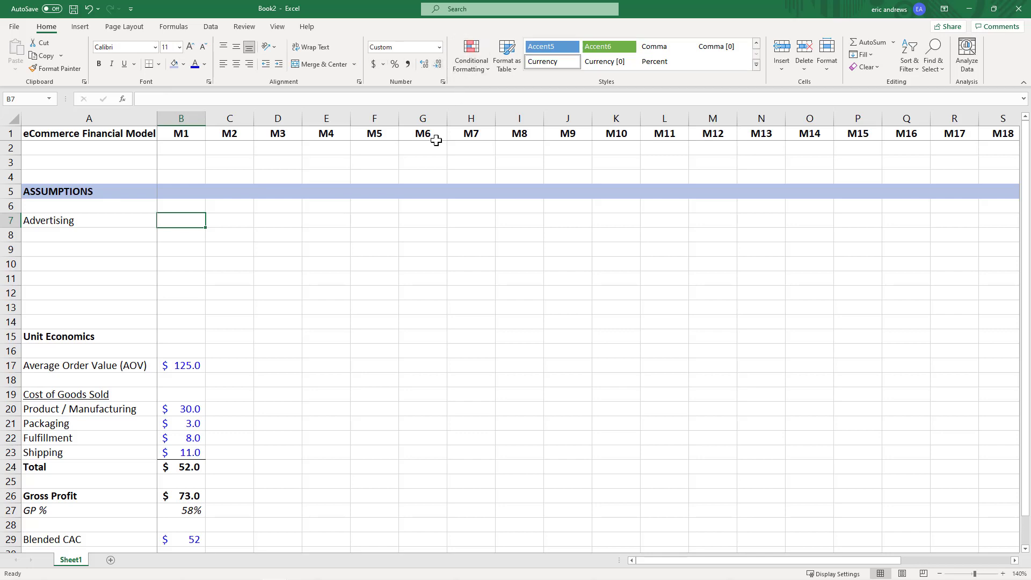
pyautogui.moveTo(374, 243)
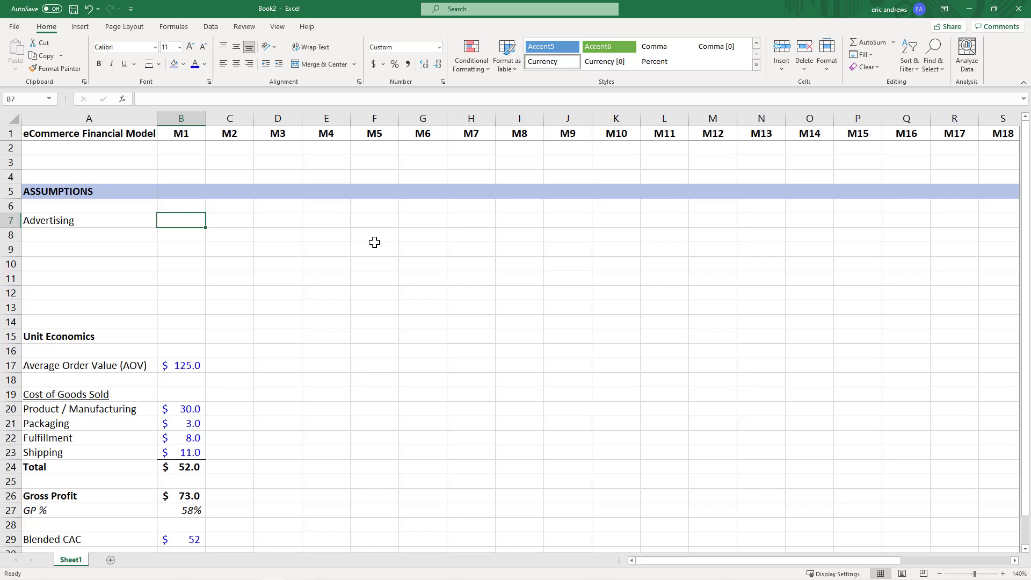
pyautogui.write('5000')
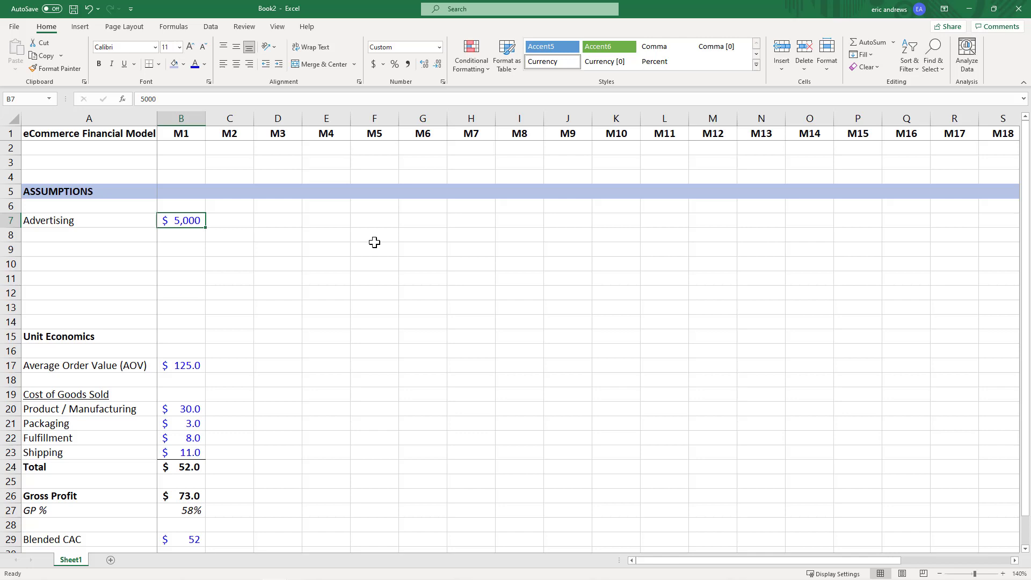
pyautogui.write('=')
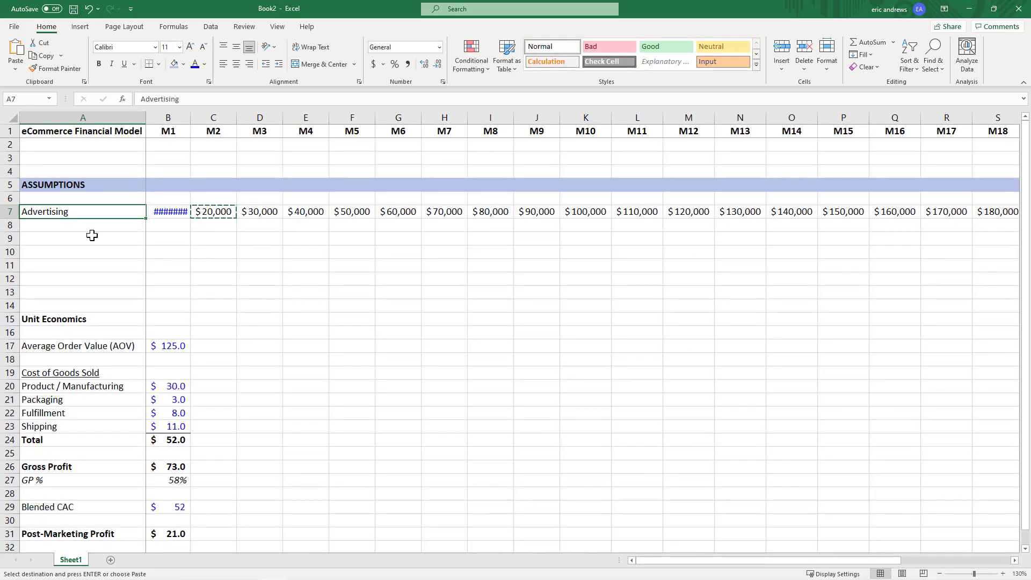
# - Add an Orders row with =ROUND(B7/B25,0), giving 192 for M1
pyautogui.write('Orders')
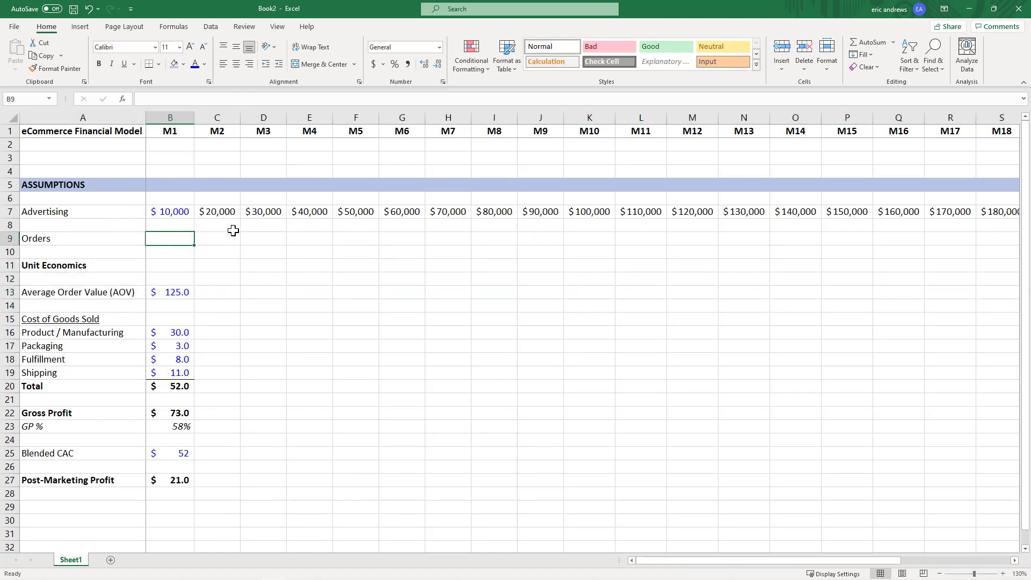
pyautogui.moveTo(397, 275)
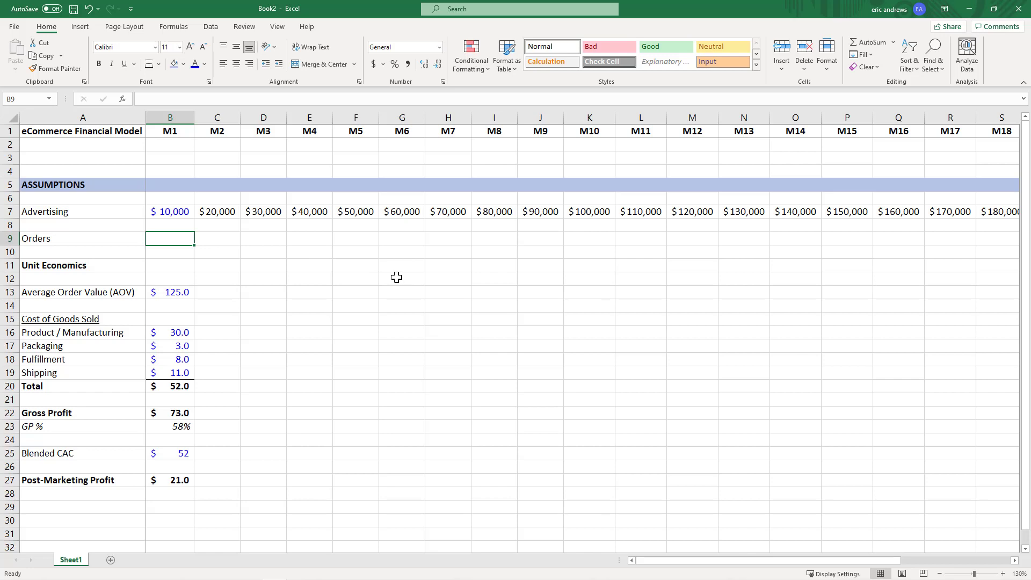
pyautogui.write('=ROUND(B7/')
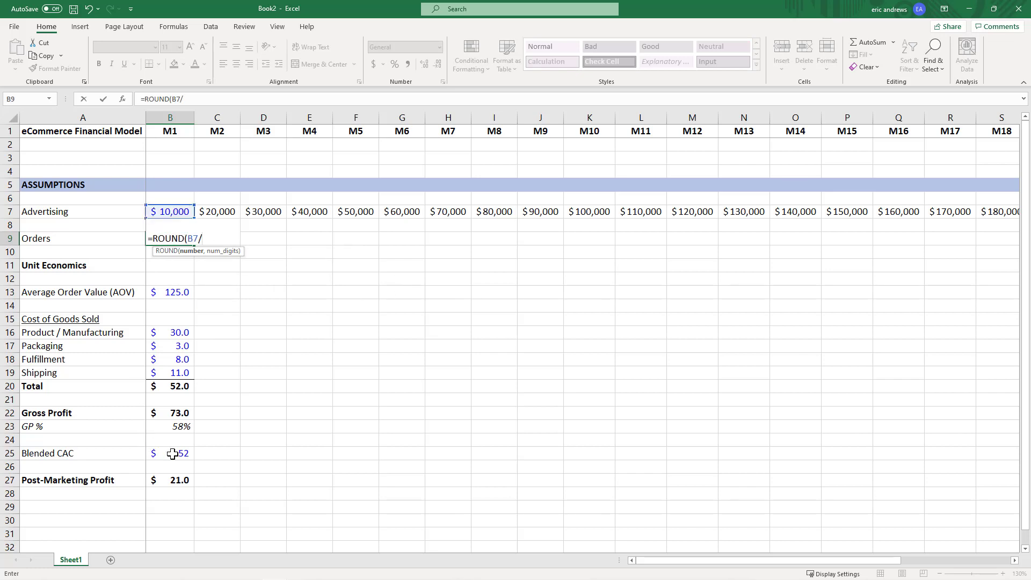
pyautogui.click(170, 453)
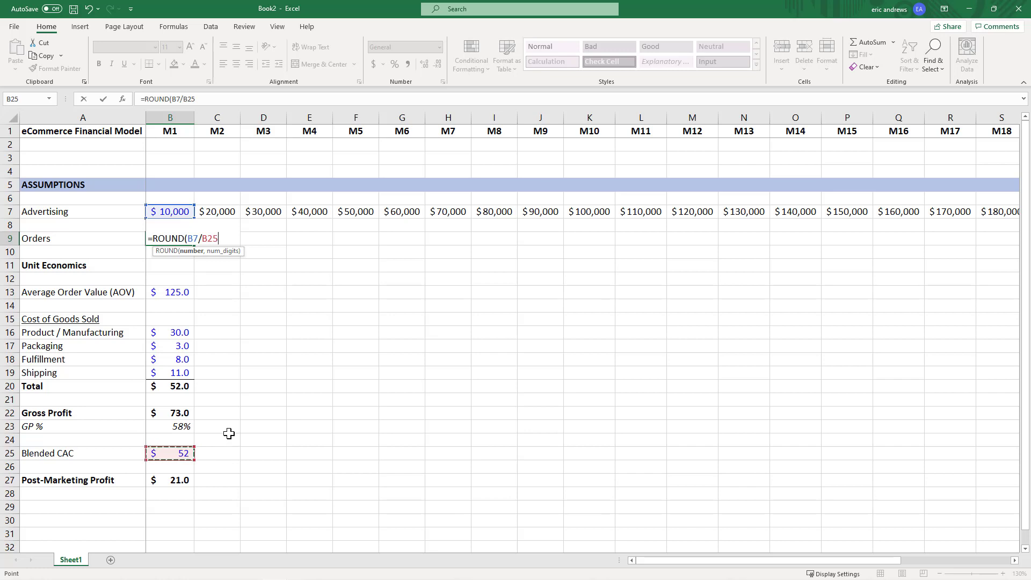
pyautogui.write(',0')
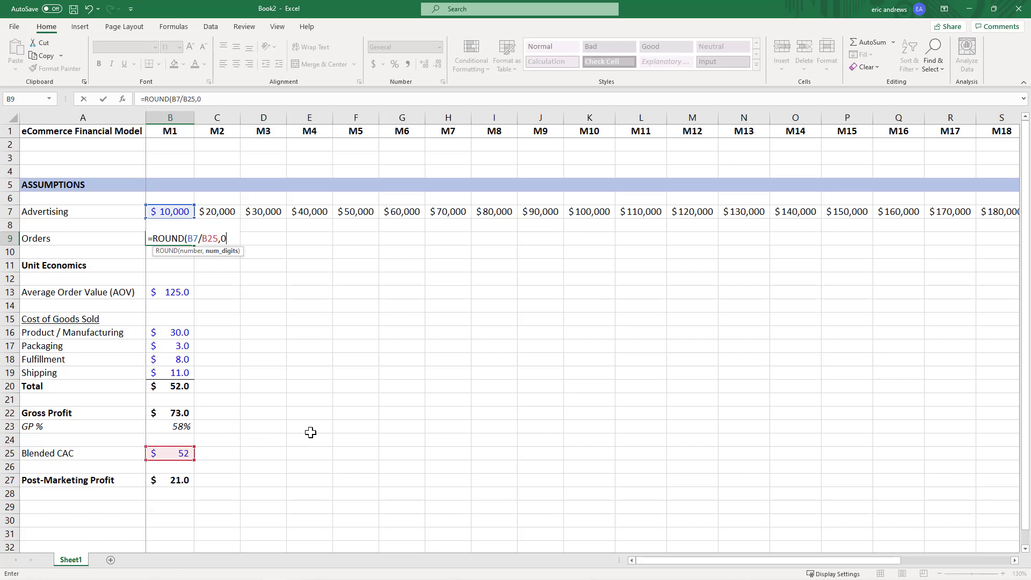
pyautogui.write(')')
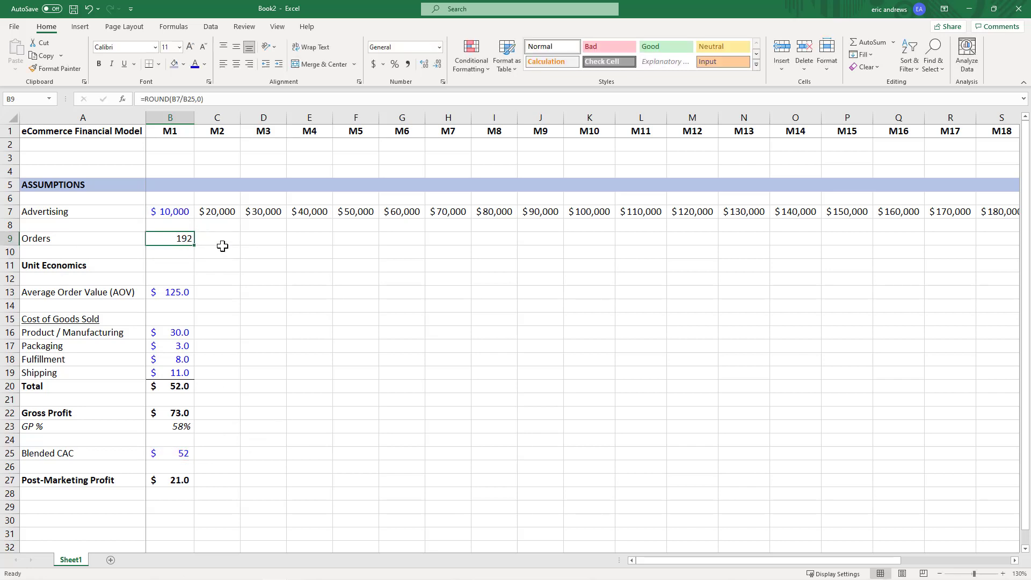
# - Test the formula =B9*B25 in D11, which shows $9,984
pyautogui.click(263, 265)
pyautogui.write('=B9*')
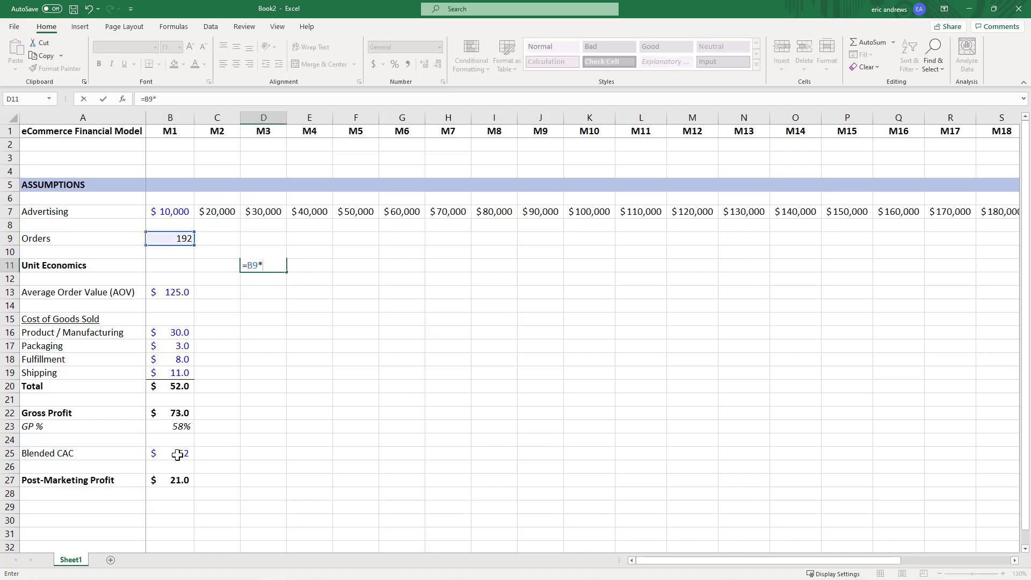
pyautogui.click(170, 453)
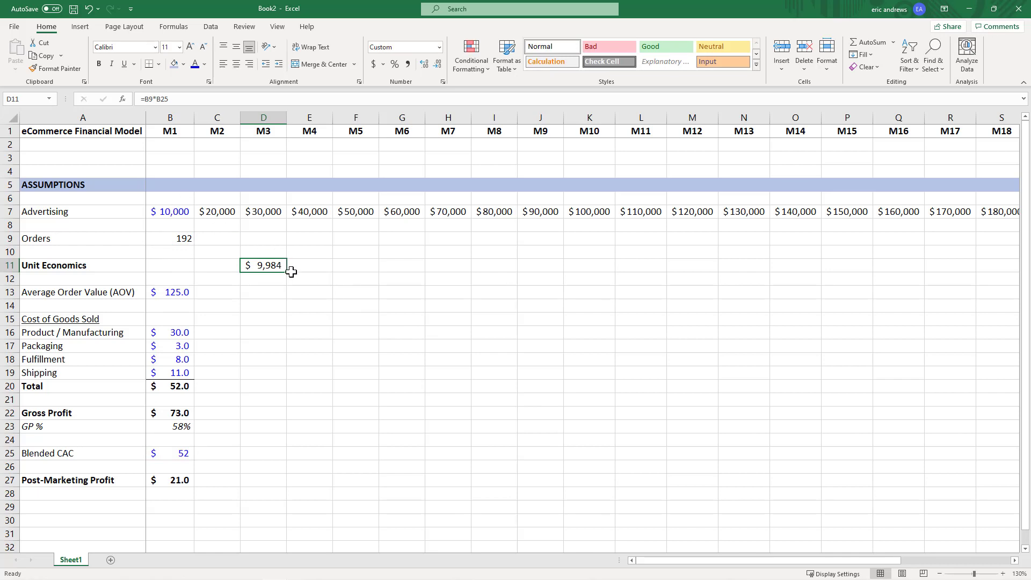
pyautogui.moveTo(269, 265)
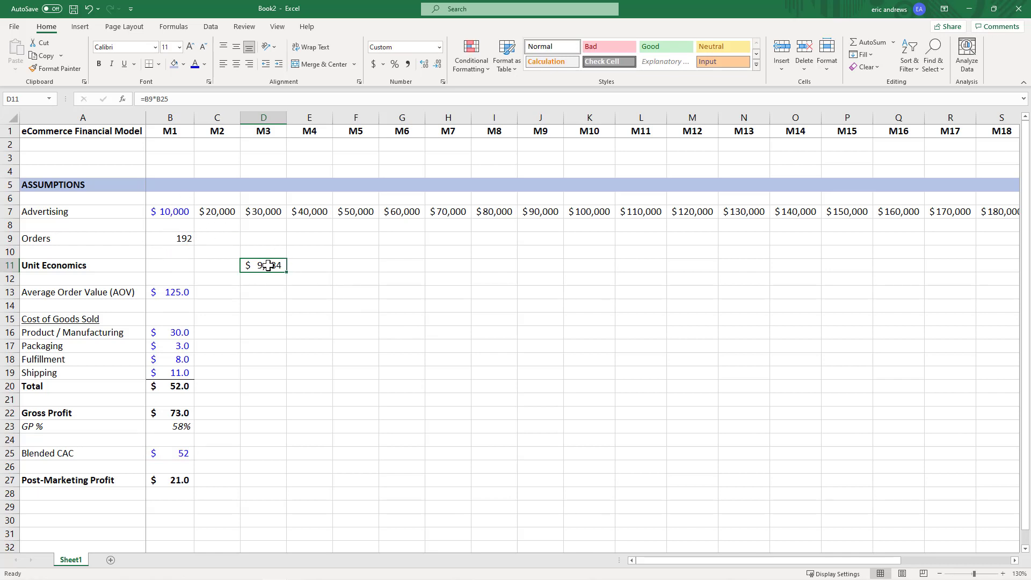
pyautogui.click(169, 238)
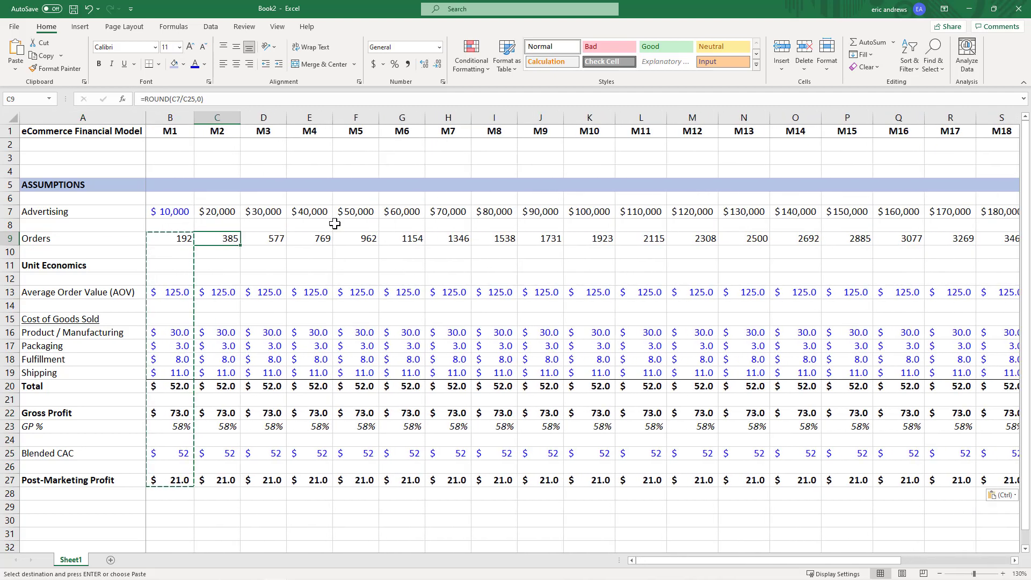
# - Insert seven blank rows between the model title and the ASSUMPTIONS banner
pyautogui.click(309, 238)
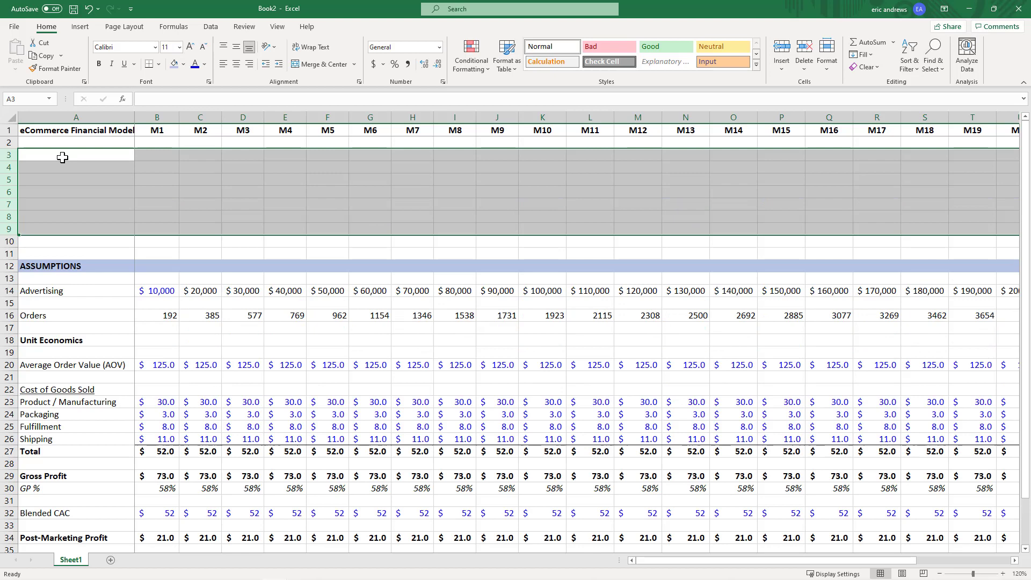
# - Add a Net Revenue row (=B16*B20) with no decimals, filled across M1–M5 ($24,000–$120,250)
pyautogui.write('Net Revenue')
pyautogui.click(157, 154)
pyautogui.write('=B16')
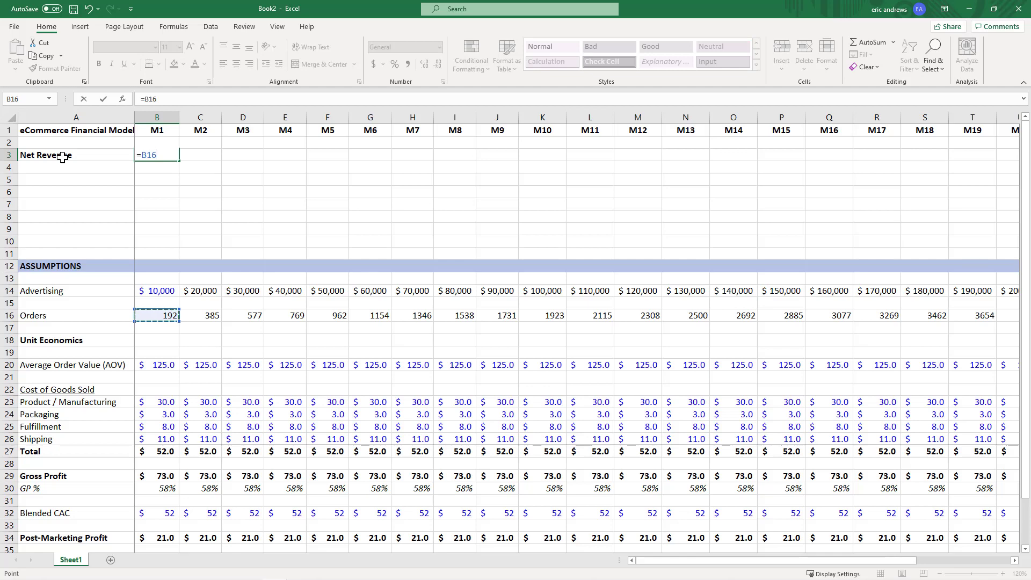
pyautogui.write('*')
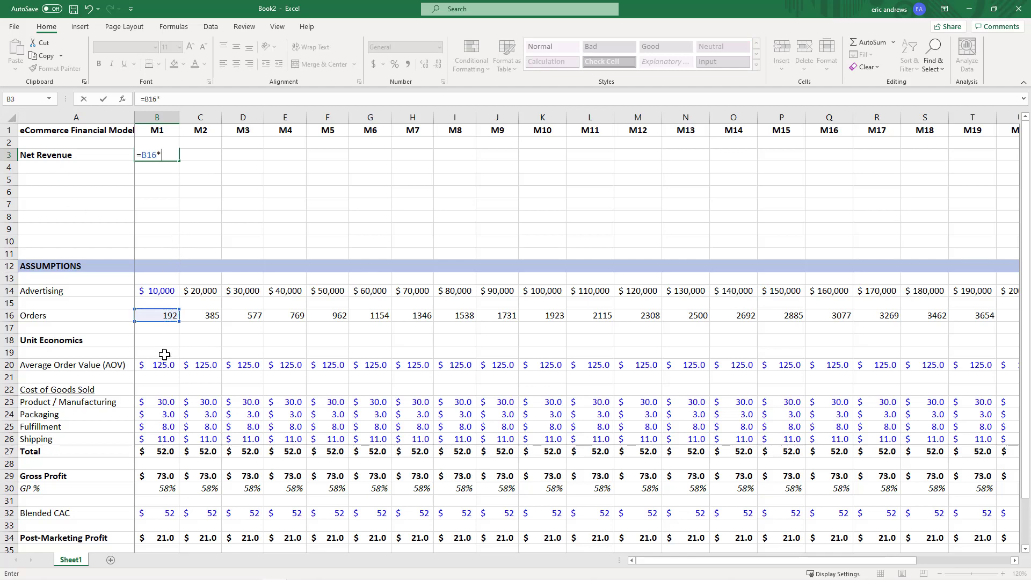
pyautogui.click(156, 366)
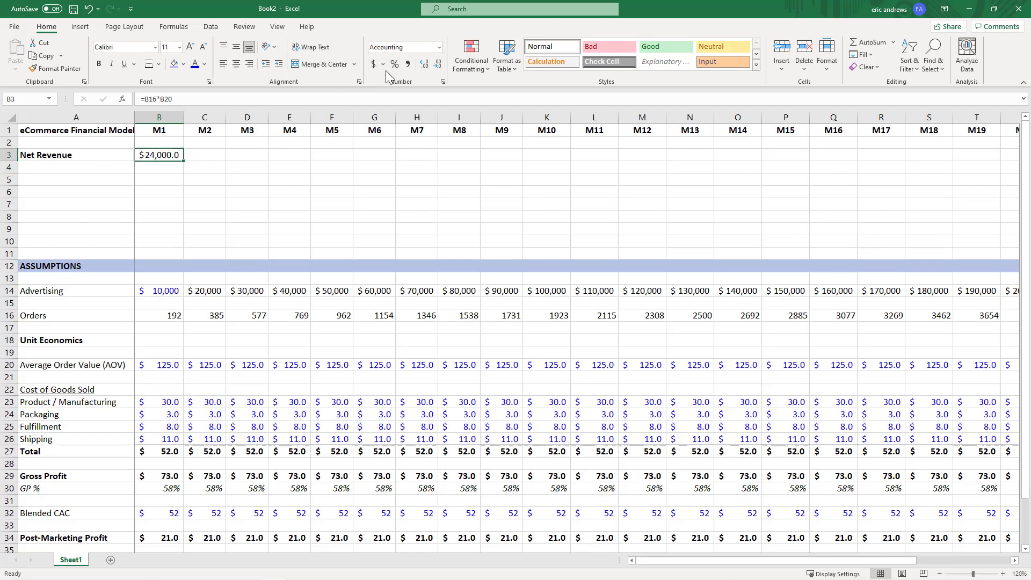
pyautogui.click(425, 64)
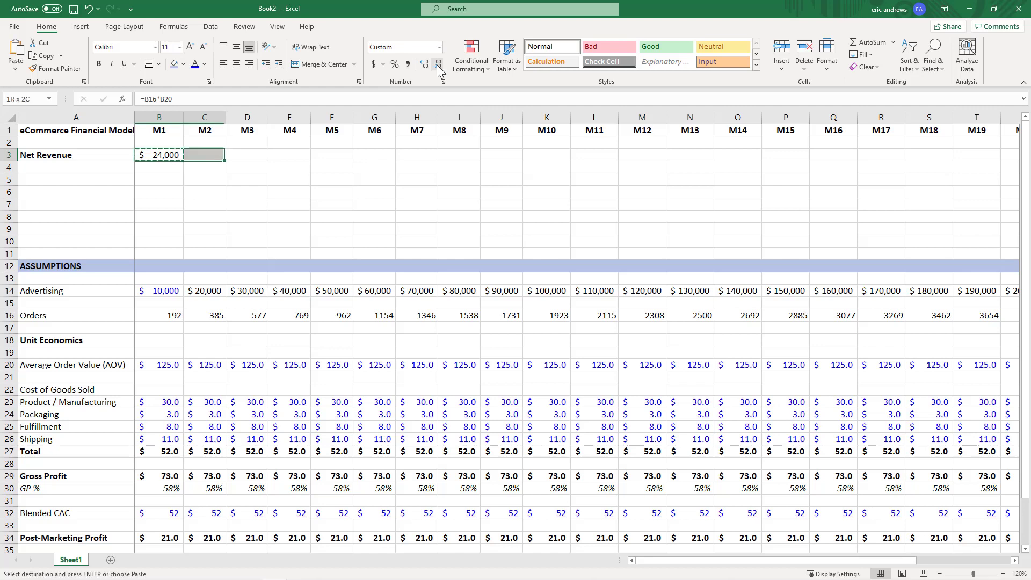
pyautogui.press('ctrl+v')
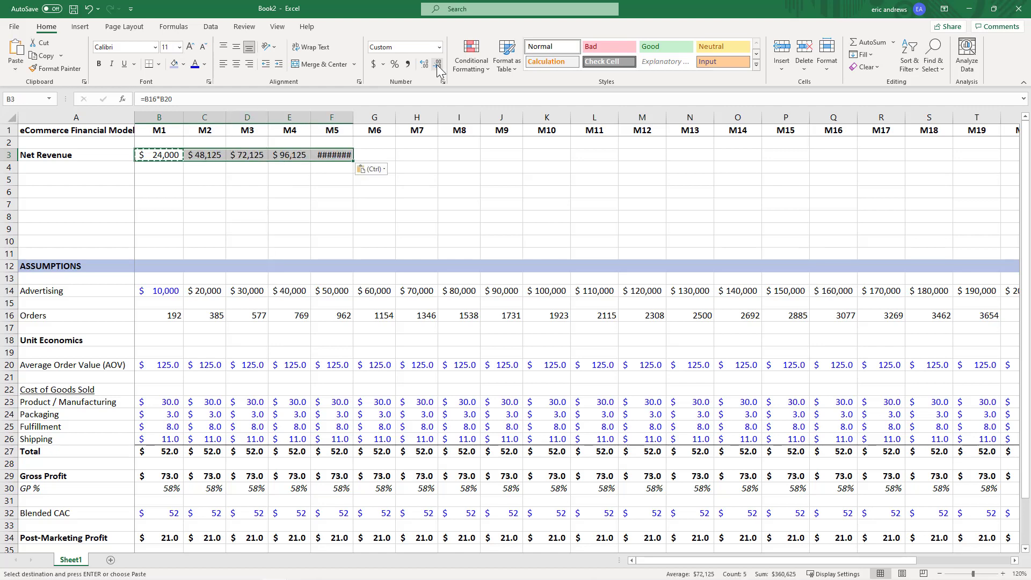
pyautogui.click(289, 154)
pyautogui.write('C')
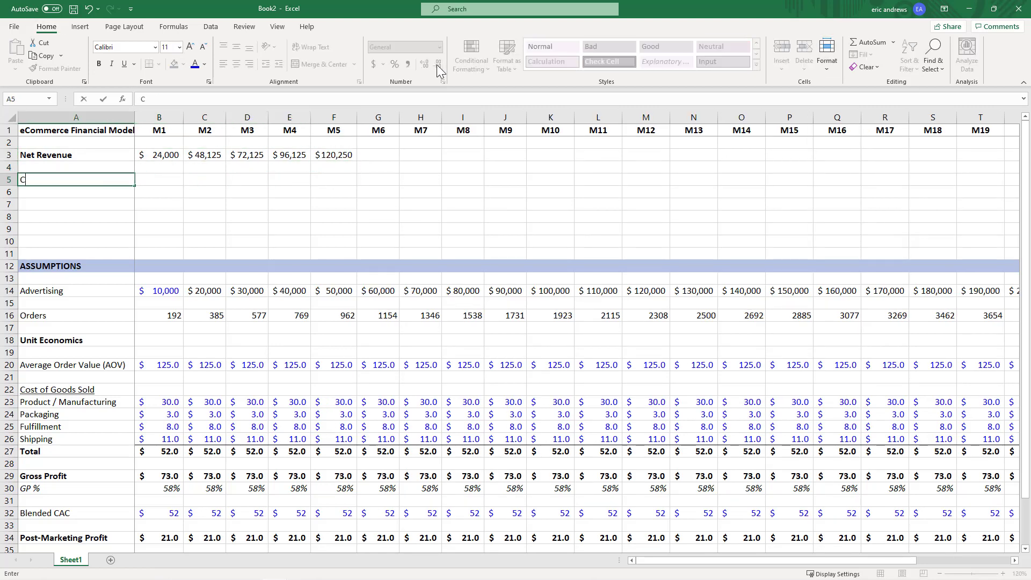
# - Label the COGS section and insert a Credit Card Fees line in row 11
pyautogui.write('OGS')
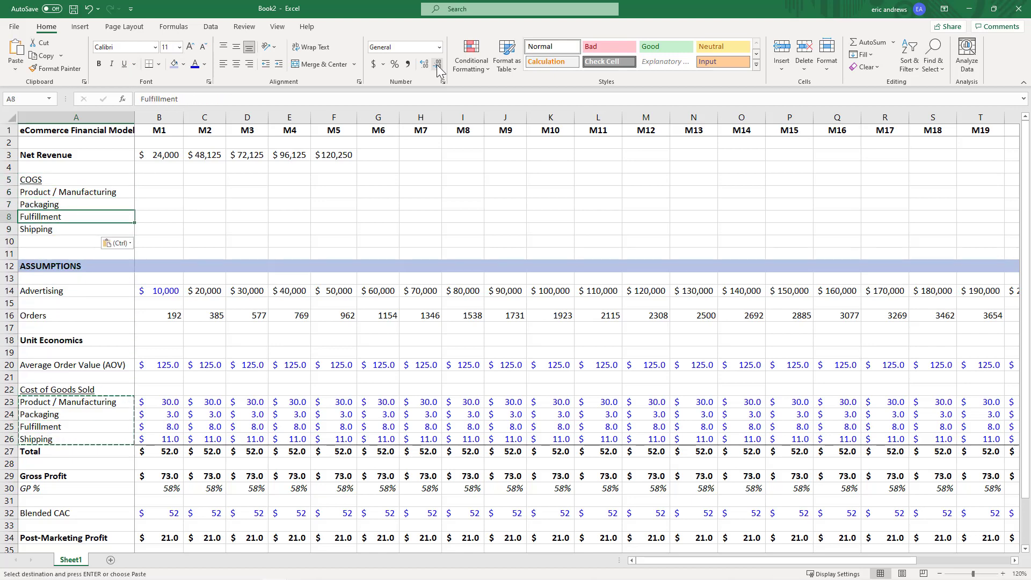
pyautogui.click(781, 55)
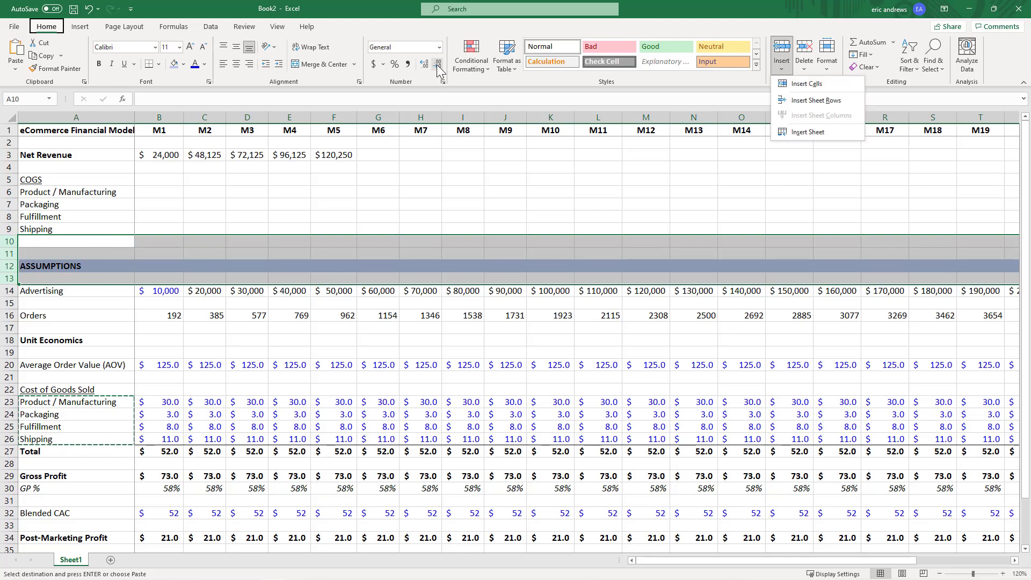
pyautogui.click(819, 100)
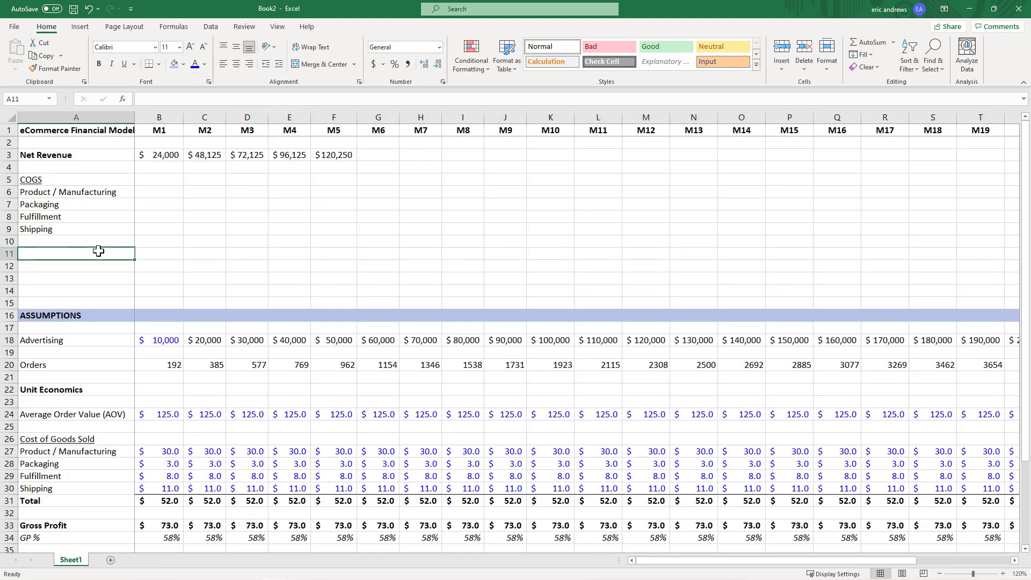
pyautogui.write('Credit')
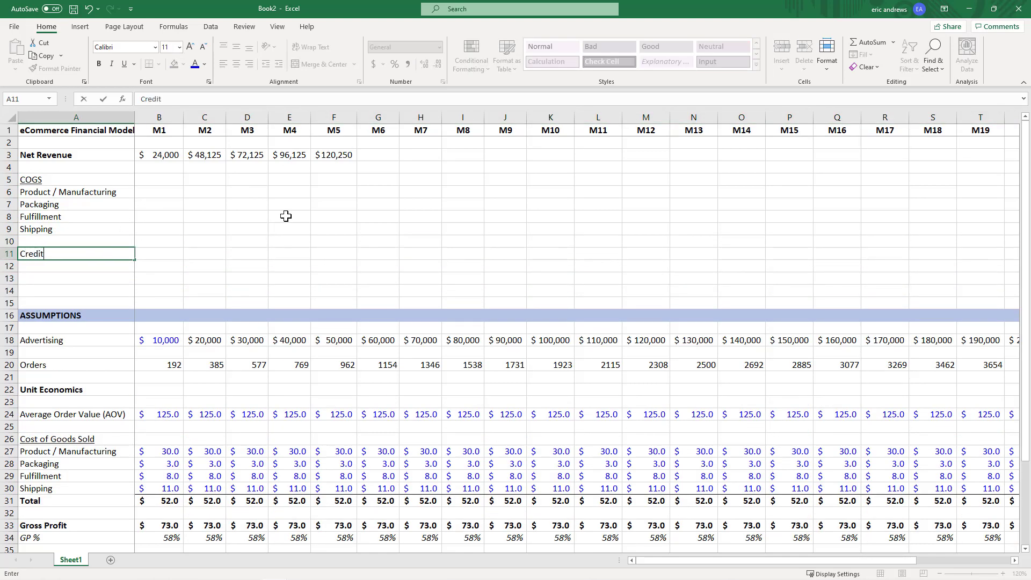
pyautogui.write('Card C')
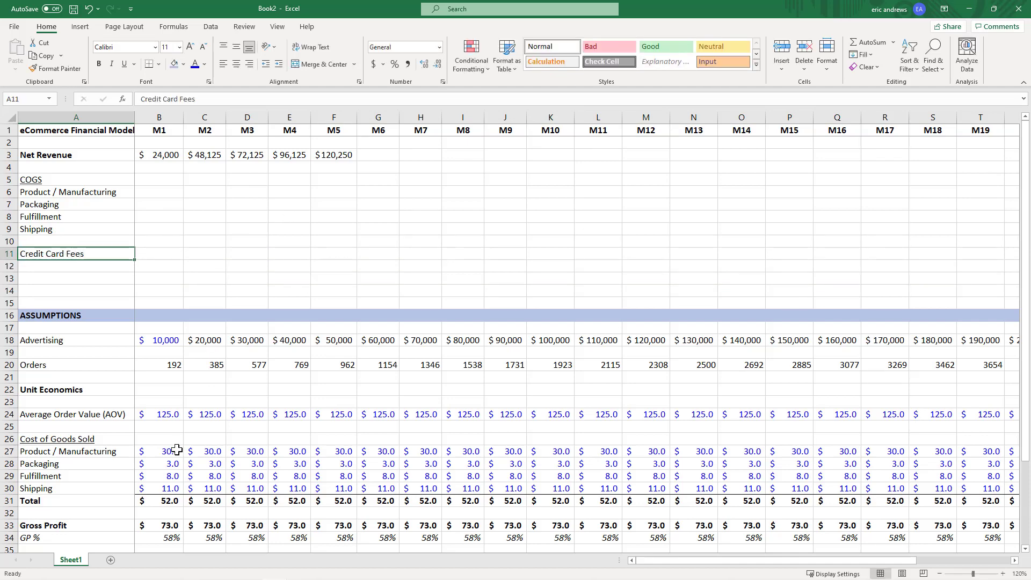
pyautogui.click(159, 426)
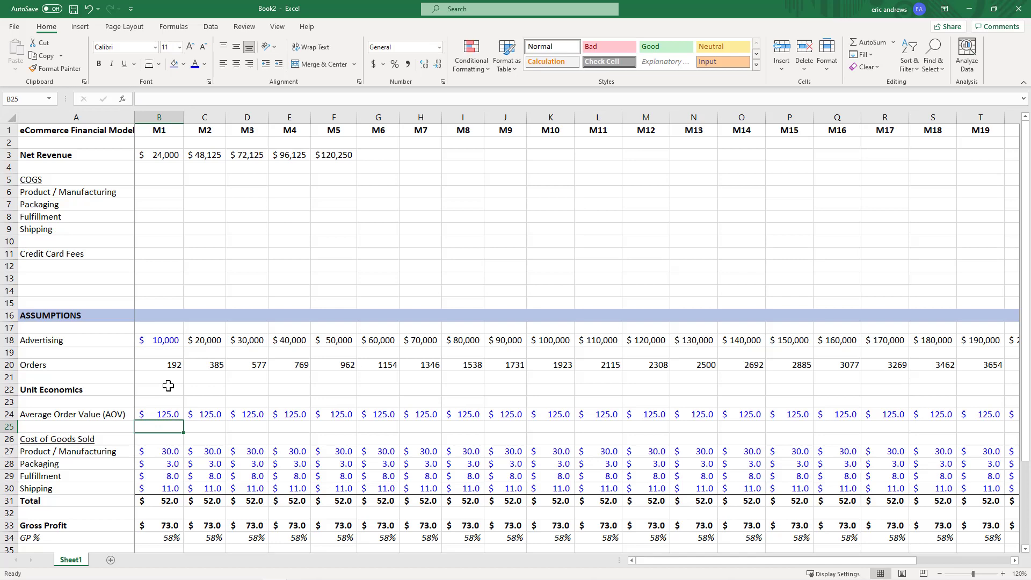
pyautogui.moveTo(279, 283)
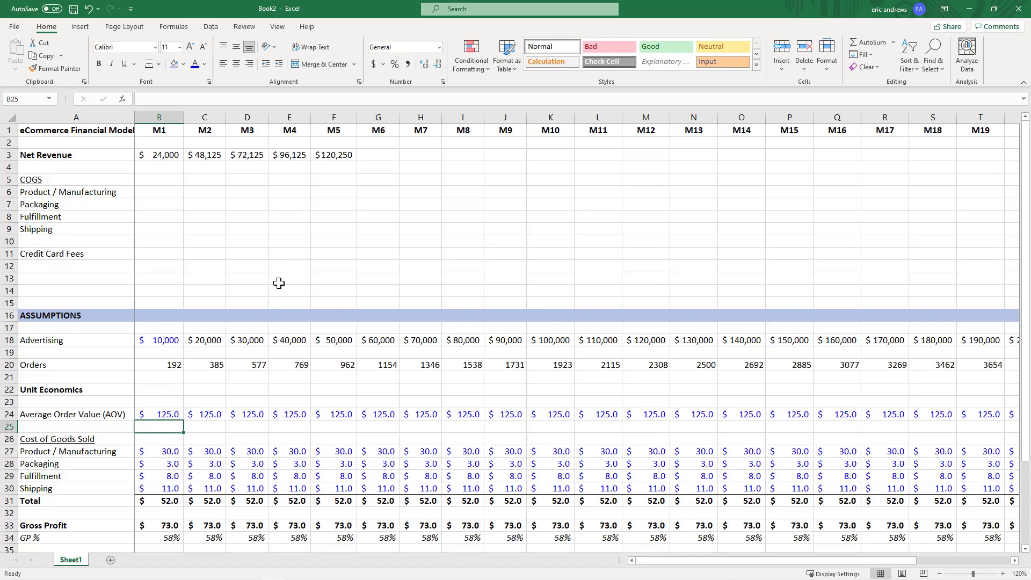
pyautogui.moveTo(283, 288)
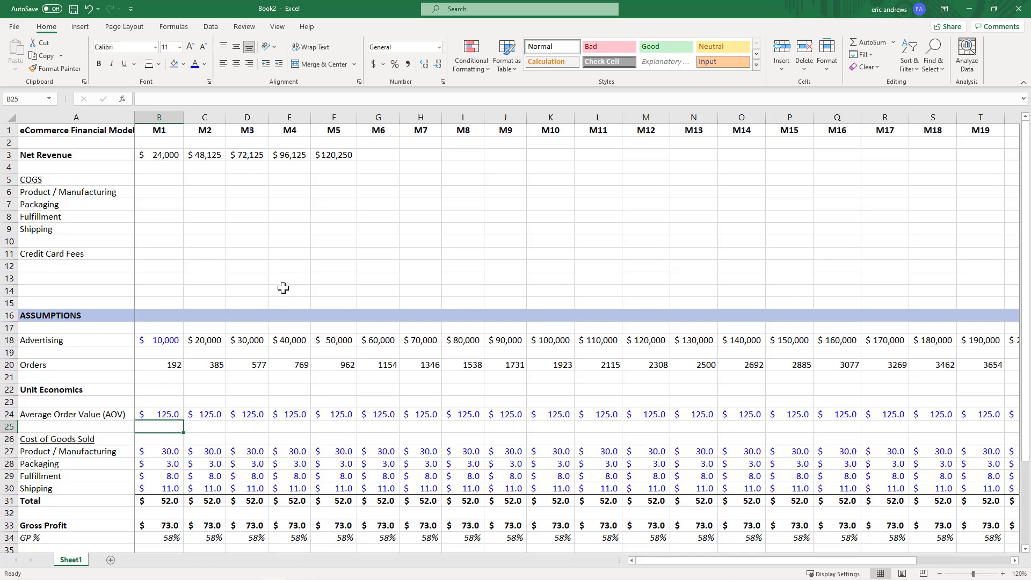
pyautogui.moveTo(287, 278)
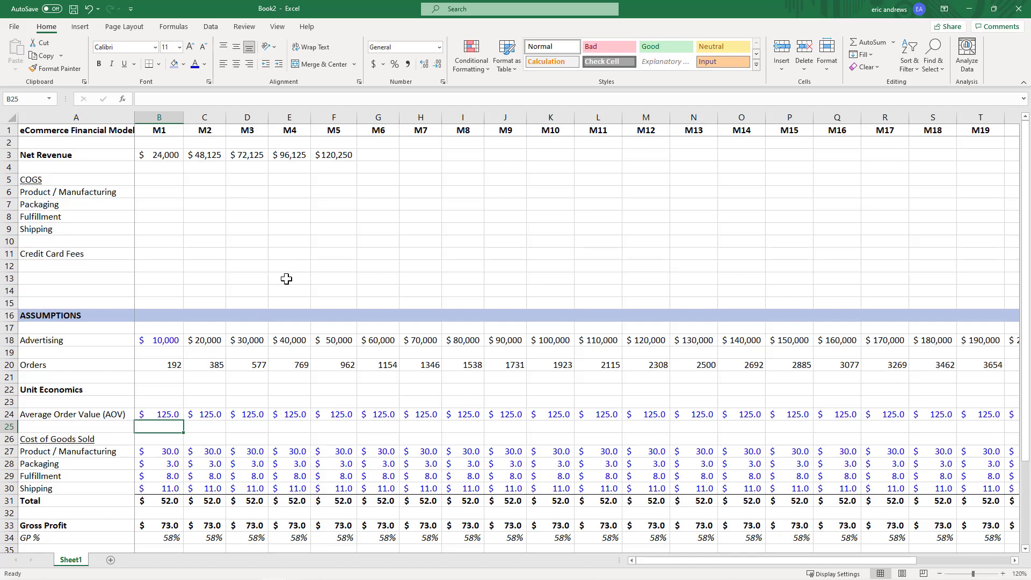
pyautogui.click(77, 254)
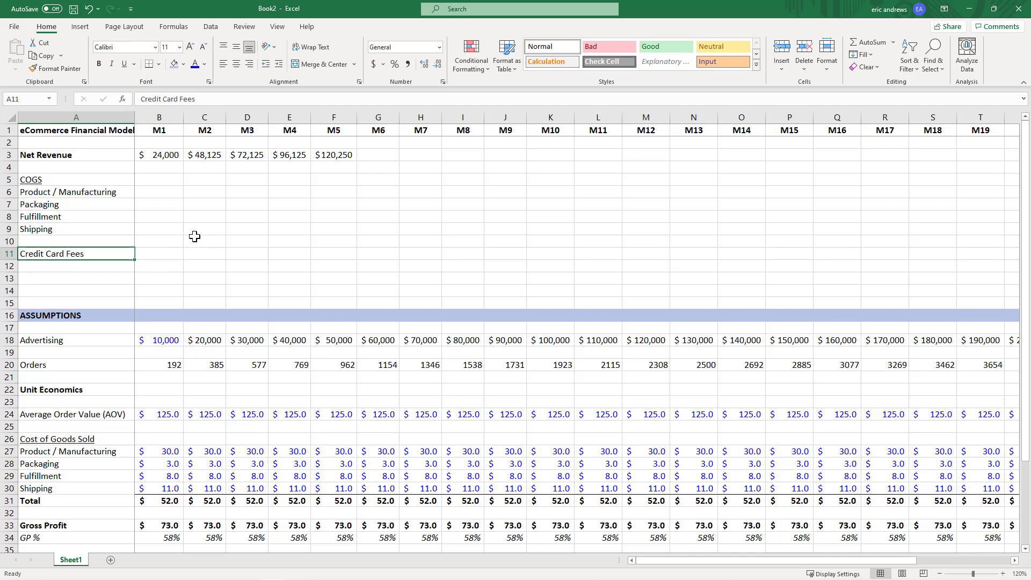
pyautogui.moveTo(170, 239)
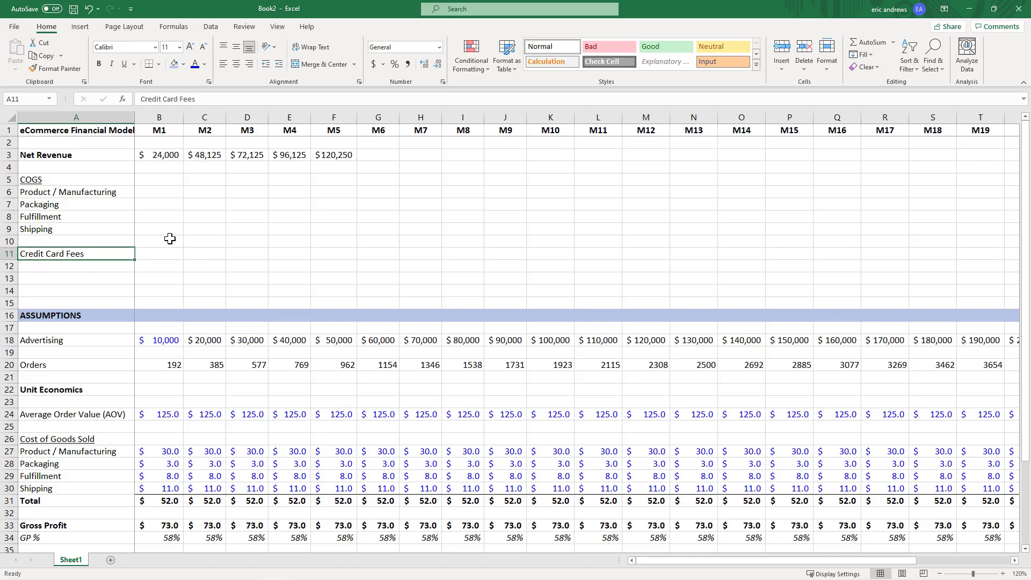
pyautogui.moveTo(82, 253)
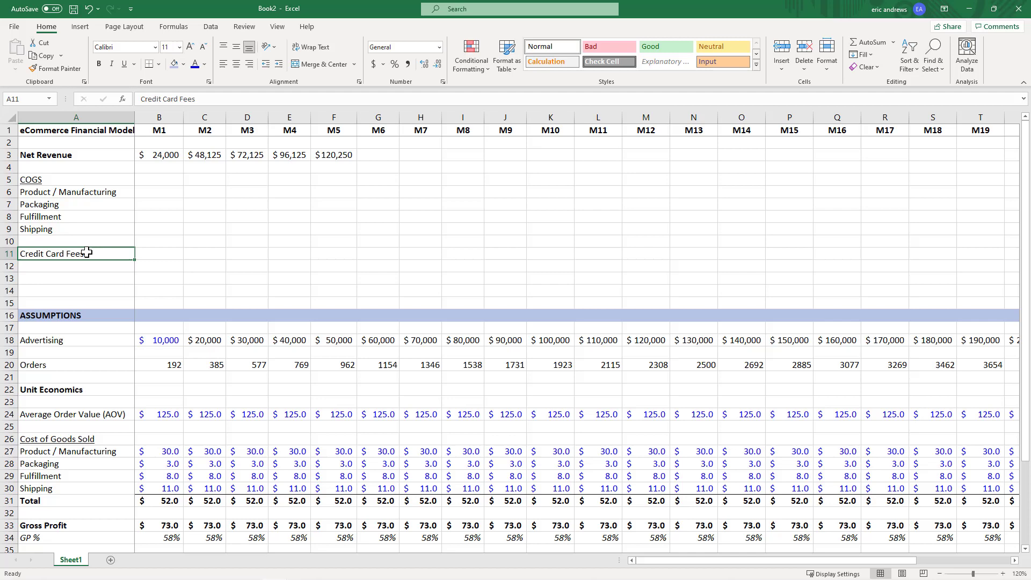
# - Add a Credit Card Fees assumption of 2.75% in row 40 across the months
pyautogui.scroll(-3)
pyautogui.write('Cre')
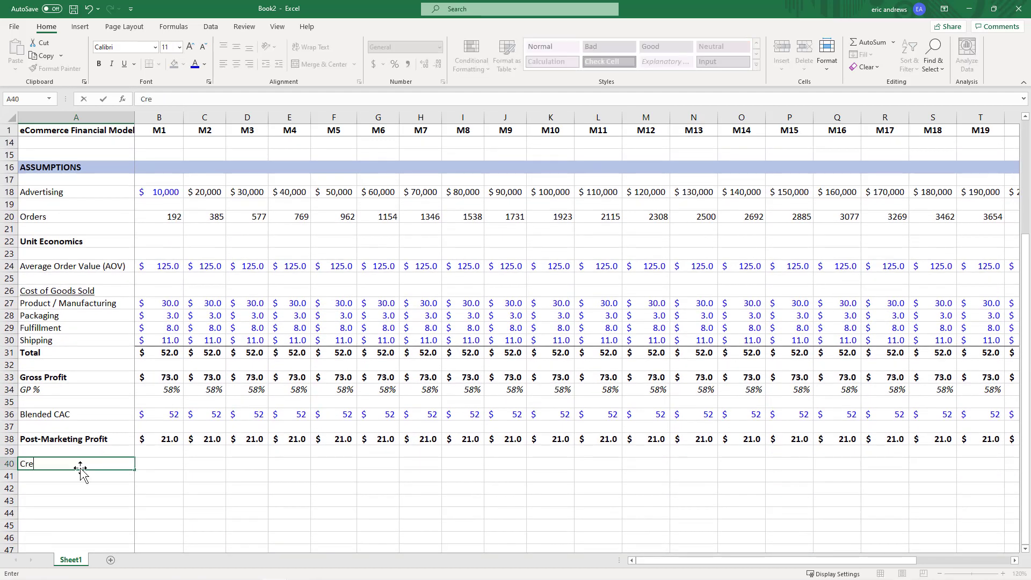
pyautogui.write('dit Card Fees')
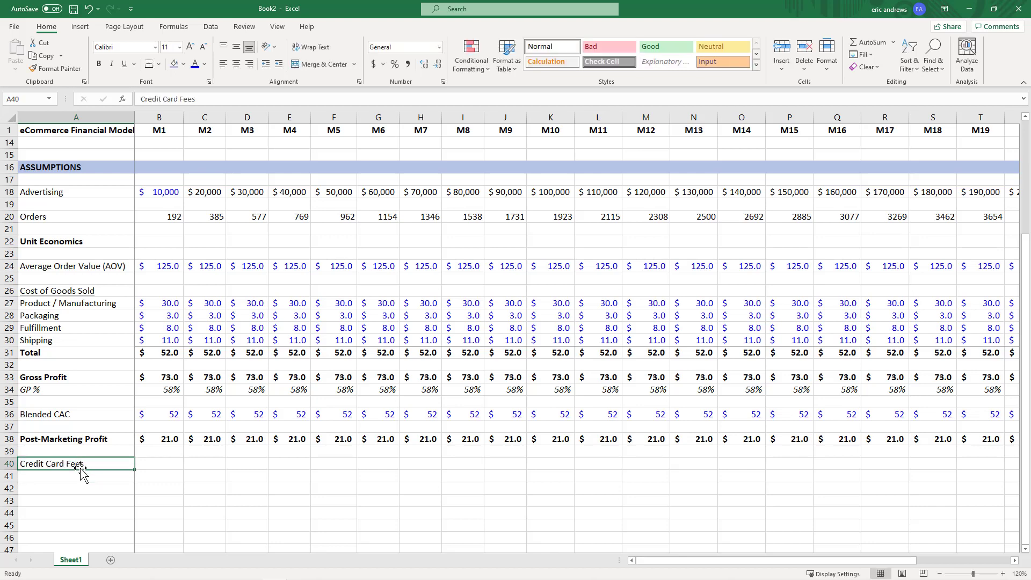
pyautogui.write('2.75')
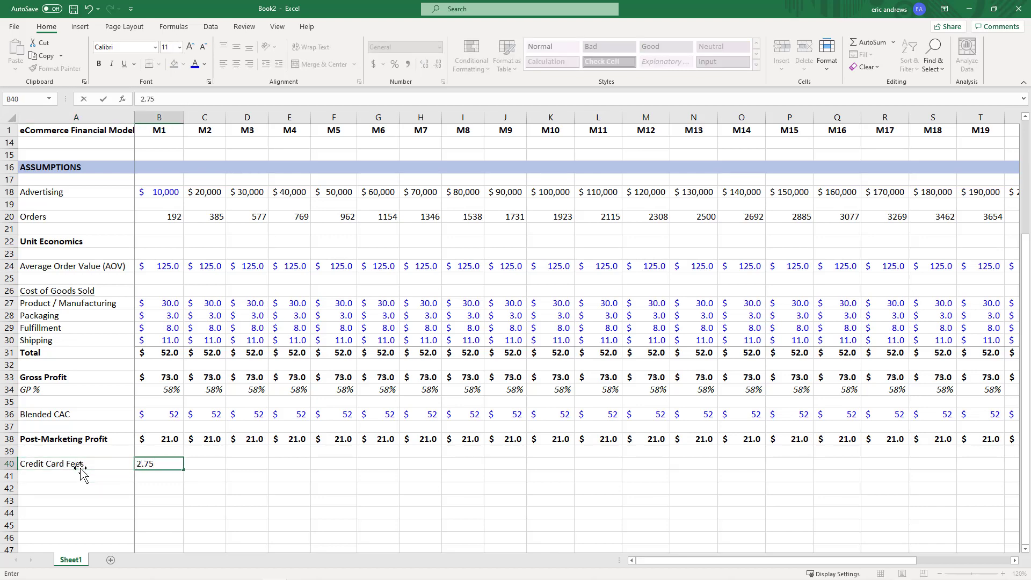
pyautogui.click(395, 64)
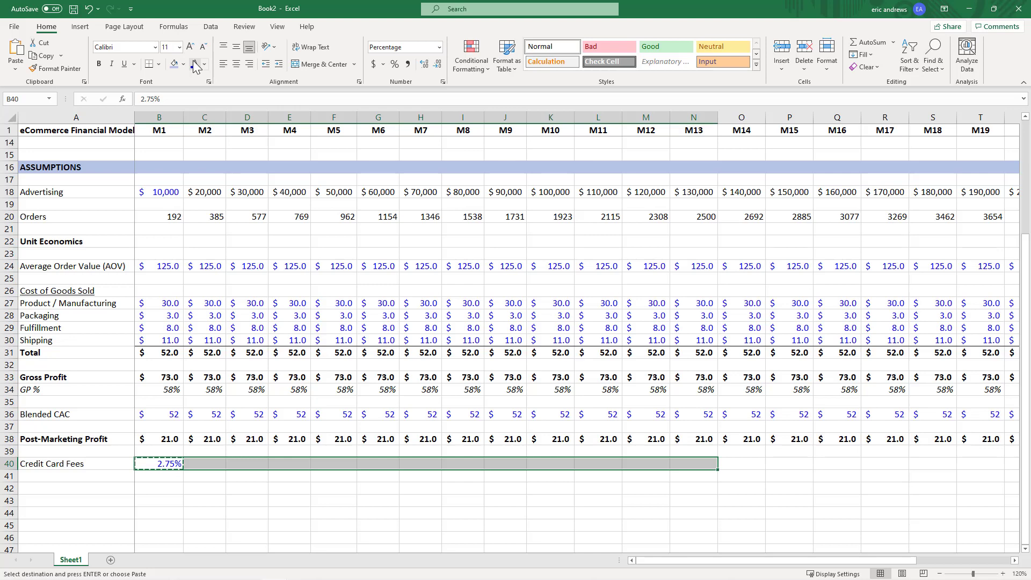
pyautogui.hscroll(3)
pyautogui.write('=B3*B40')
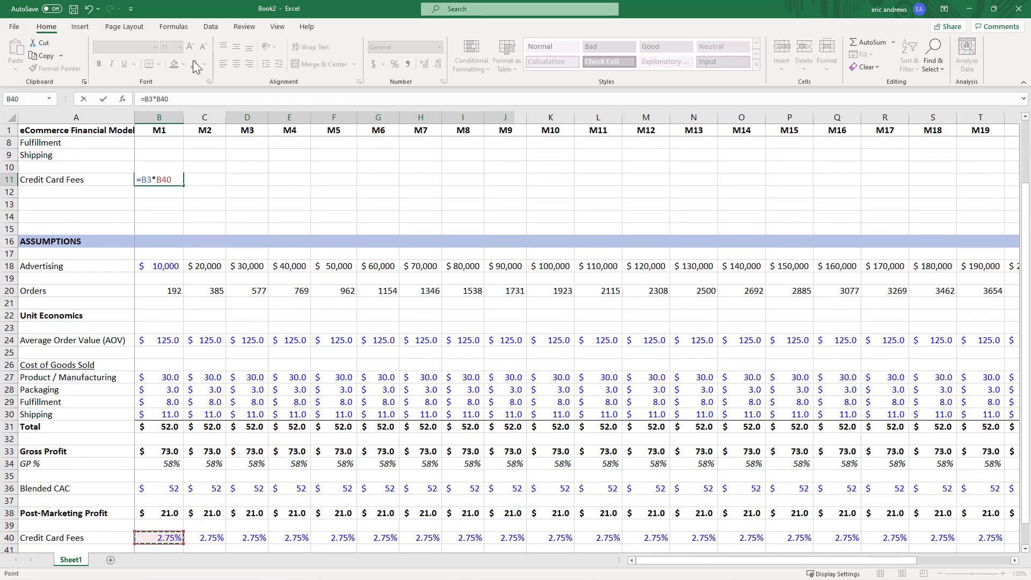
# - Calculate M1 card fees as =B3*B40, giving 660, with simplified formatting
pyautogui.press('Return')
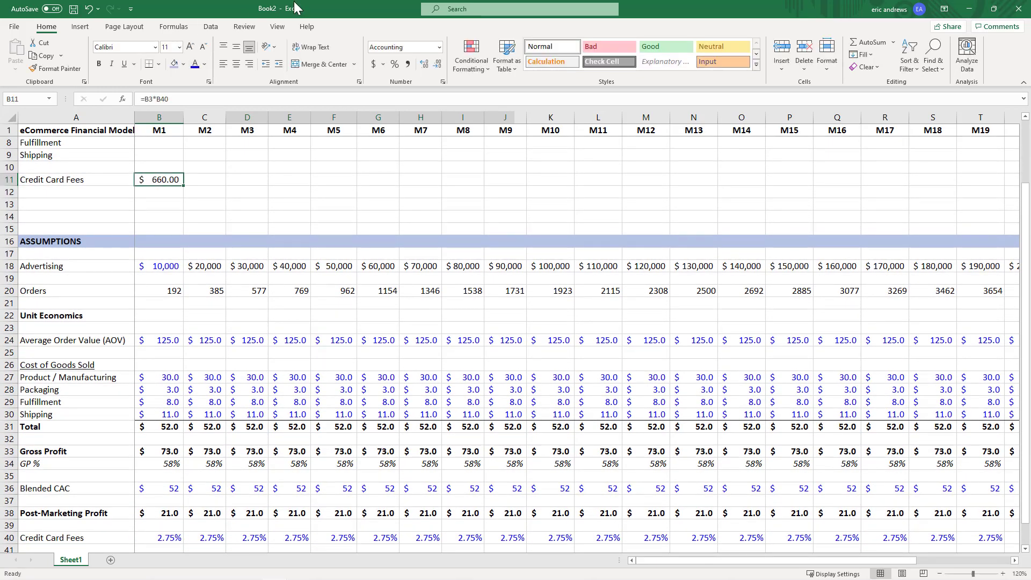
pyautogui.scroll(3)
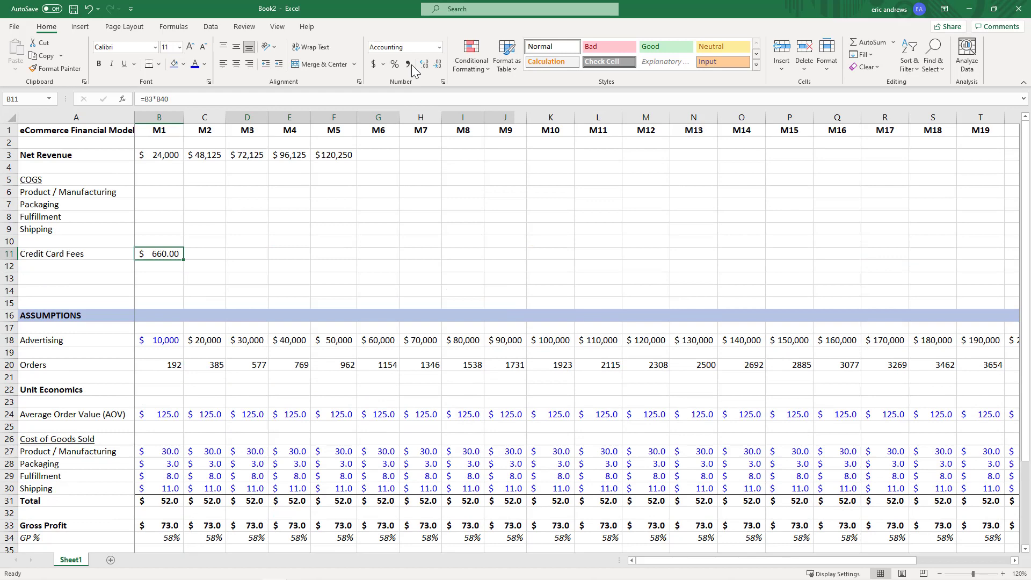
pyautogui.click(407, 64)
pyautogui.write('=')
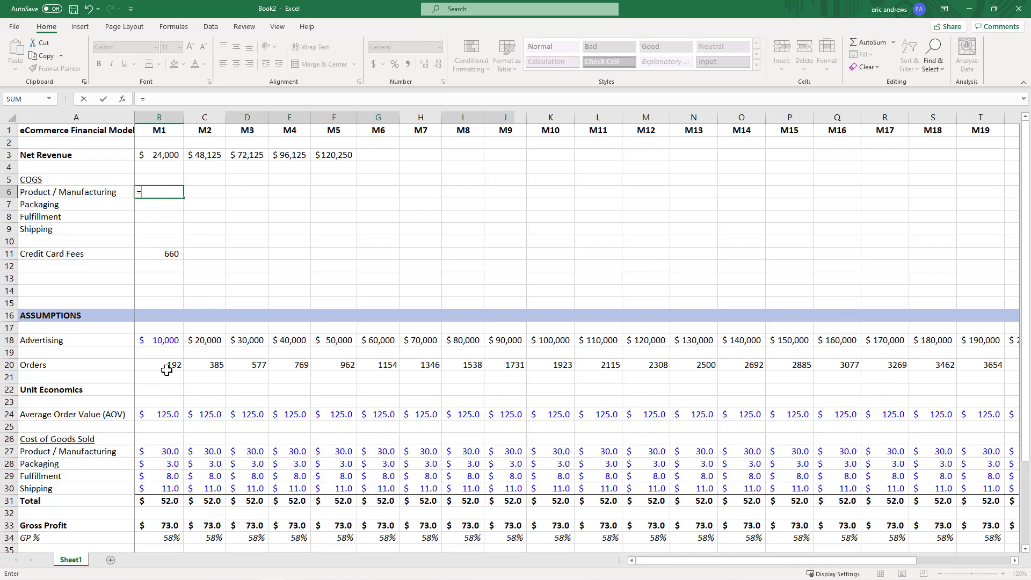
# - Compute M1 COGS as orders times unit costs: 5,760, 576, 1,536 and 2,112
pyautogui.click(158, 365)
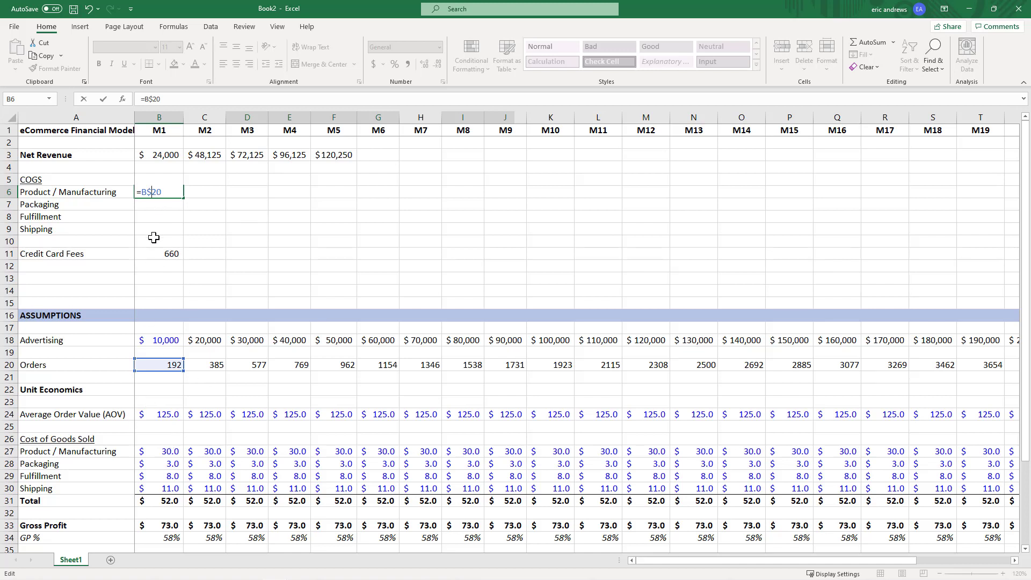
pyautogui.moveTo(162, 345)
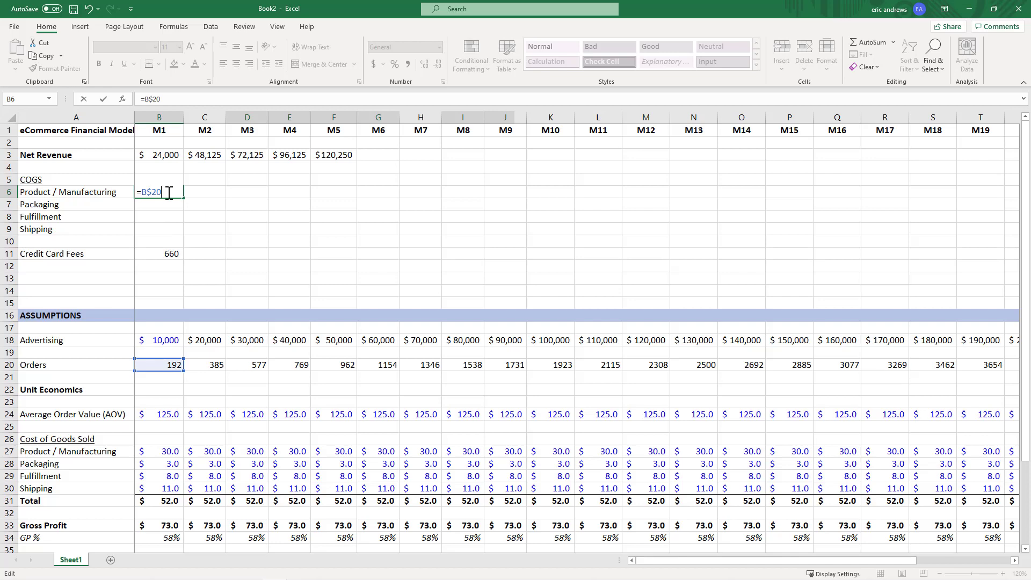
pyautogui.click(159, 452)
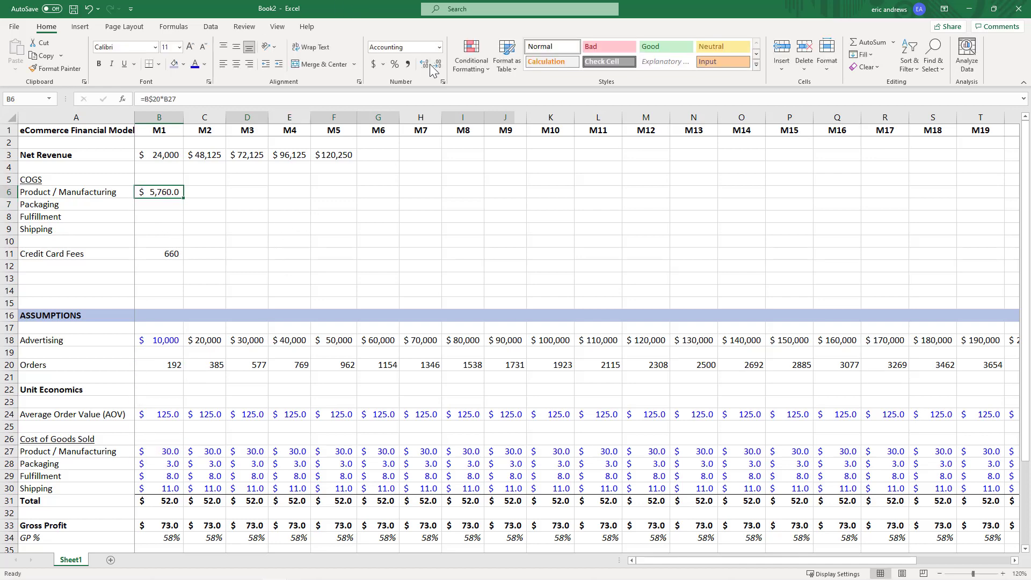
pyautogui.click(437, 63)
pyautogui.write('=B$20*B28')
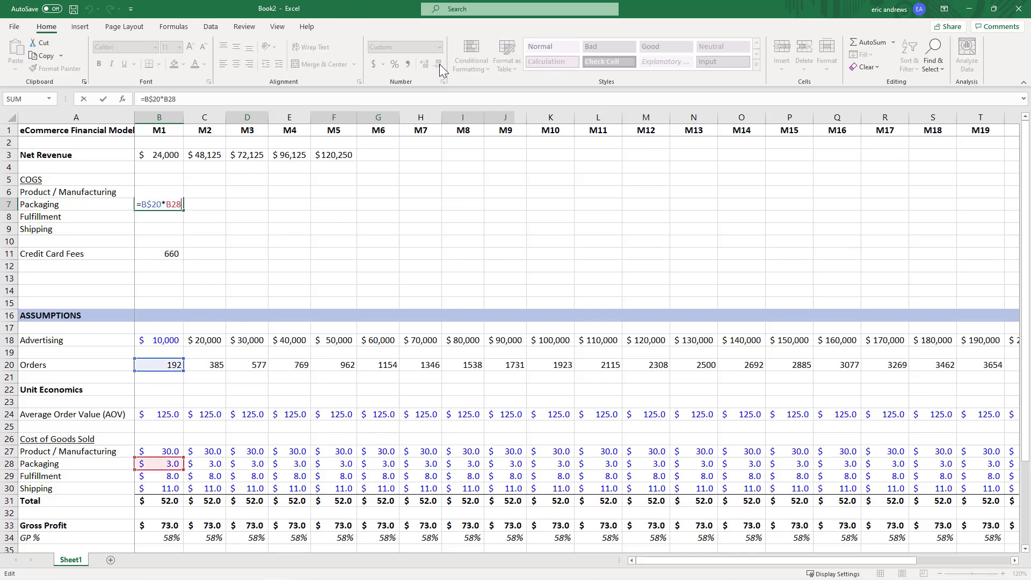
pyautogui.moveTo(177, 440)
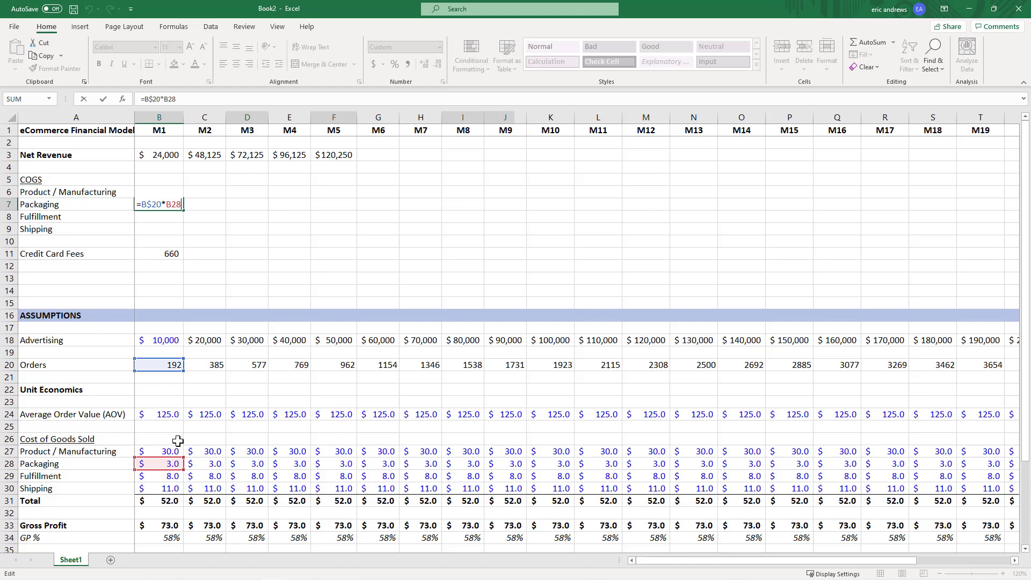
pyautogui.moveTo(163, 285)
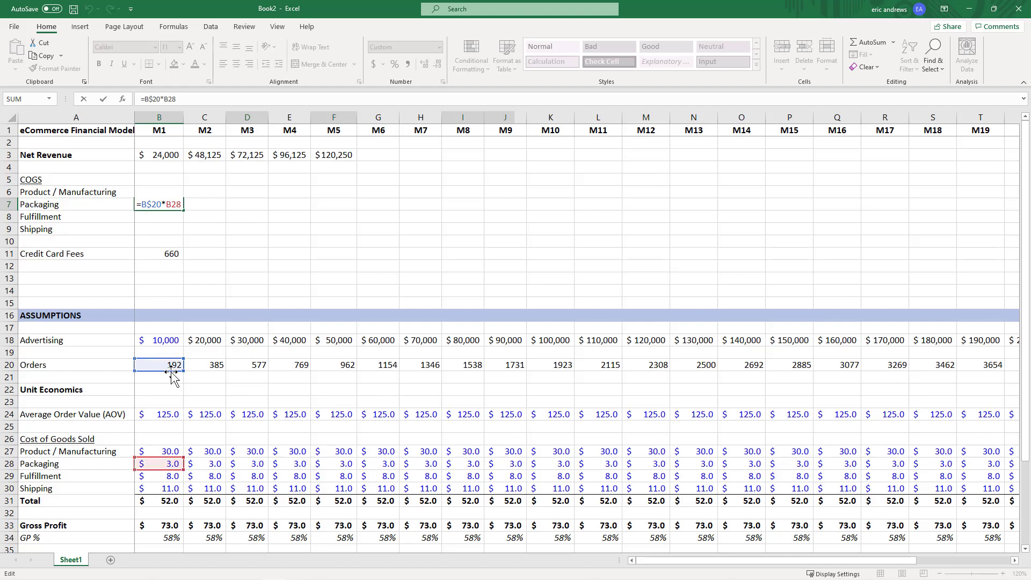
pyautogui.press('Return')
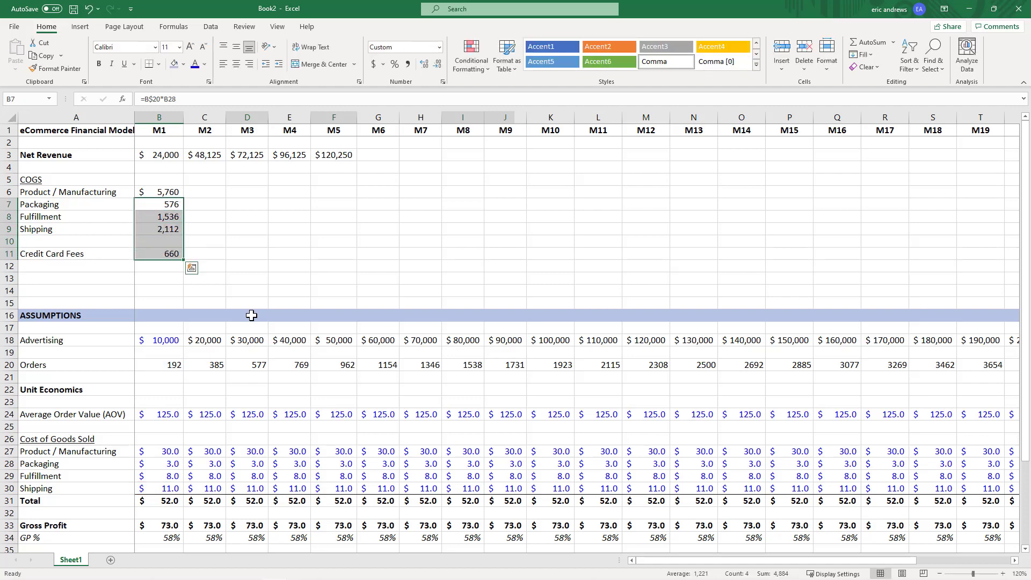
pyautogui.click(76, 240)
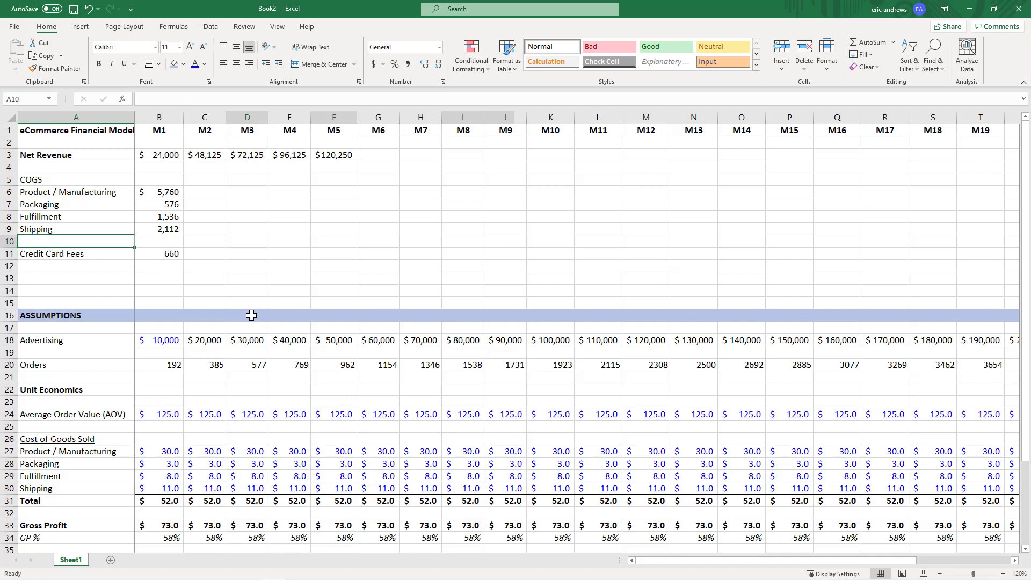
# - Add a Customer Support line and a blue 10% '% of orders with questions' assumption
pyautogui.write('Customer Support')
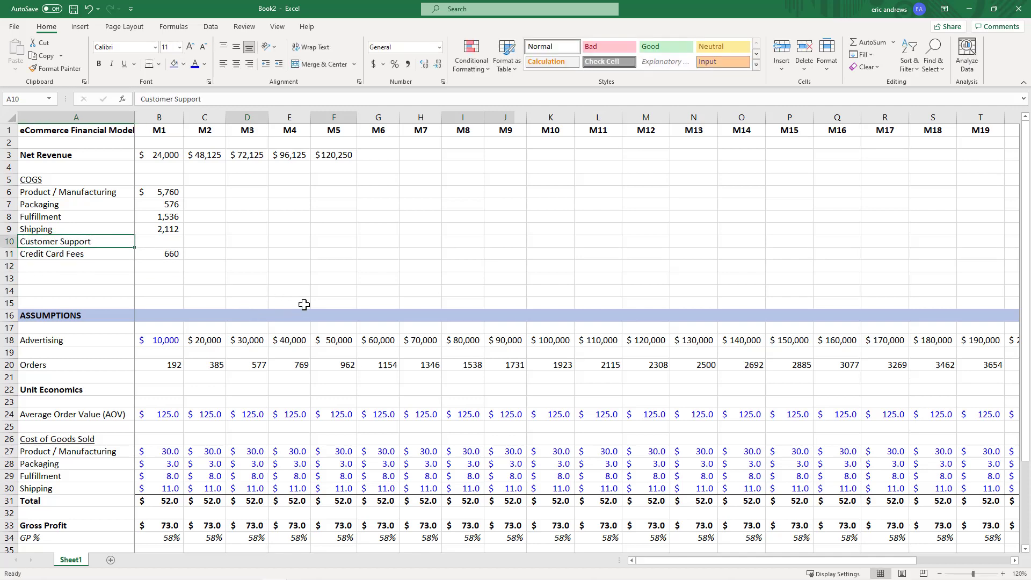
pyautogui.click(159, 241)
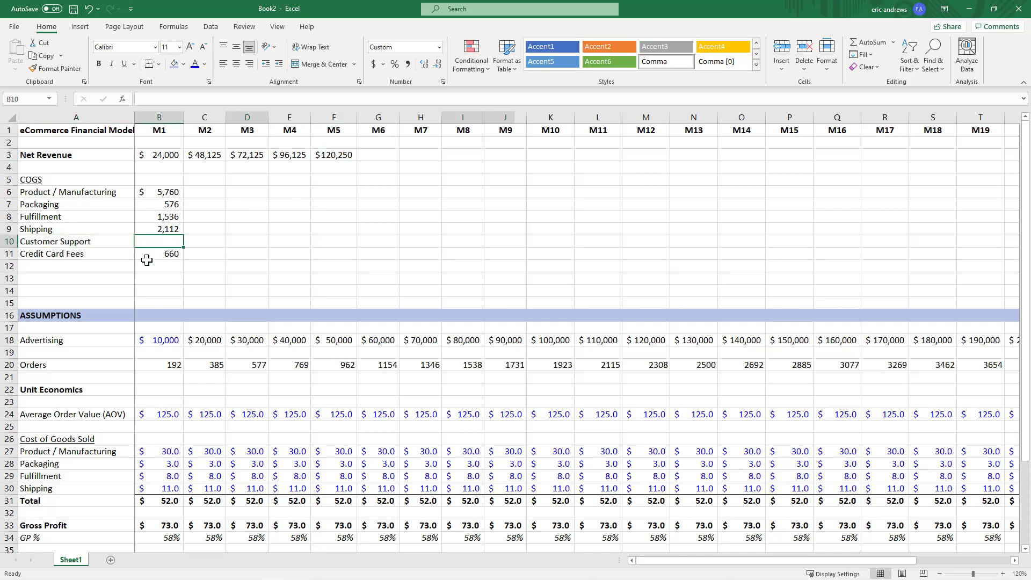
pyautogui.scroll(-3)
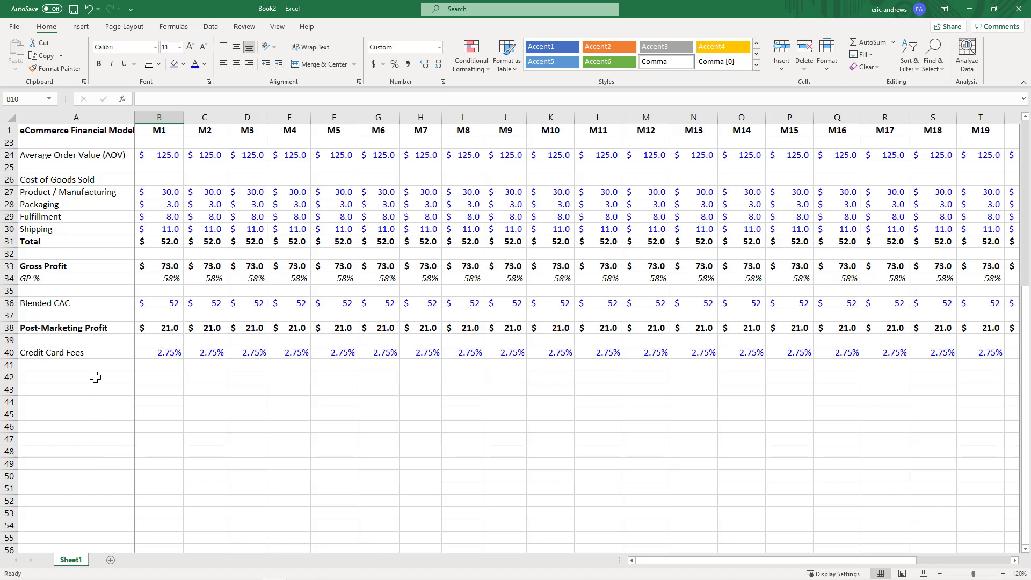
pyautogui.write('%')
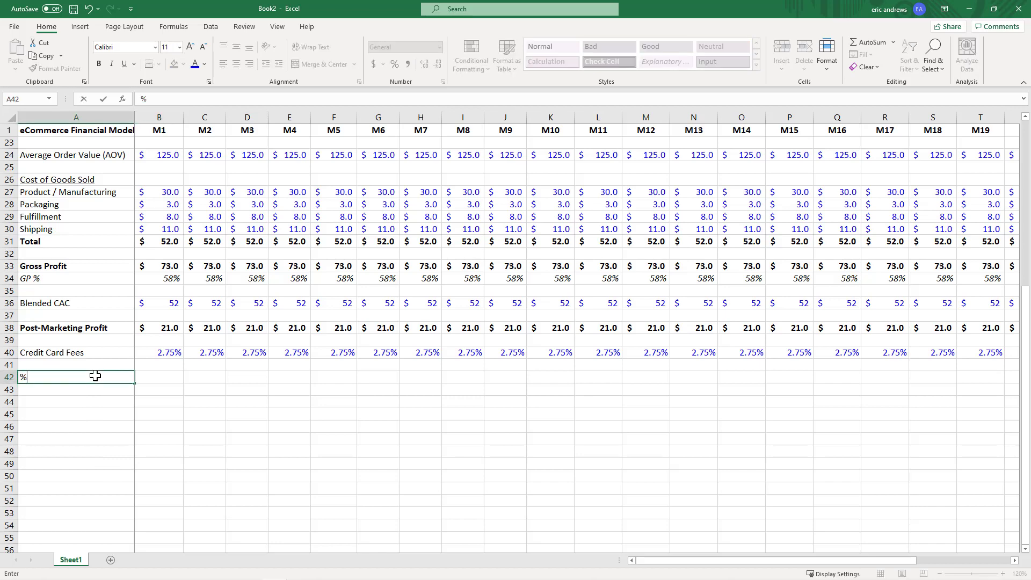
pyautogui.write('of')
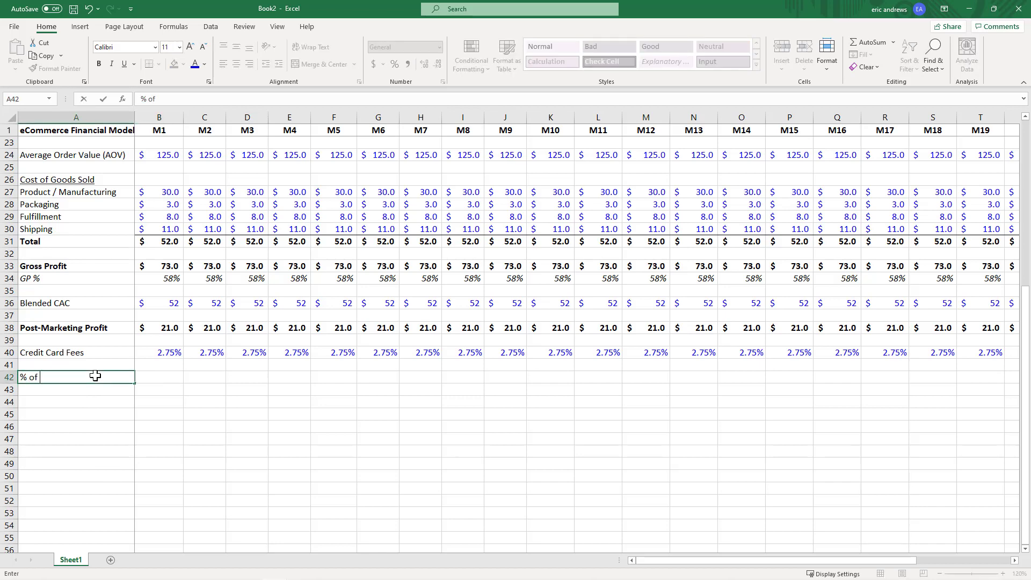
pyautogui.write('orders with ue')
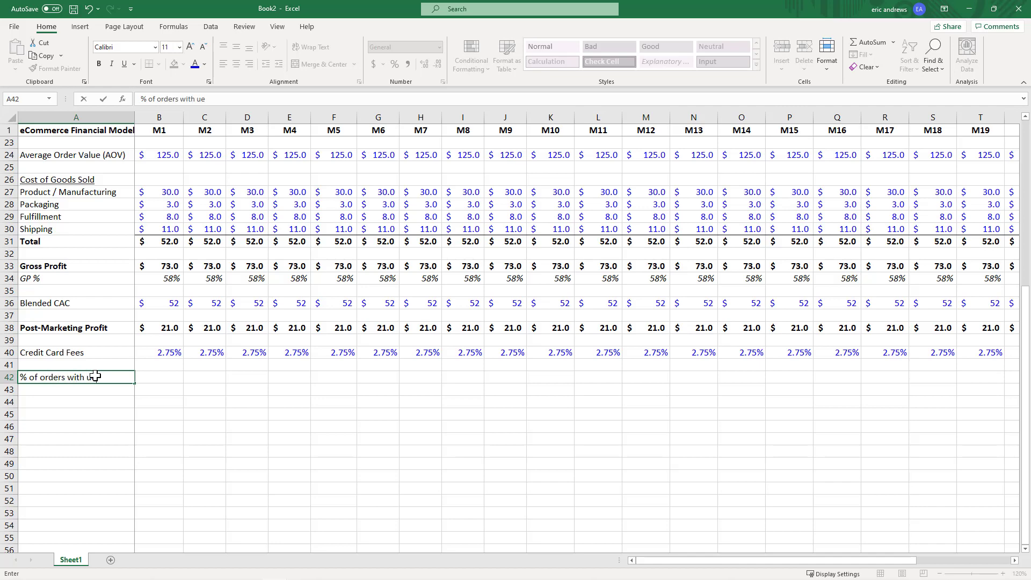
pyautogui.write('questions')
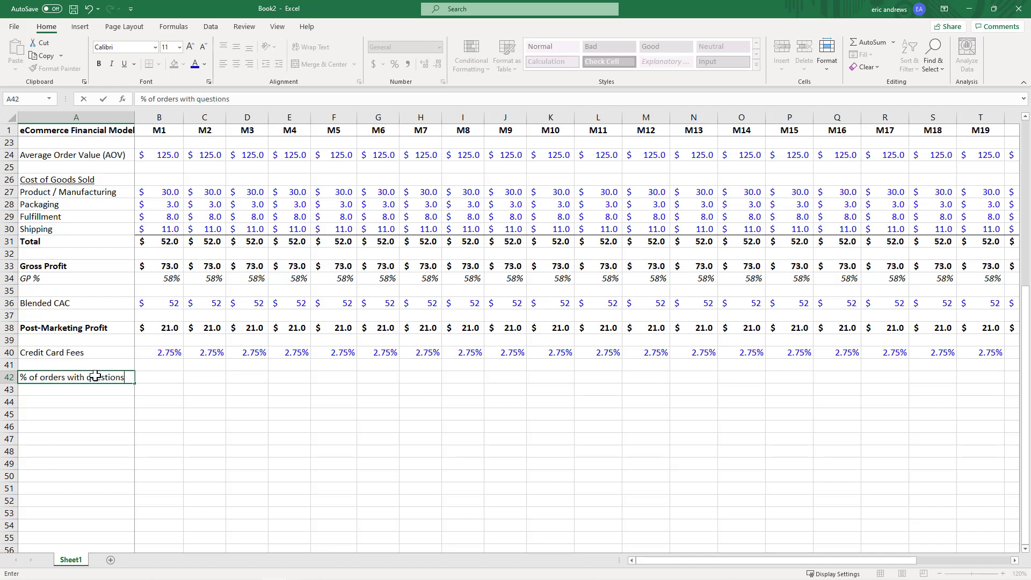
pyautogui.press('Return')
pyautogui.write('10')
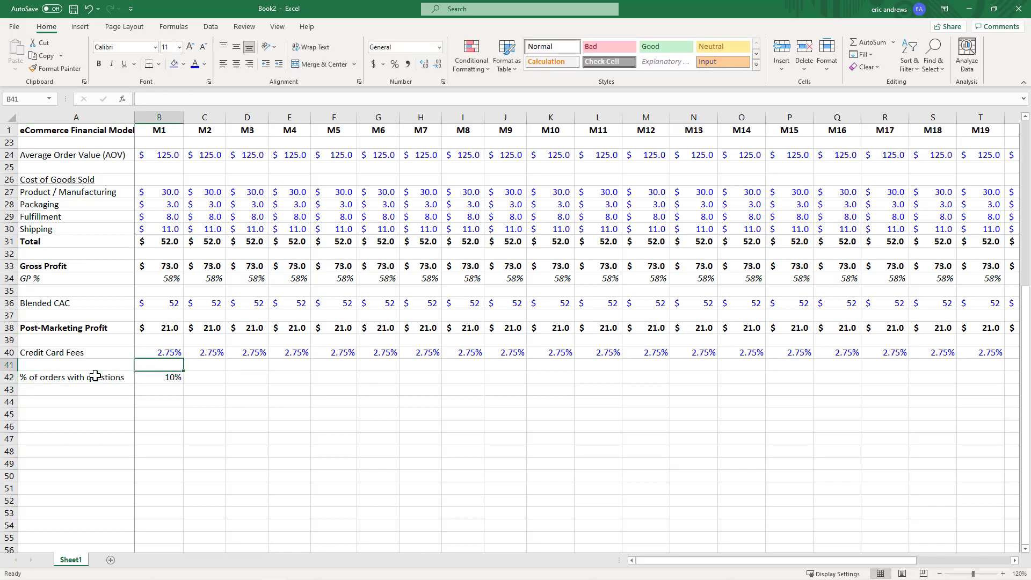
pyautogui.click(158, 377)
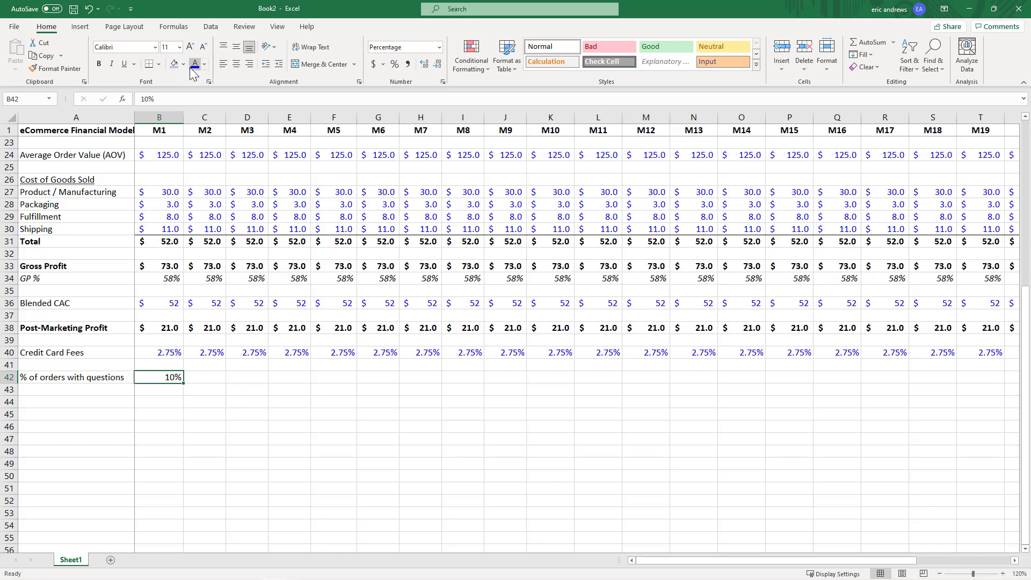
pyautogui.click(76, 390)
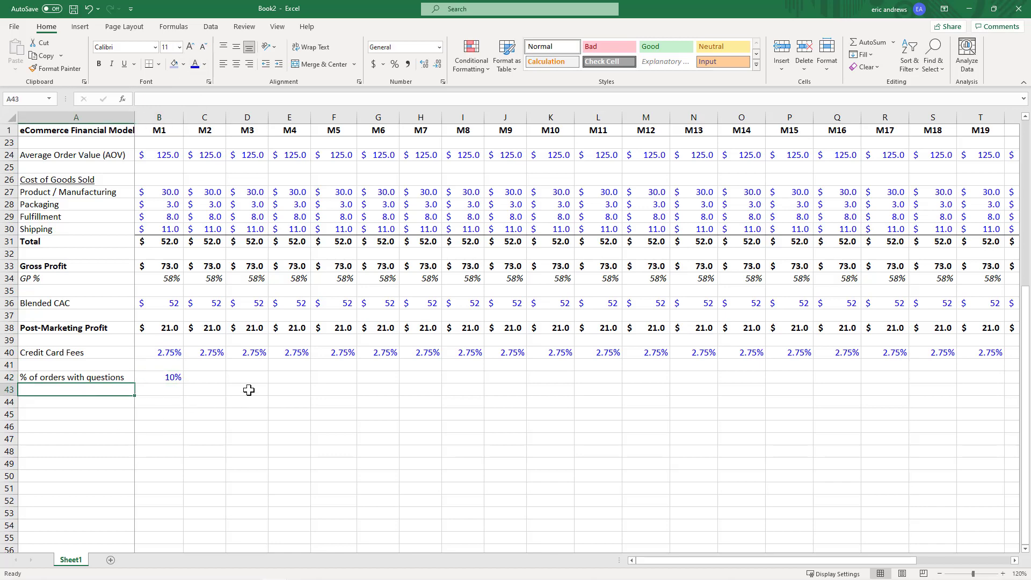
pyautogui.moveTo(259, 372)
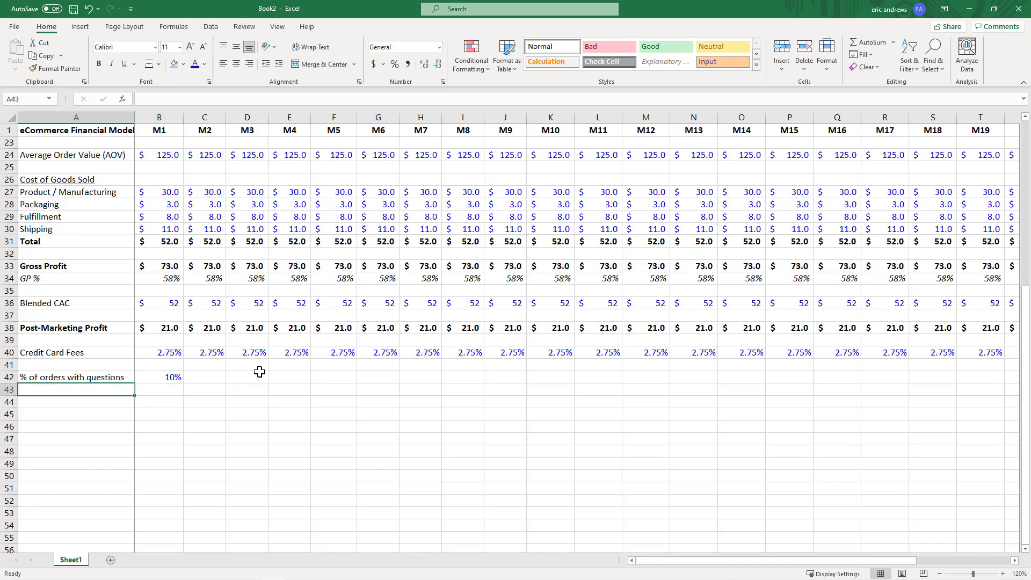
# - Add a questions row using =ROUND(B20*B42,…), giving 19 for month one
pyautogui.write('questions')
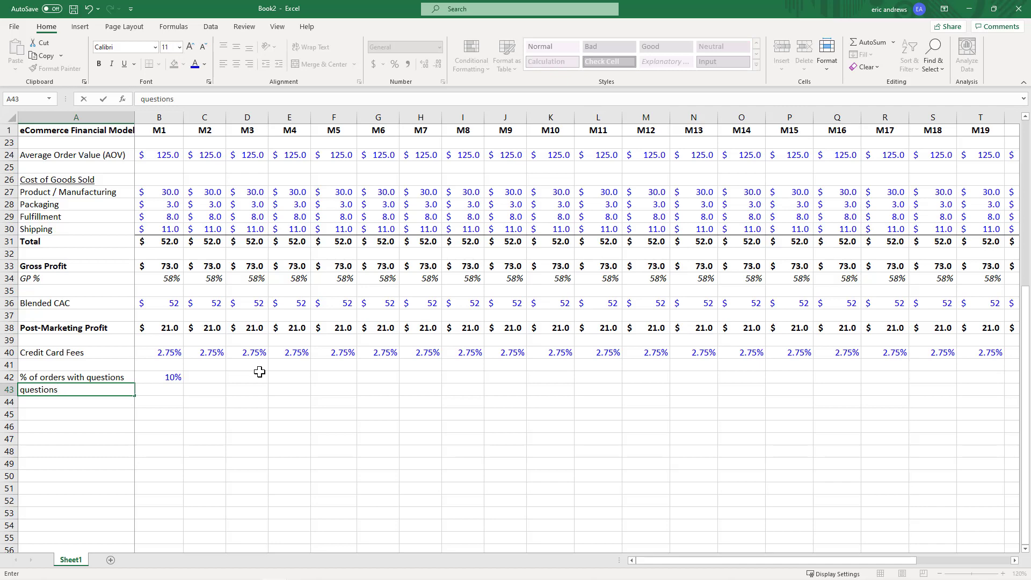
pyautogui.write('=round(')
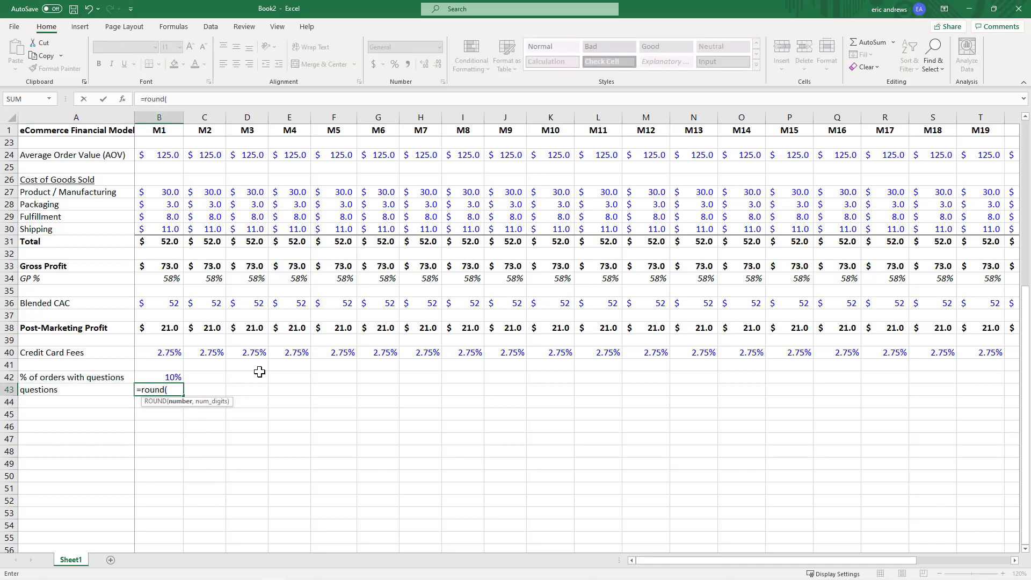
pyautogui.moveTo(247, 372)
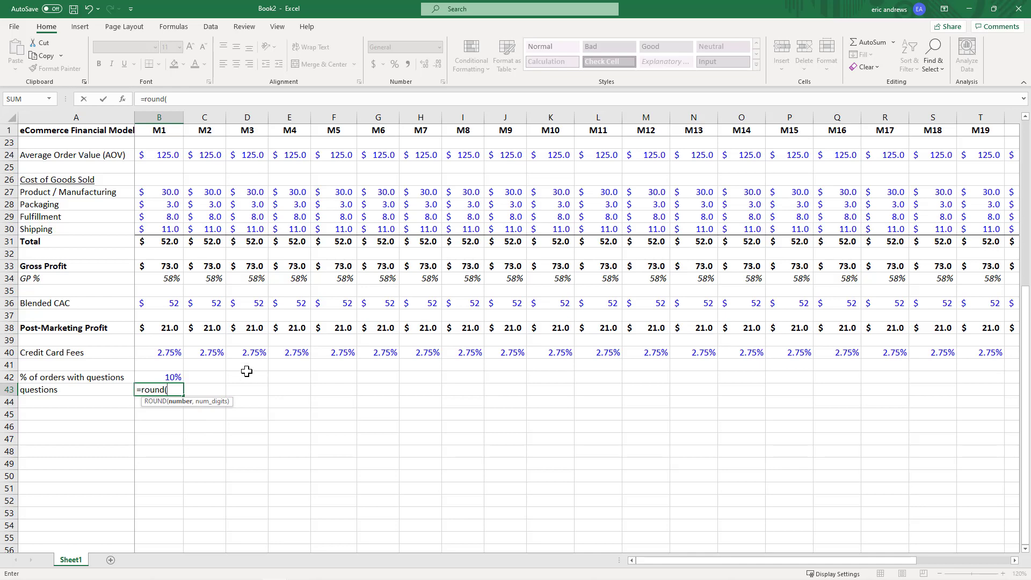
pyautogui.moveTo(182, 305)
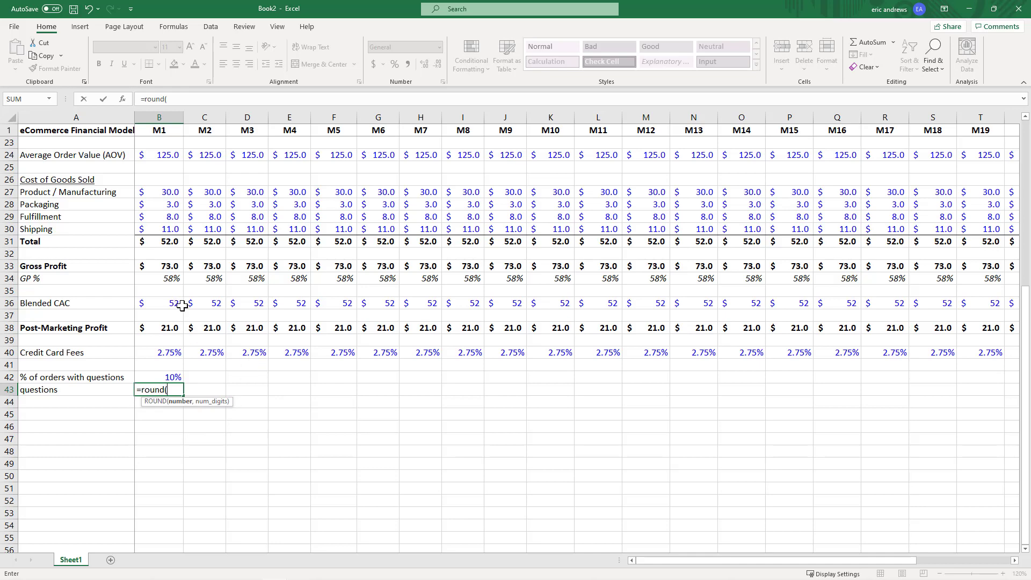
pyautogui.scroll(3)
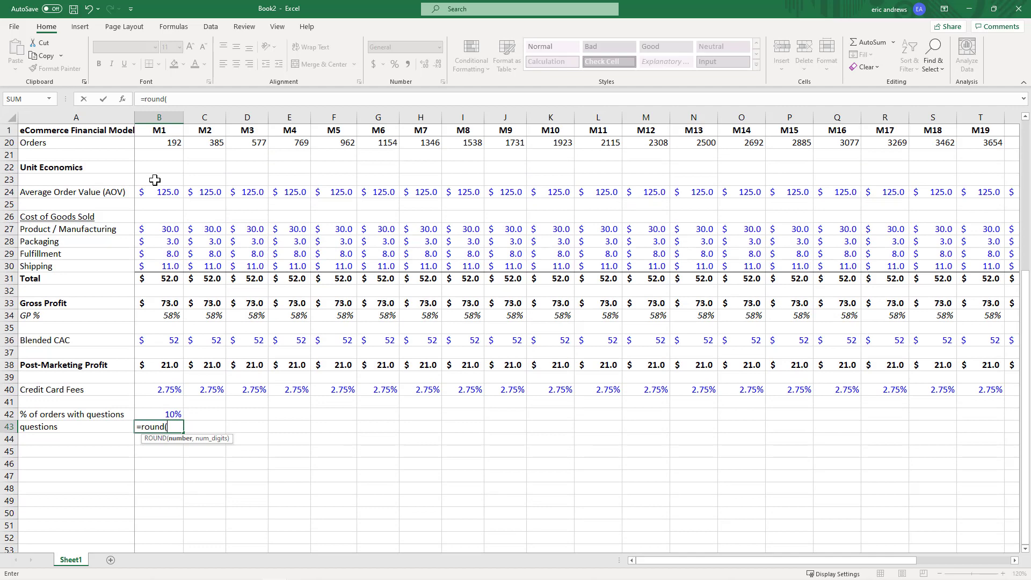
pyautogui.scroll(3)
pyautogui.write('B20*')
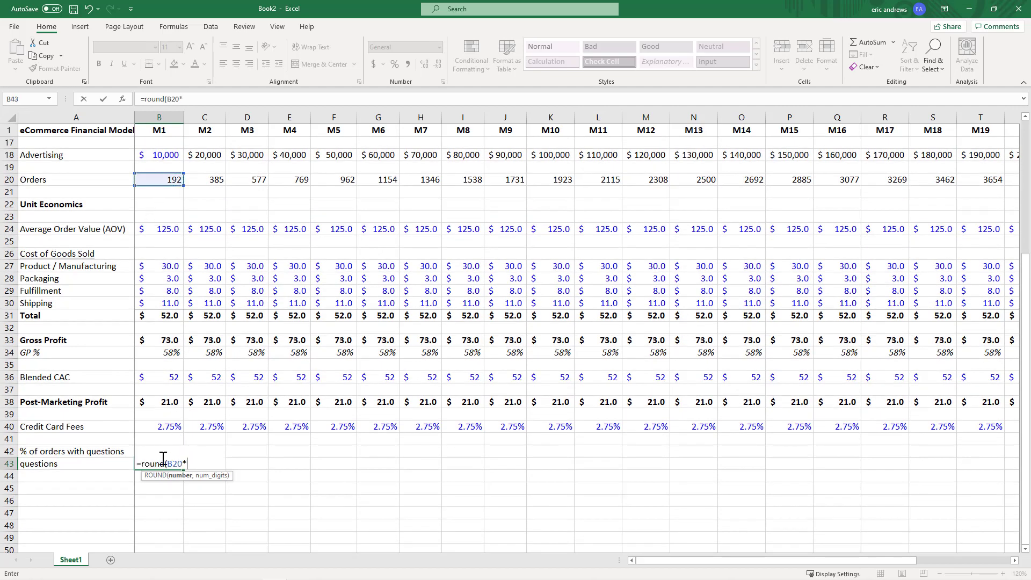
pyautogui.write('B42,')
pyautogui.click(159, 452)
pyautogui.write('10')
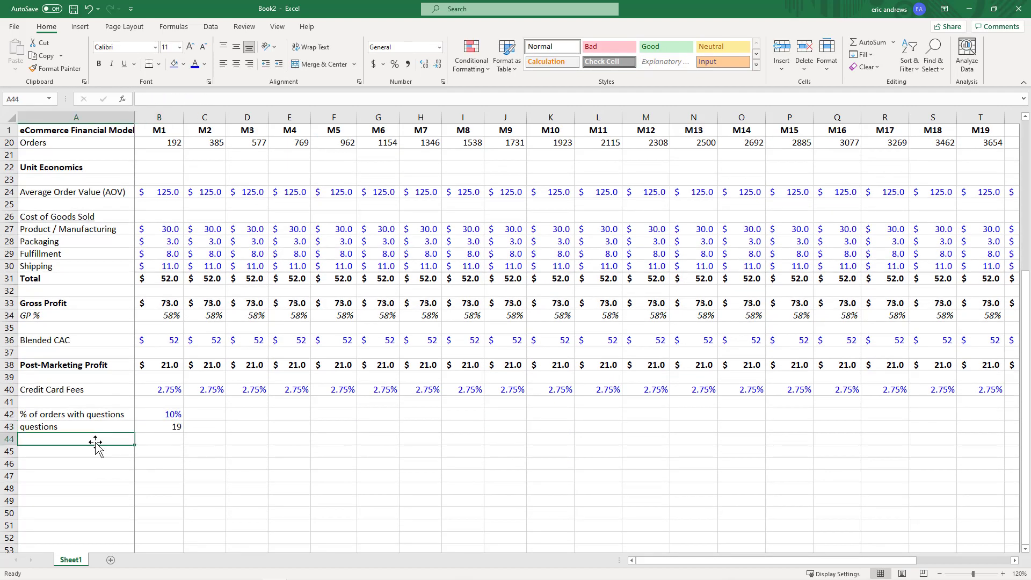
# - Set 'questions / support rep' to 250 in row 44
pyautogui.write('questions /')
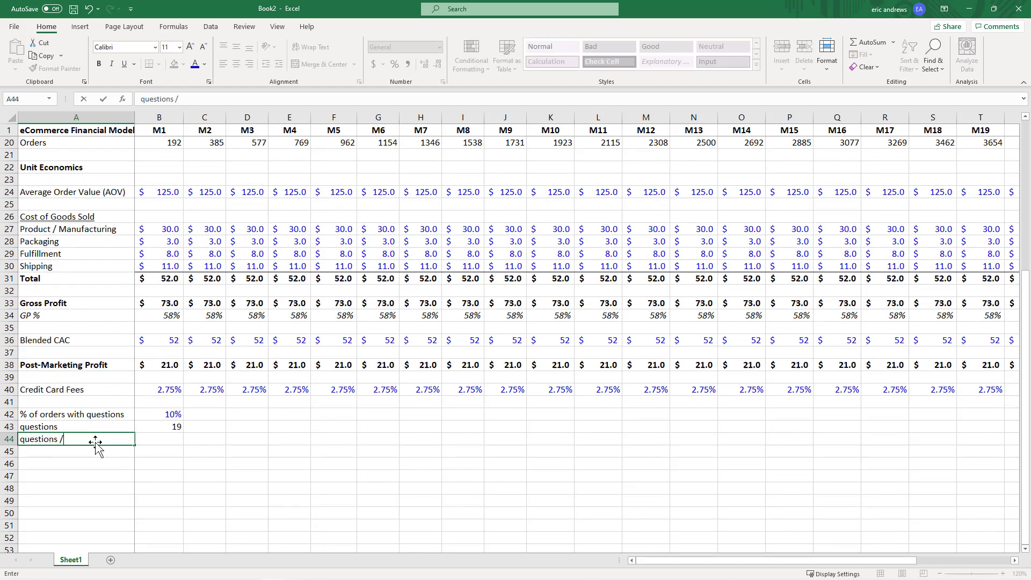
pyautogui.write('support rep')
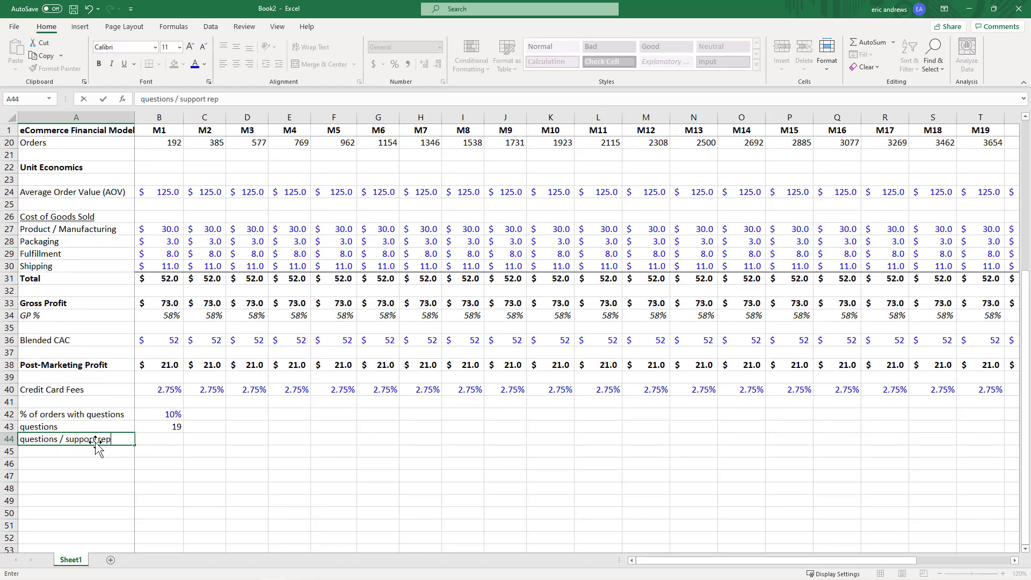
pyautogui.press('Return')
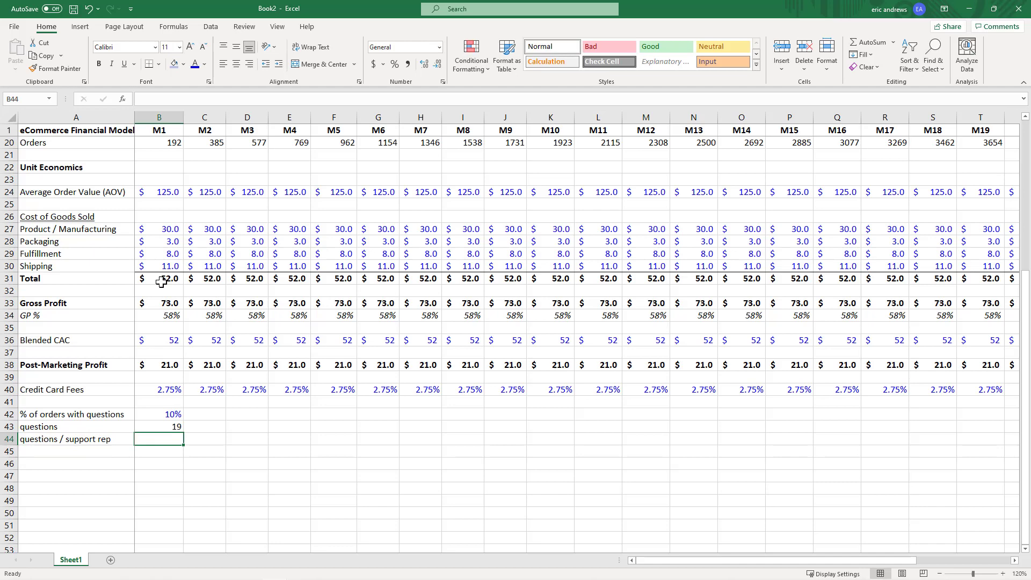
pyautogui.write('250')
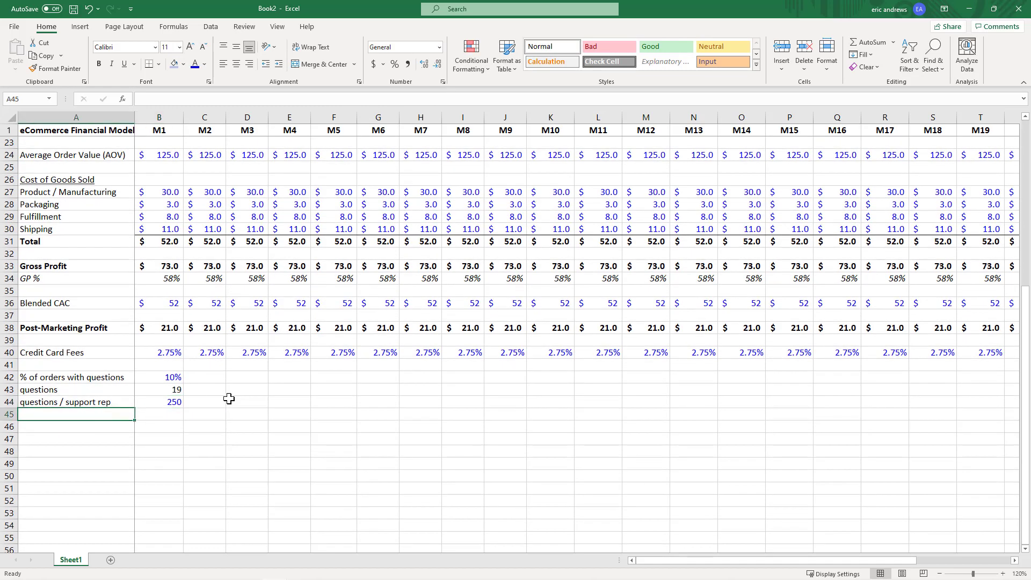
pyautogui.moveTo(284, 347)
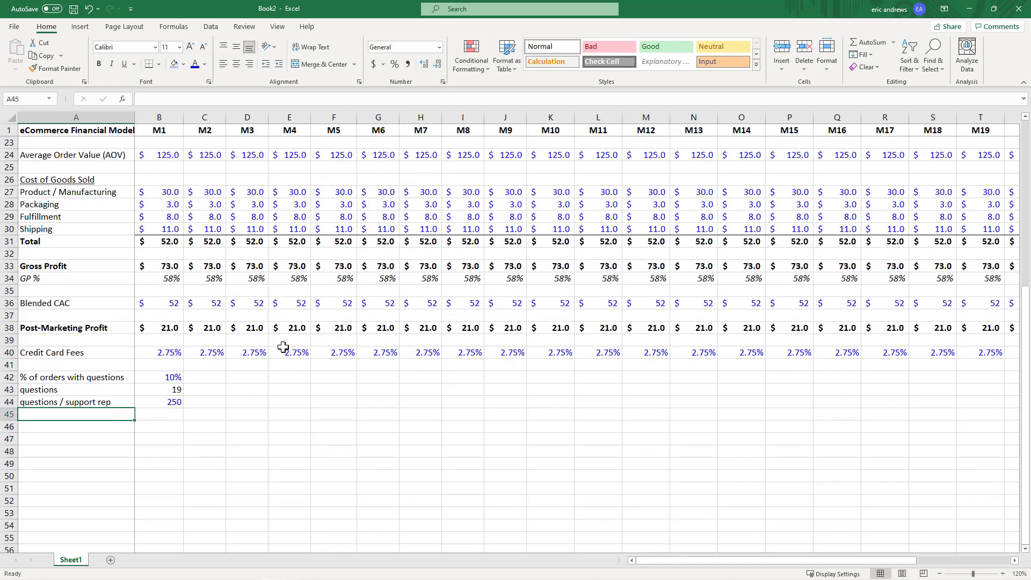
# - Add a support reps row with =ROUNDUP(B43/B44,0), showing 1 for month one
pyautogui.write('a')
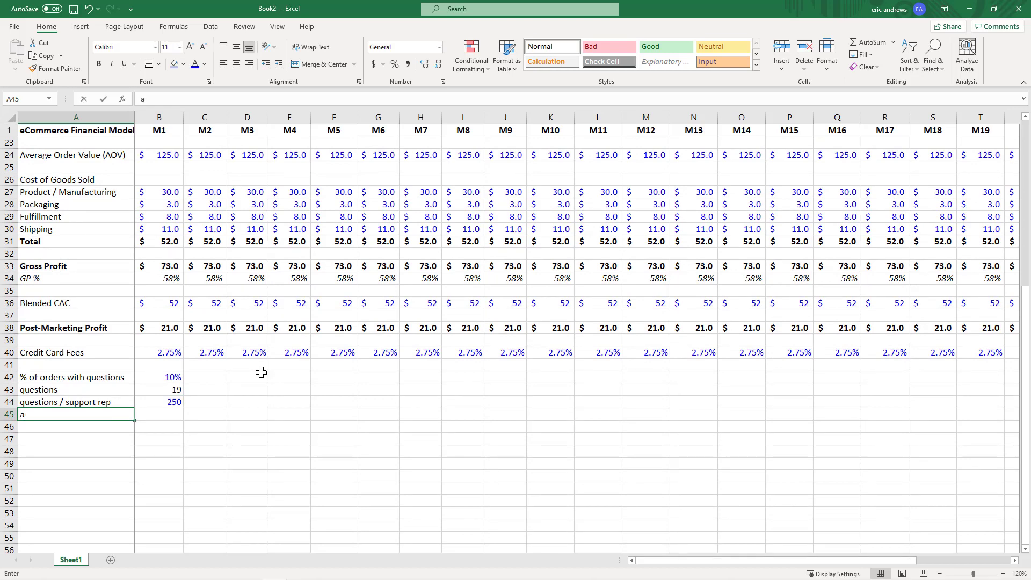
pyautogui.write('support reps')
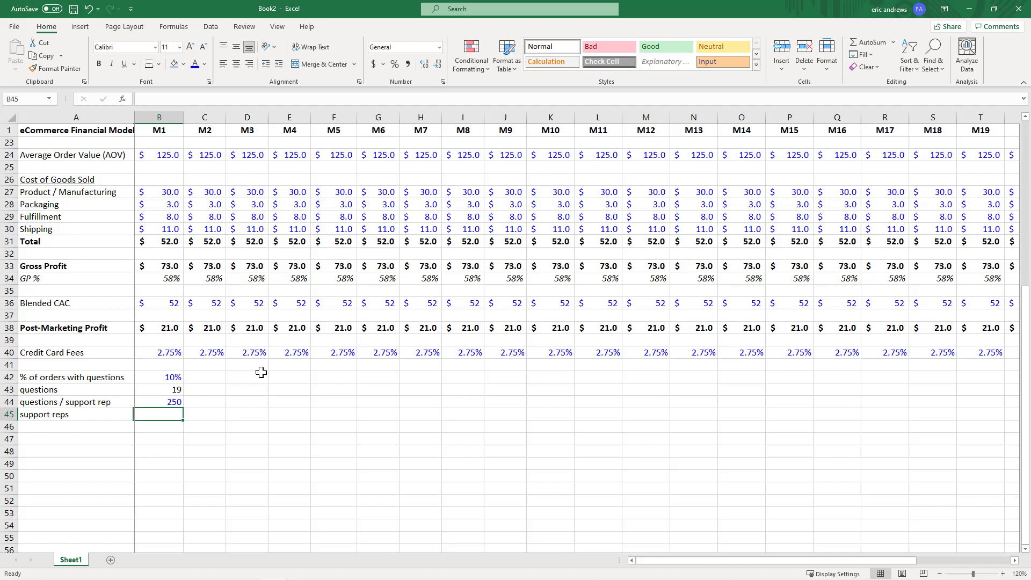
pyautogui.write('=roundup')
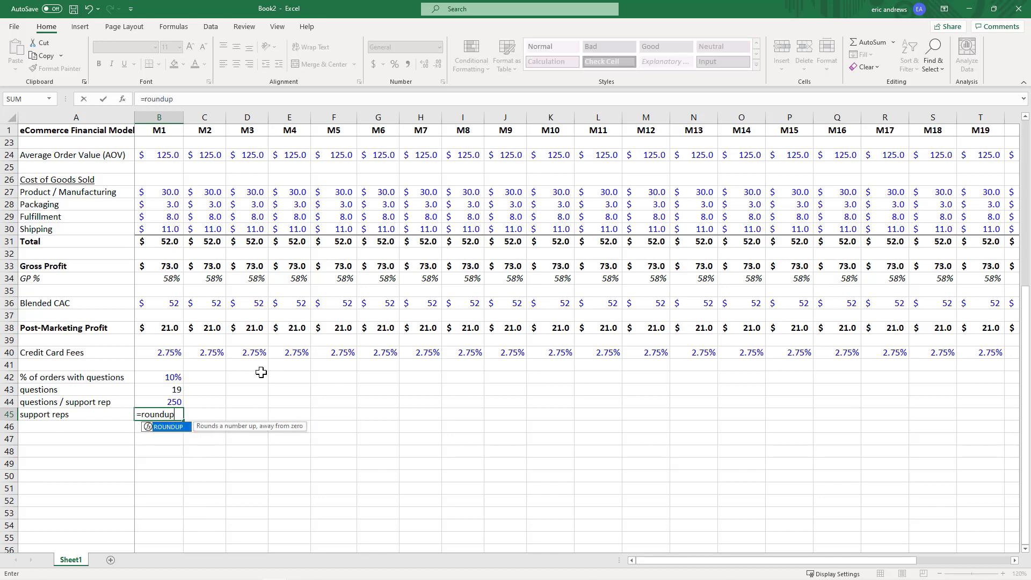
pyautogui.write('(')
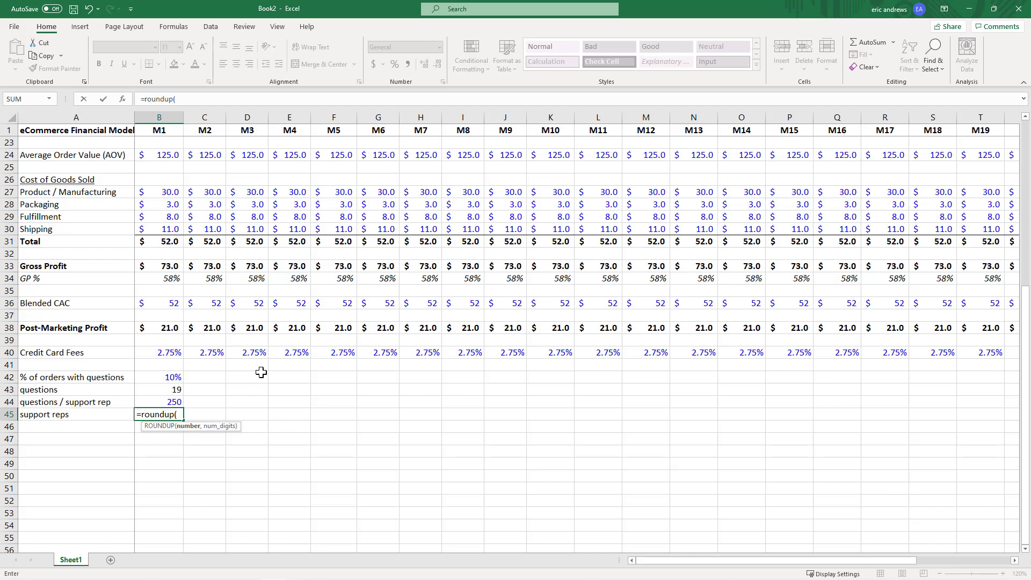
pyautogui.click(158, 390)
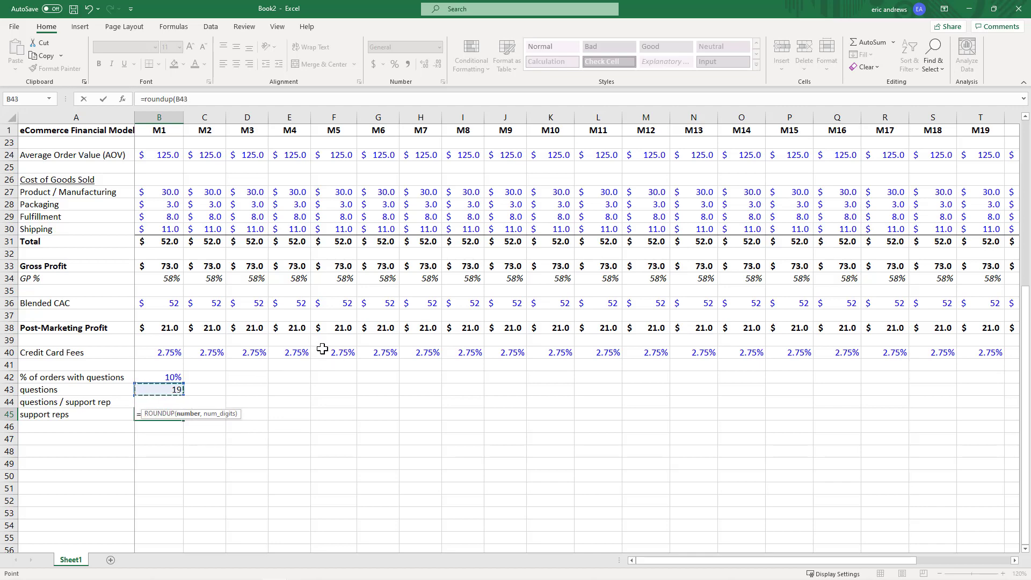
pyautogui.write('/B44')
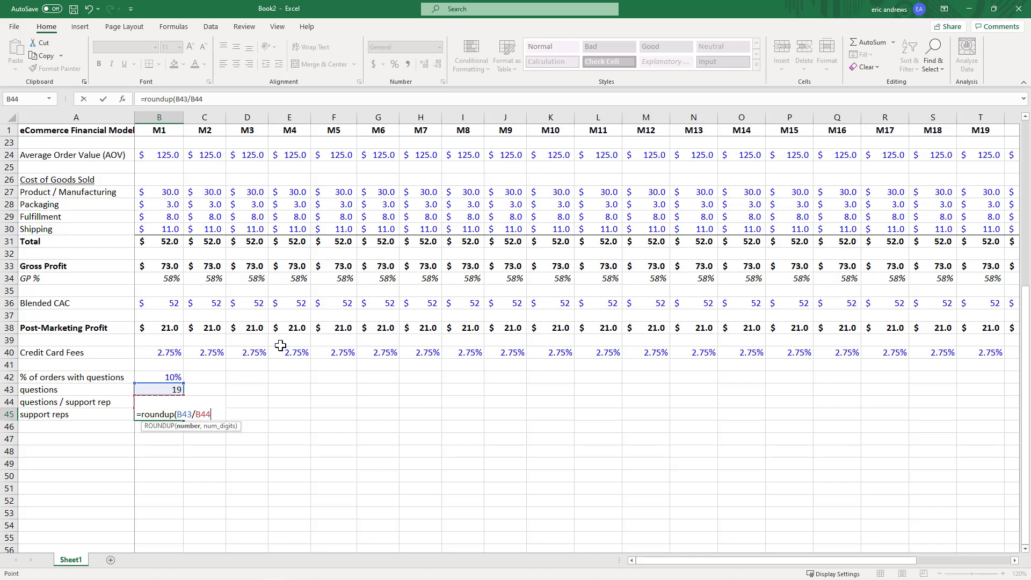
pyautogui.write(',0')
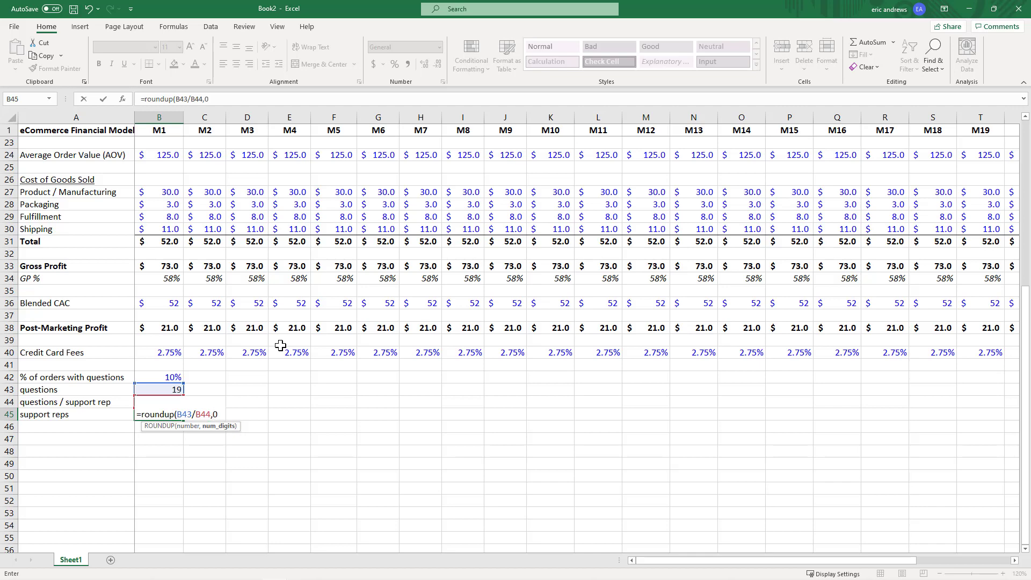
pyautogui.write(')')
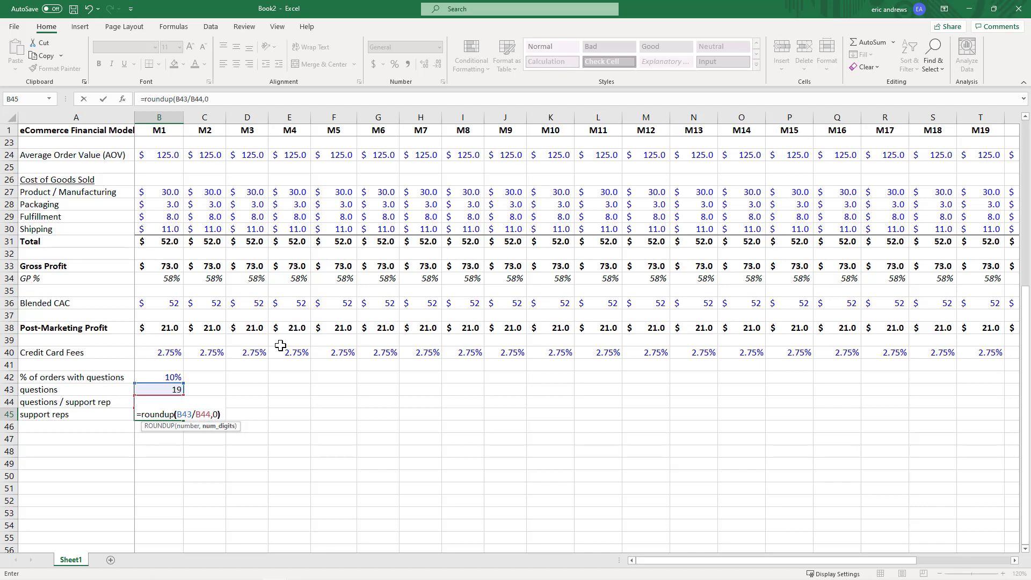
pyautogui.press('Return')
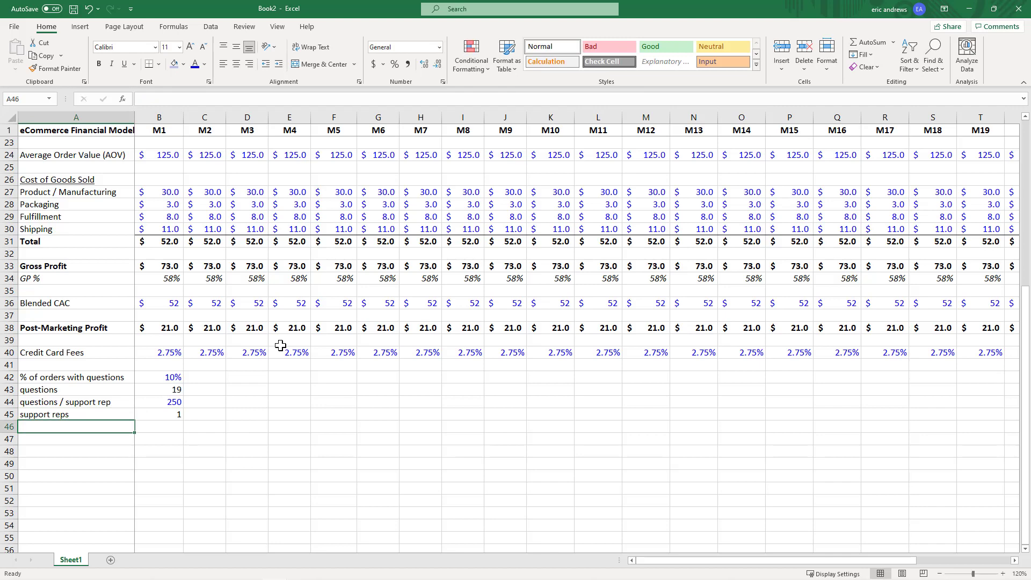
# - Enter 'Pay / month (+ benefits)' in A46 with 4500 for month one
pyautogui.write('Pay /')
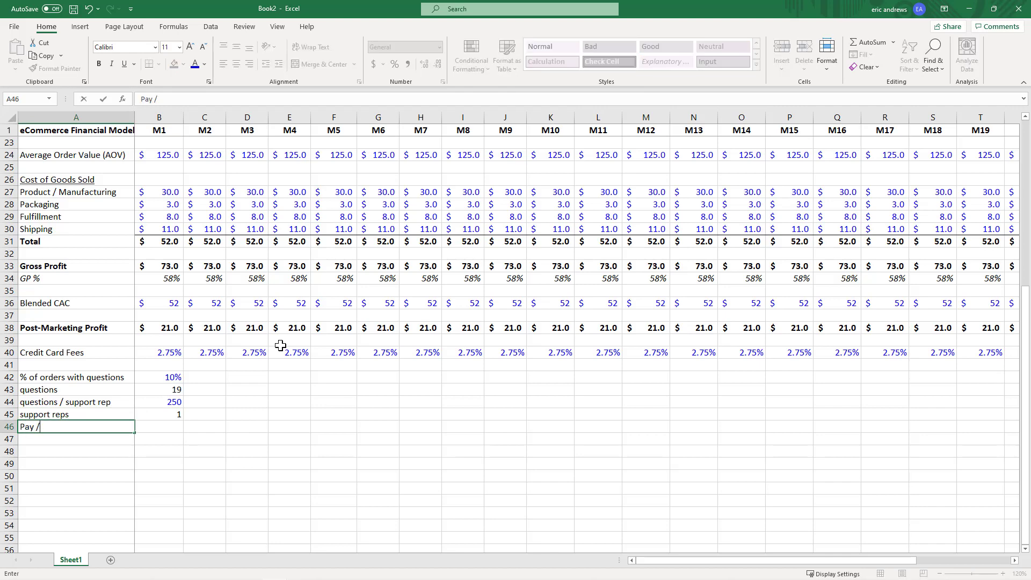
pyautogui.write('month (')
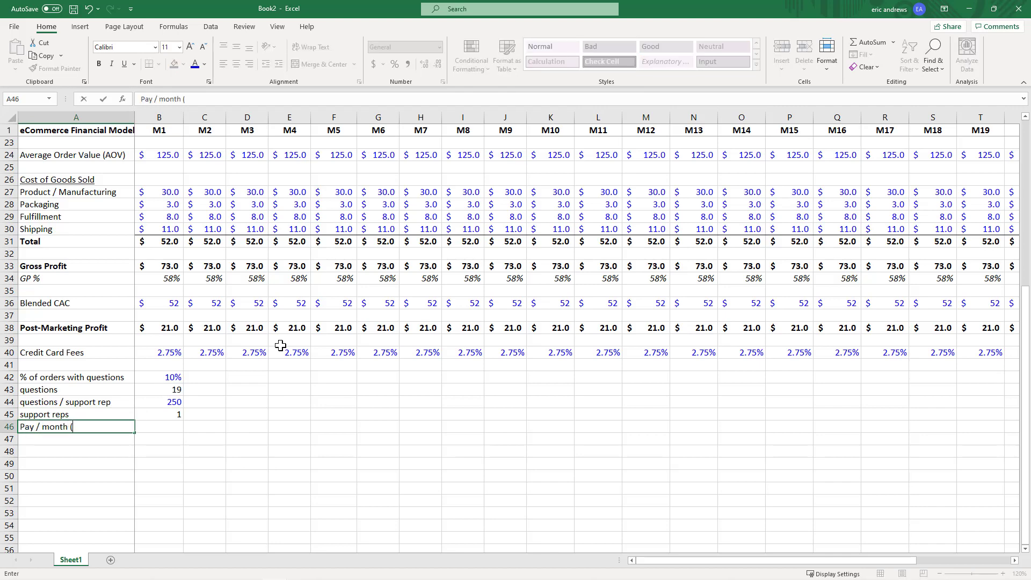
pyautogui.write('(+ benefits')
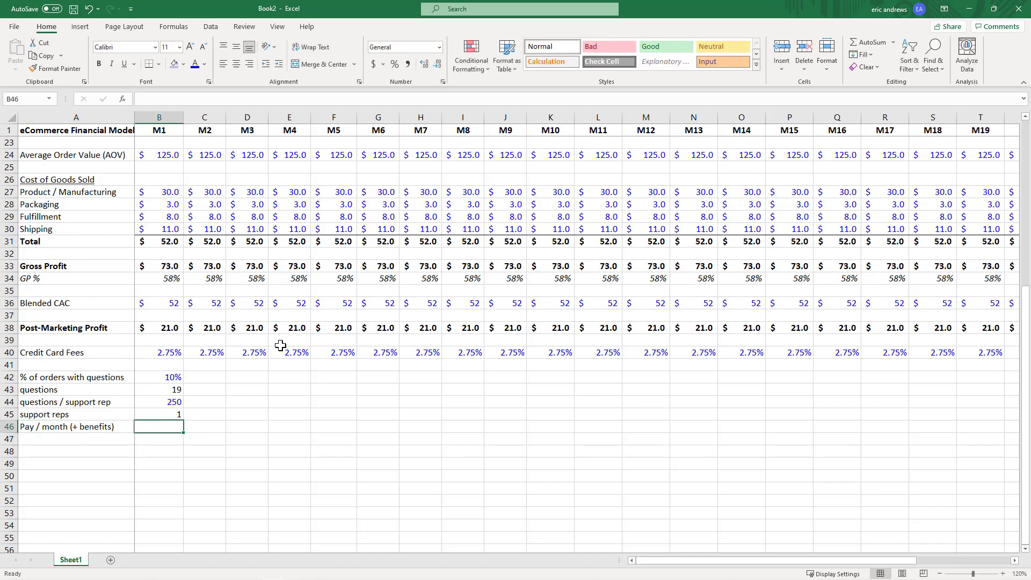
pyautogui.write('4500')
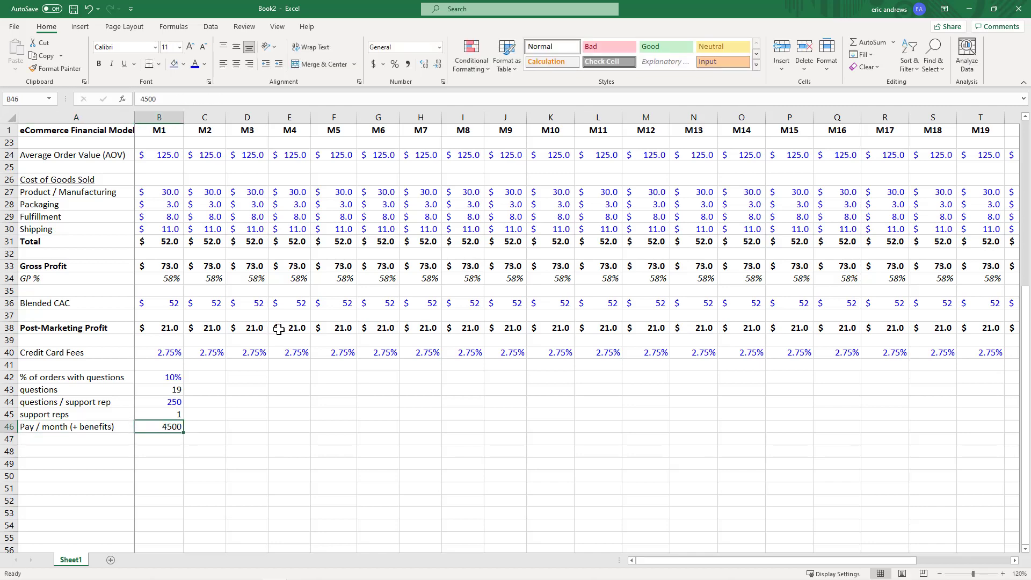
pyautogui.moveTo(442, 71)
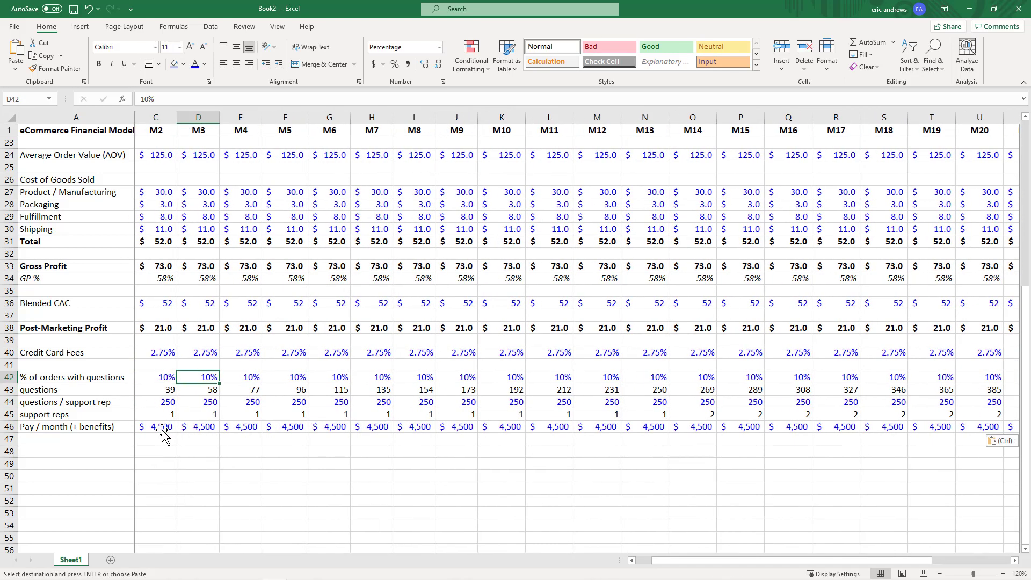
pyautogui.click(644, 389)
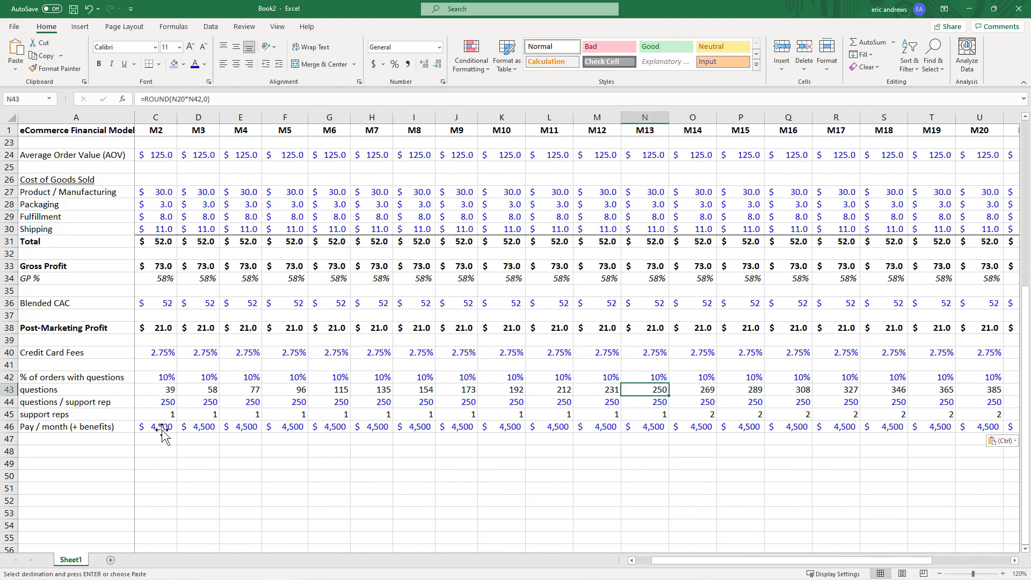
pyautogui.click(645, 402)
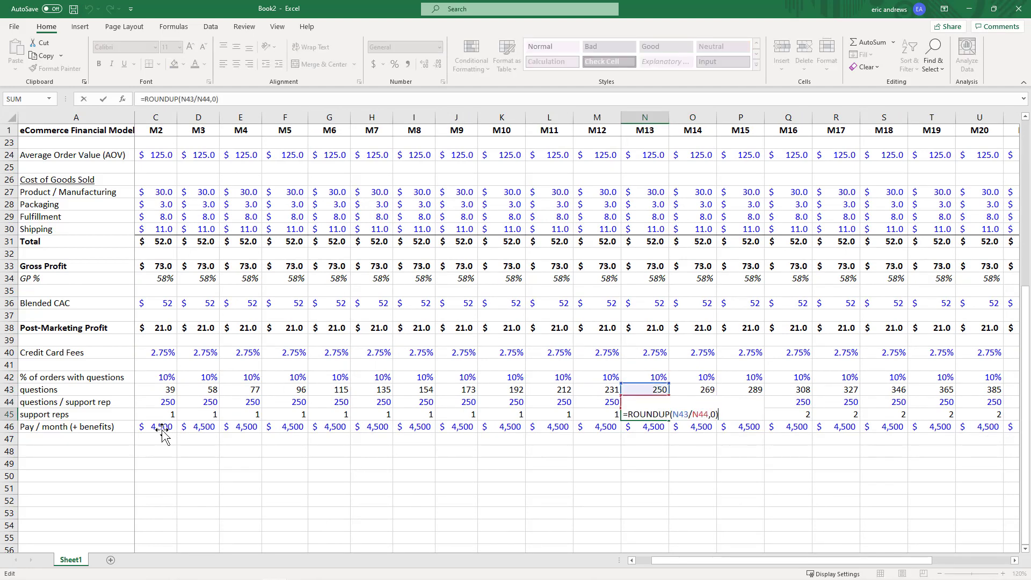
pyautogui.press('Return')
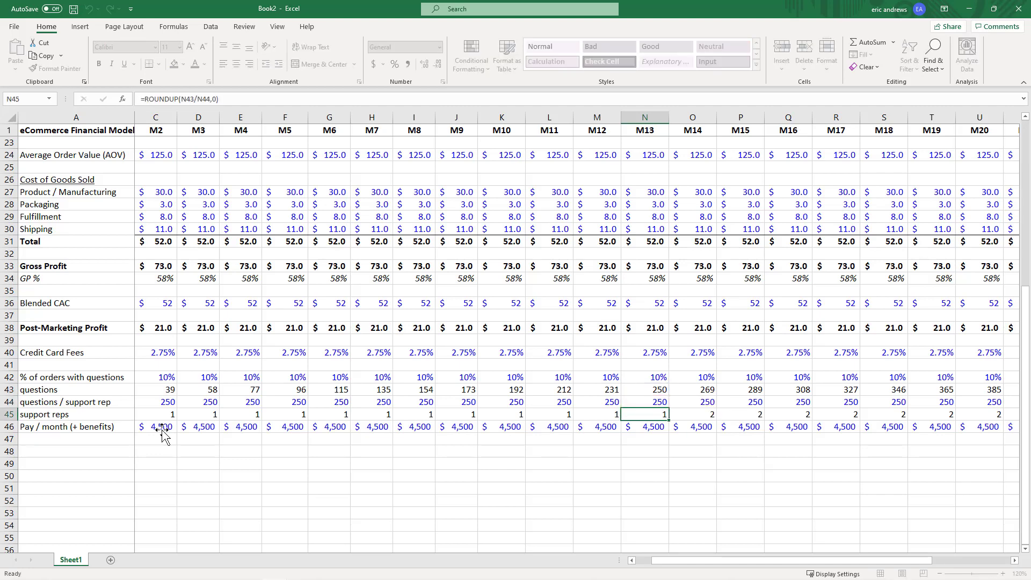
pyautogui.click(692, 402)
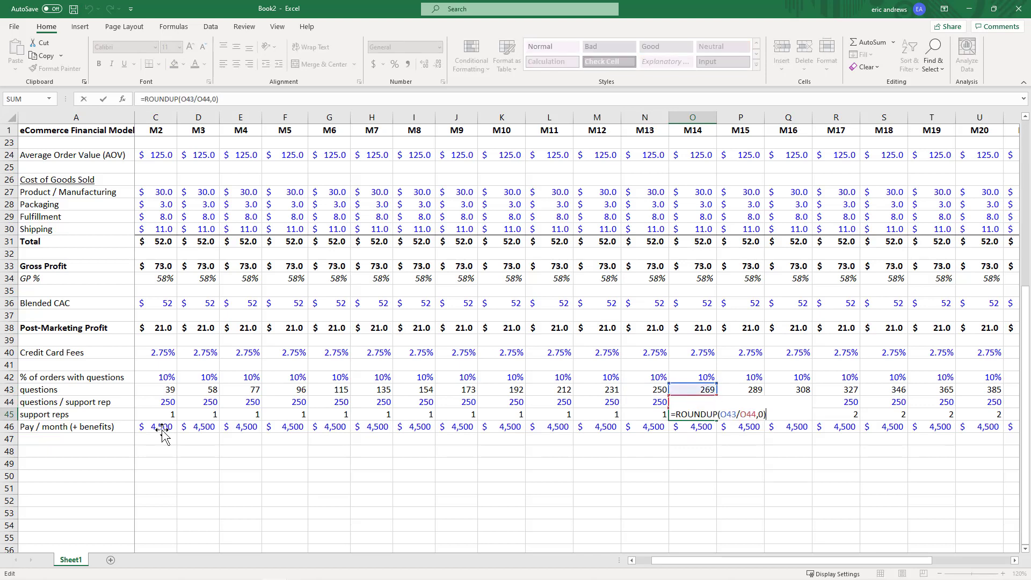
pyautogui.press('Return')
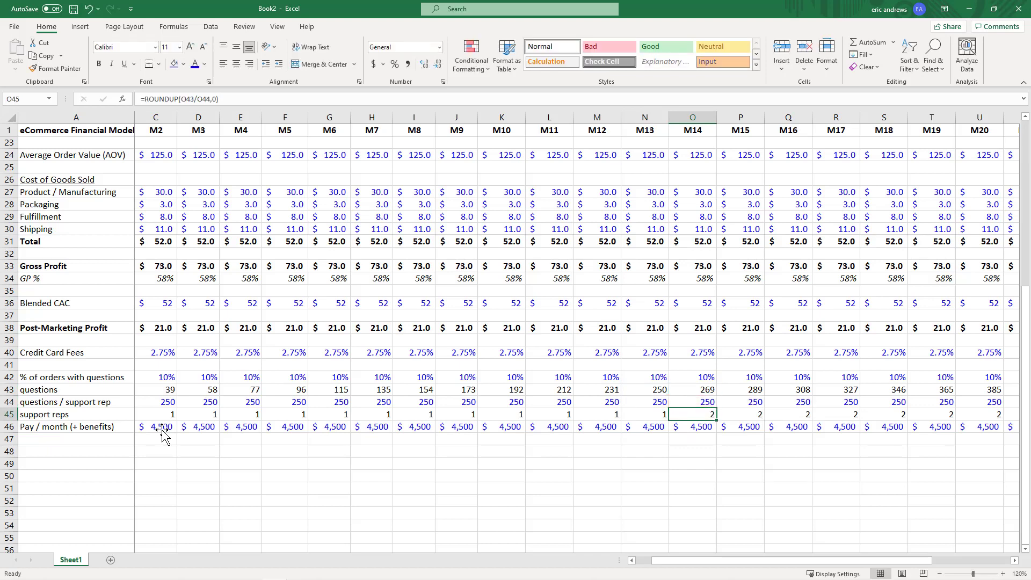
pyautogui.click(691, 402)
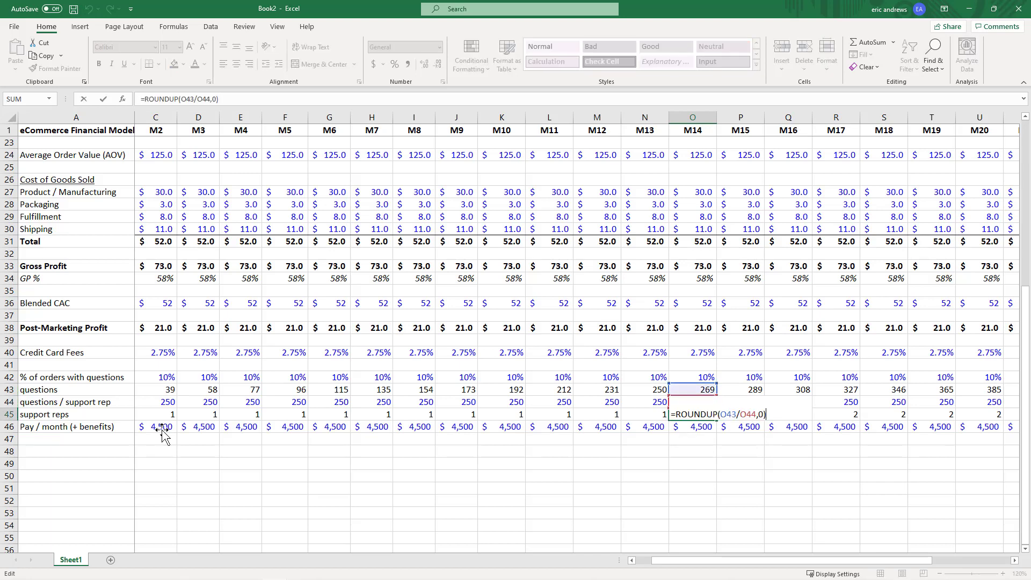
pyautogui.press('Return')
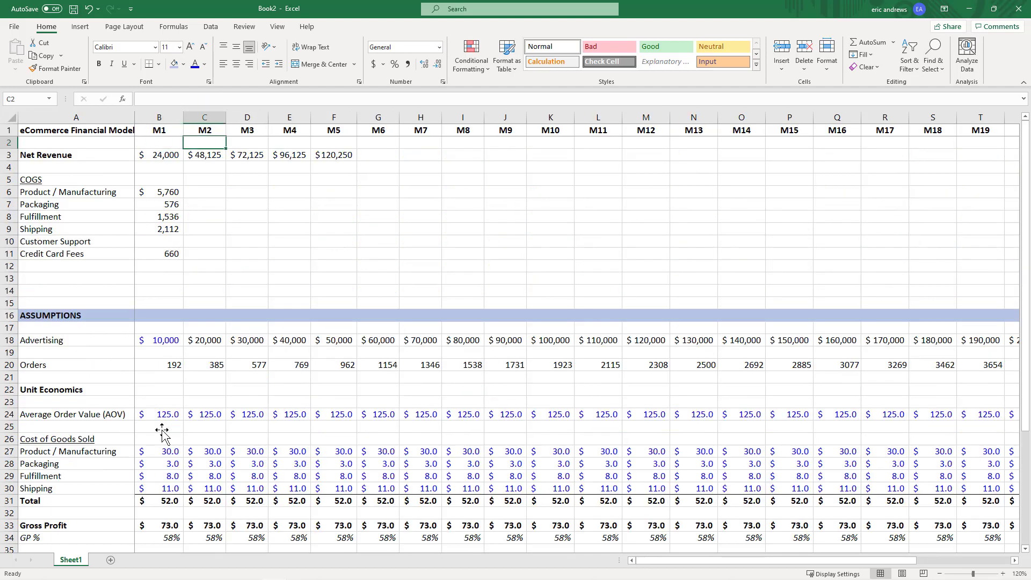
# - Link M1 Customer Support to 4,500 and add a bold Total COGS row summing to $15,144
pyautogui.click(158, 241)
pyautogui.write('4,500')
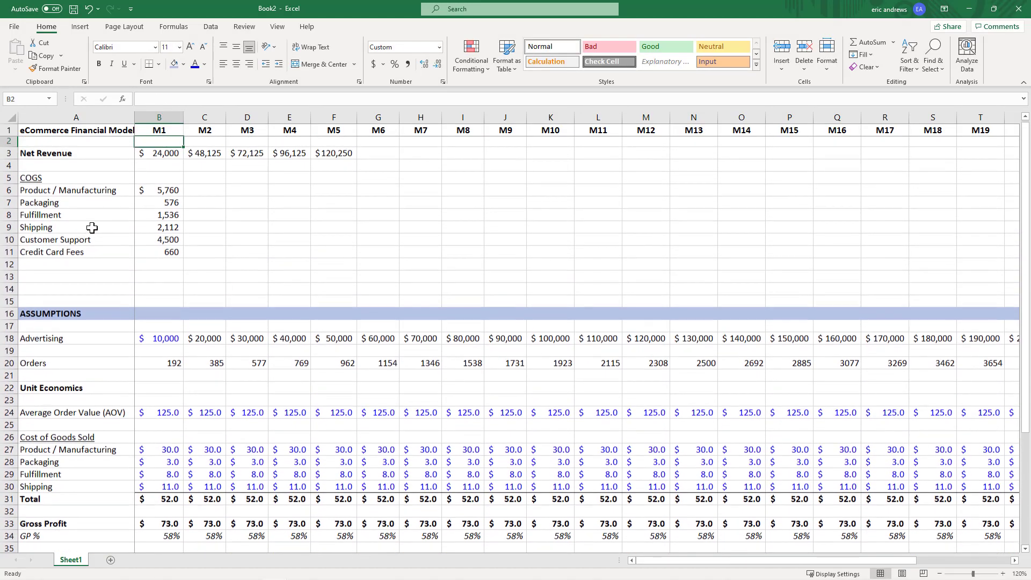
pyautogui.click(69, 267)
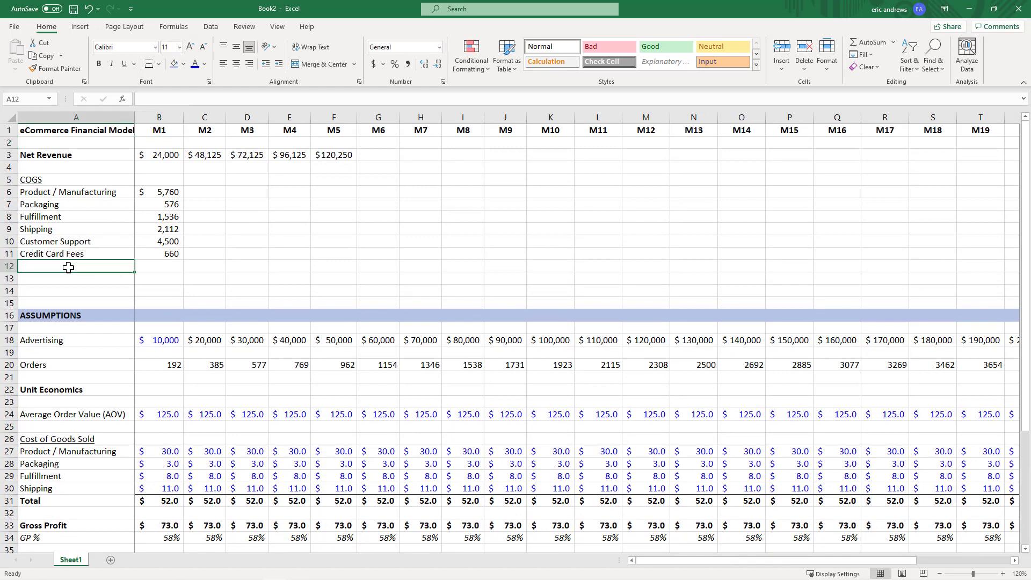
pyautogui.write('Total COGS')
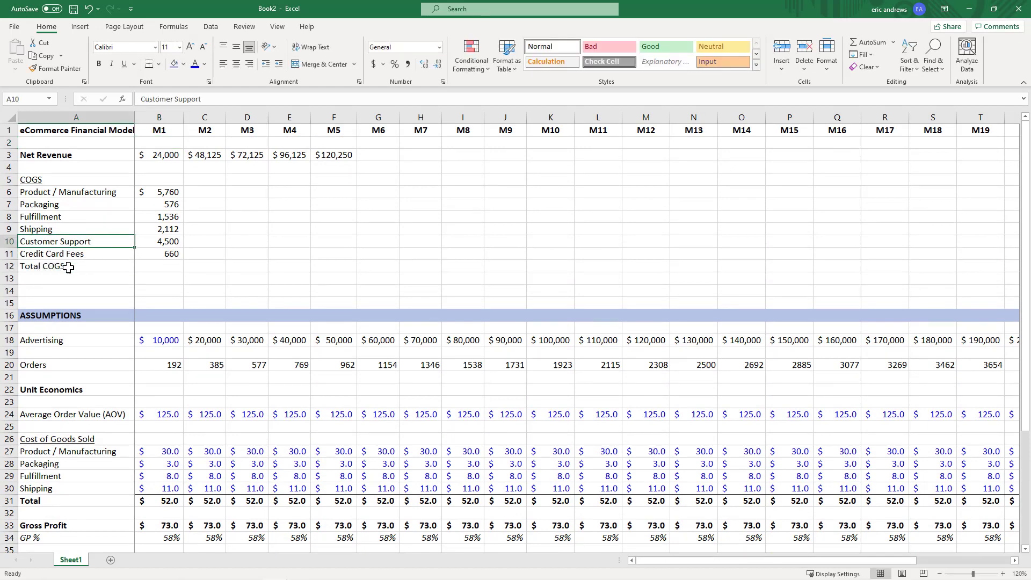
pyautogui.click(159, 253)
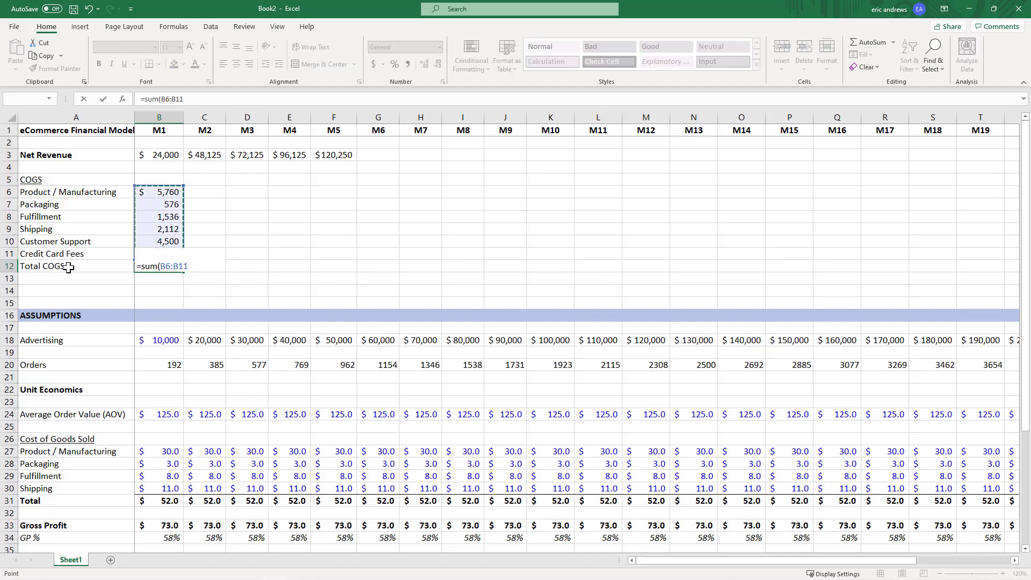
pyautogui.press('Return')
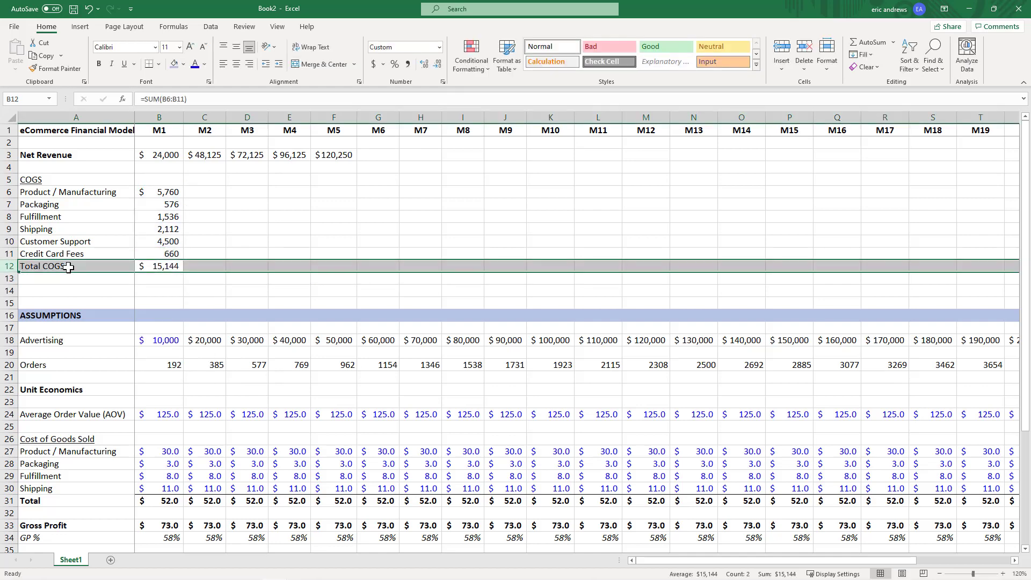
pyautogui.click(76, 290)
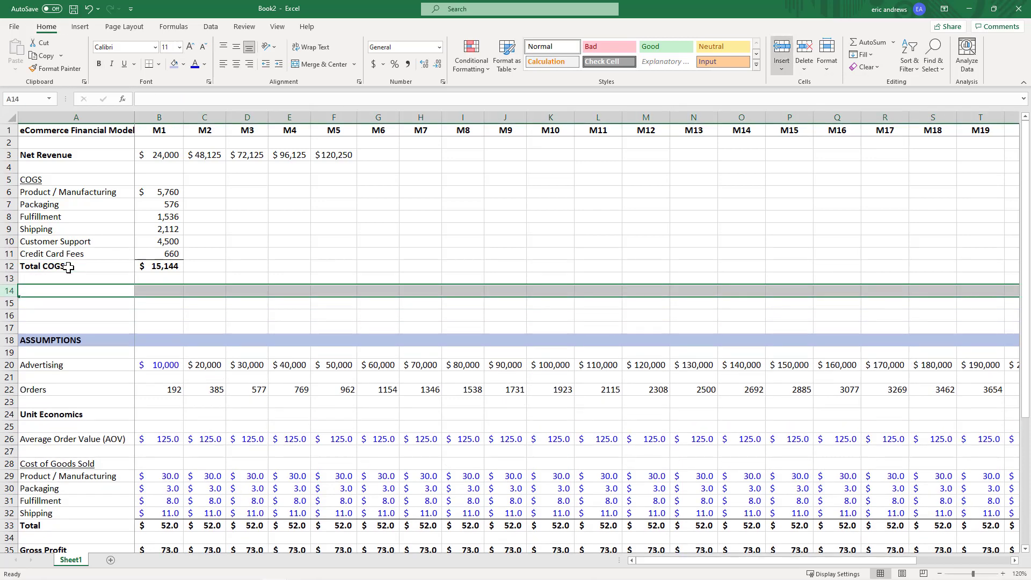
# - Add Gross Profit and GP % labels, compute M1 Gross Profit $8,856, and bold Net Revenue
pyautogui.write('Gross Profit')
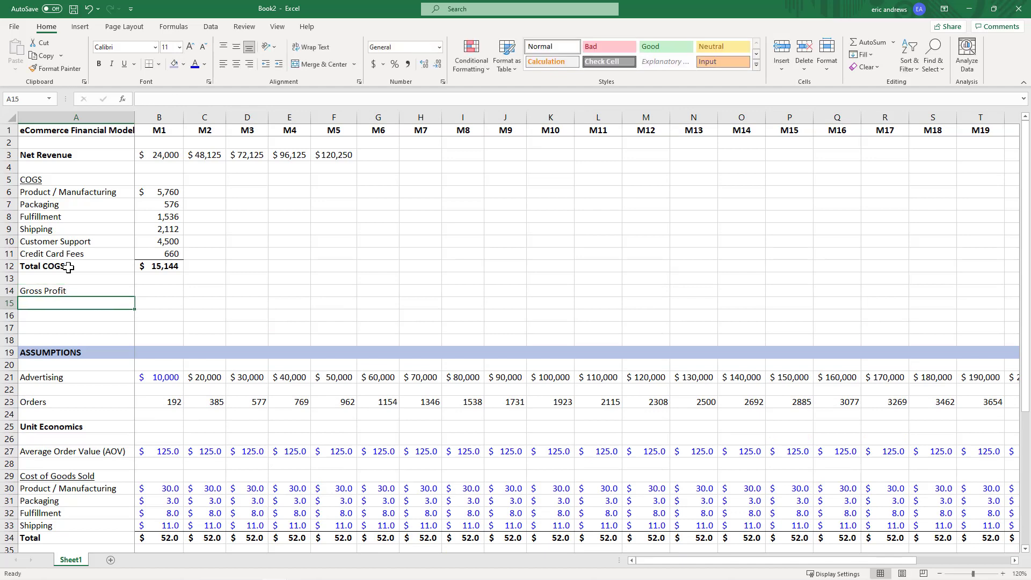
pyautogui.write('GP %')
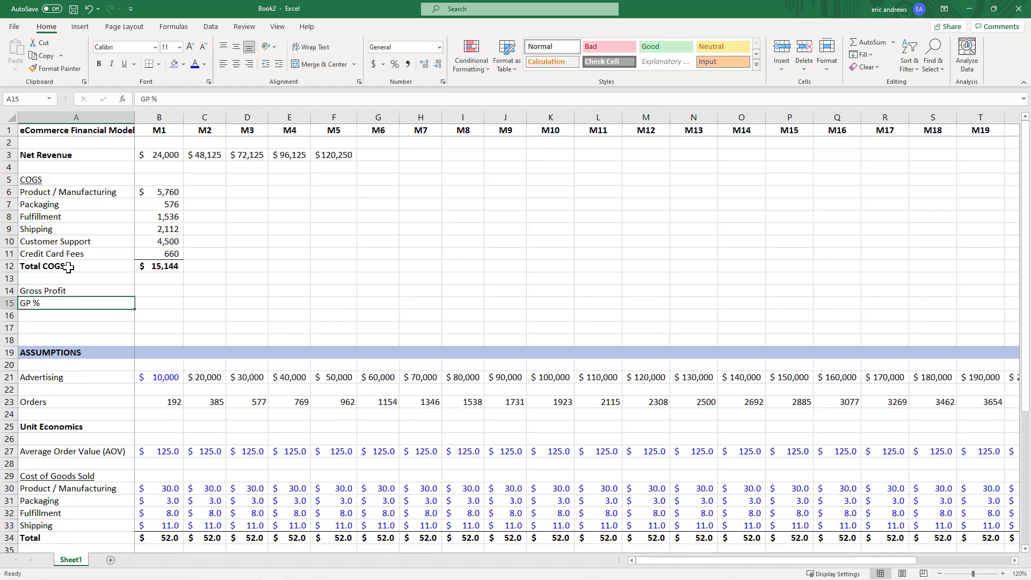
pyautogui.click(158, 290)
pyautogui.write('=')
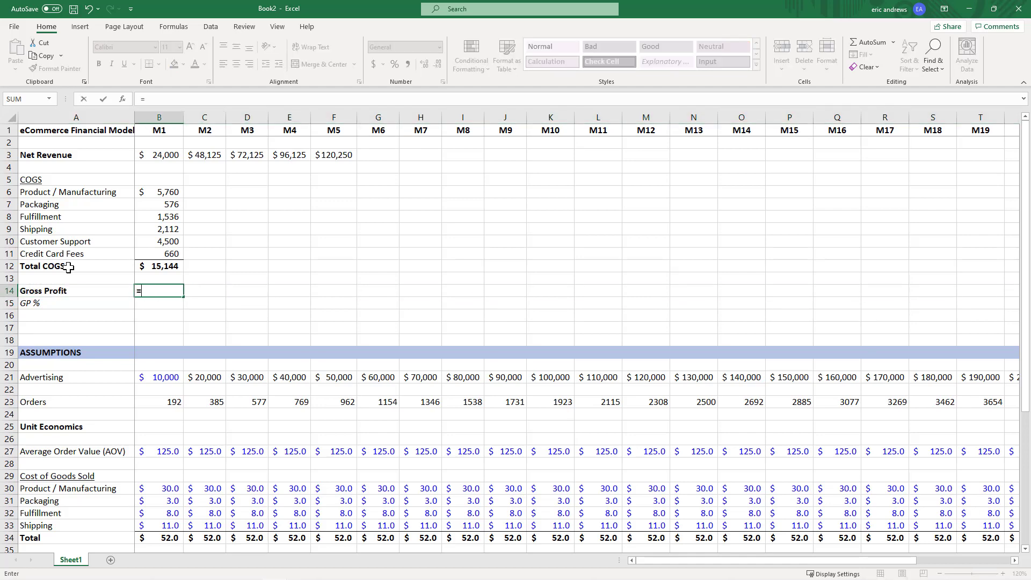
pyautogui.moveTo(157, 165)
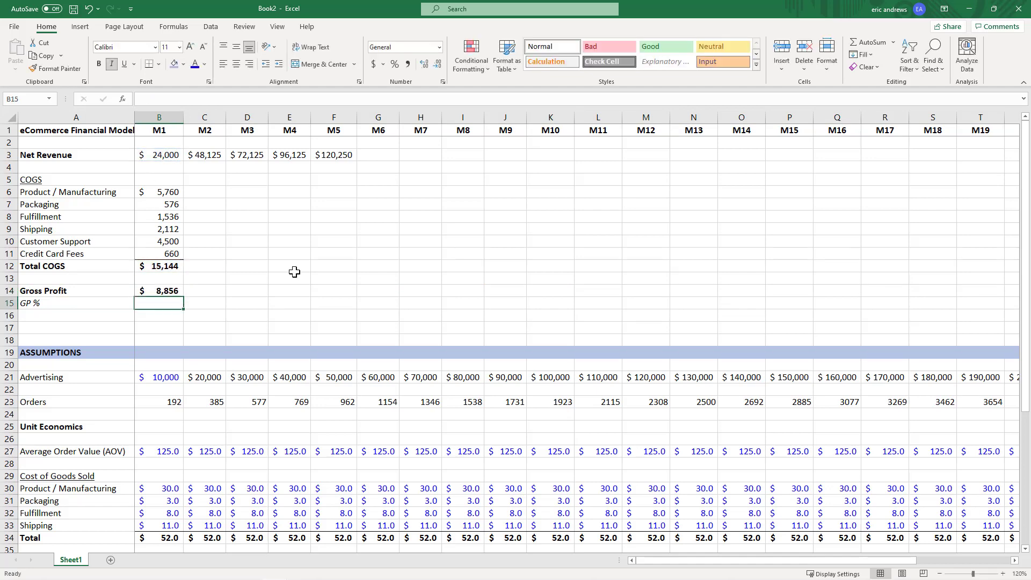
pyautogui.click(10, 155)
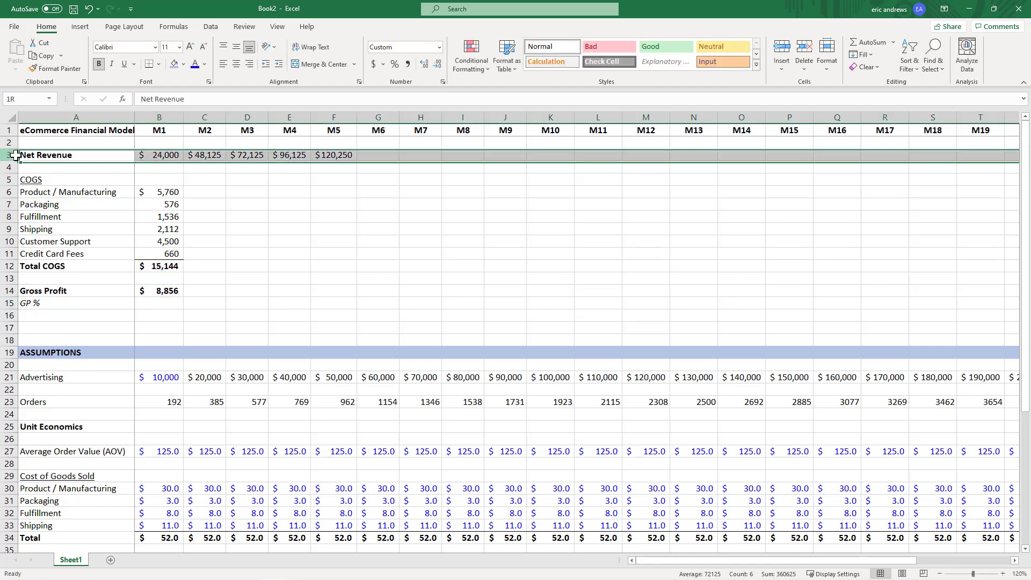
# - Calculate M1 GP % as =B14/B3, formatted as a percentage showing 37%
pyautogui.click(158, 302)
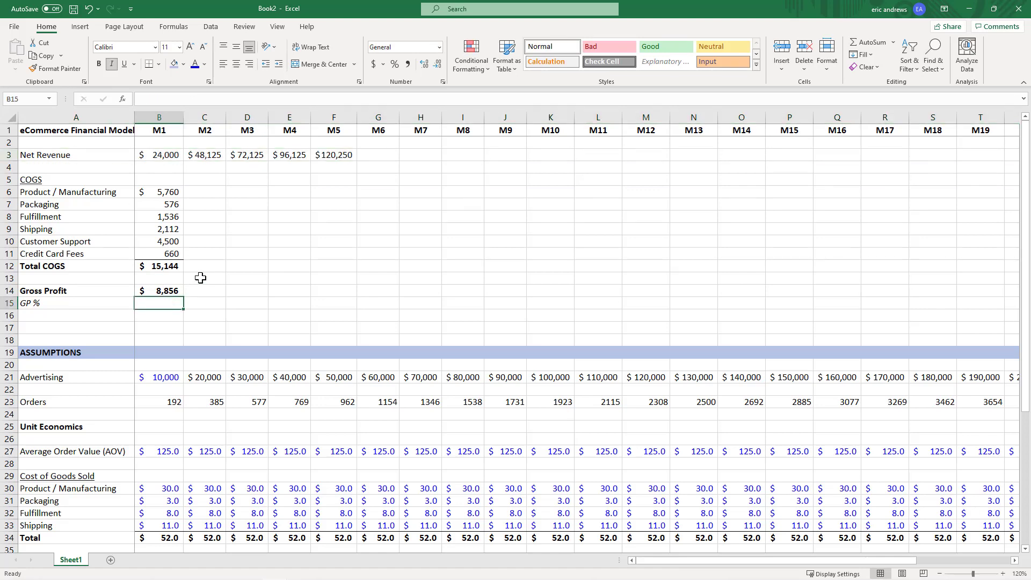
pyautogui.write('=B14/')
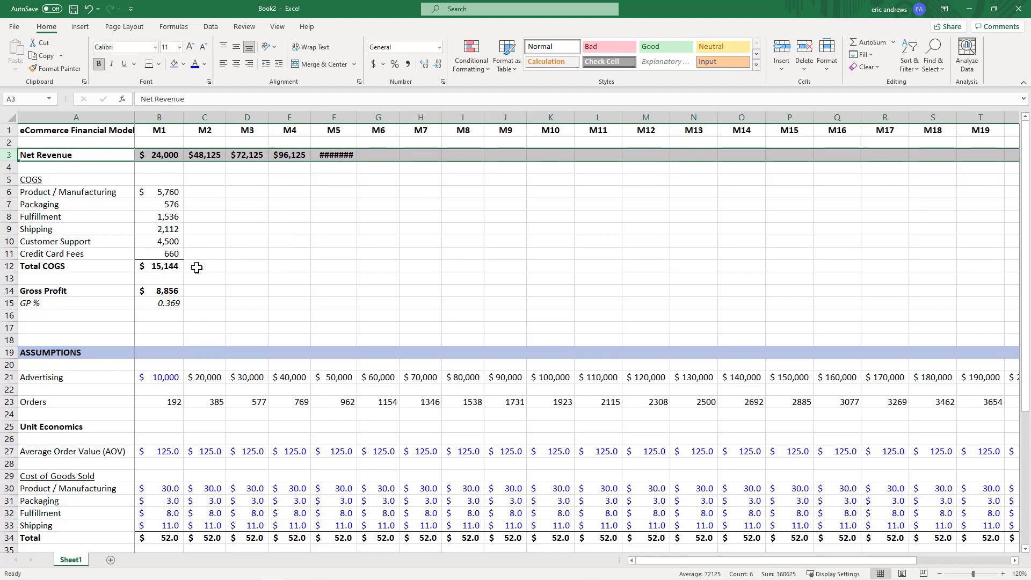
pyautogui.click(159, 303)
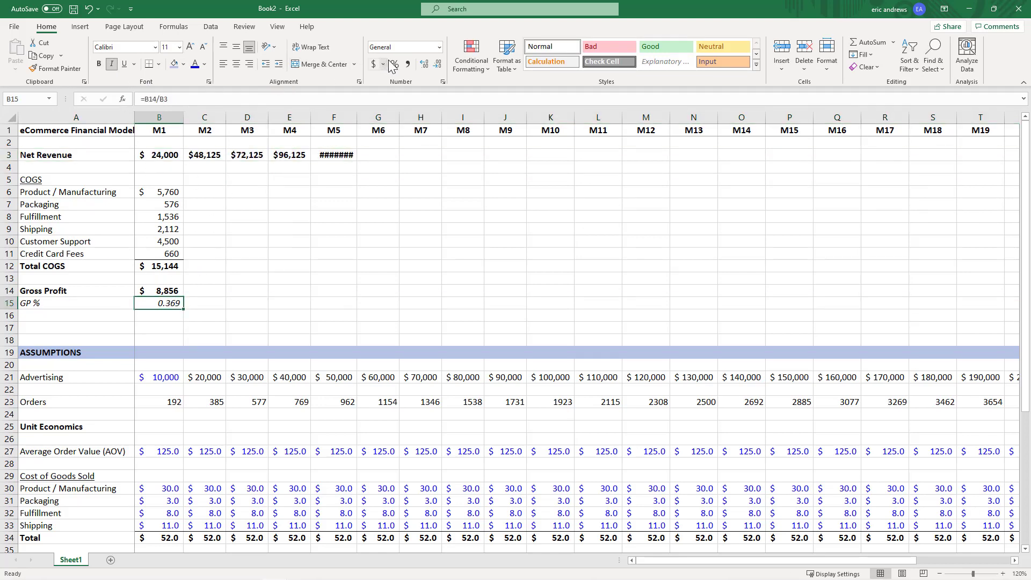
pyautogui.click(394, 65)
pyautogui.write('A')
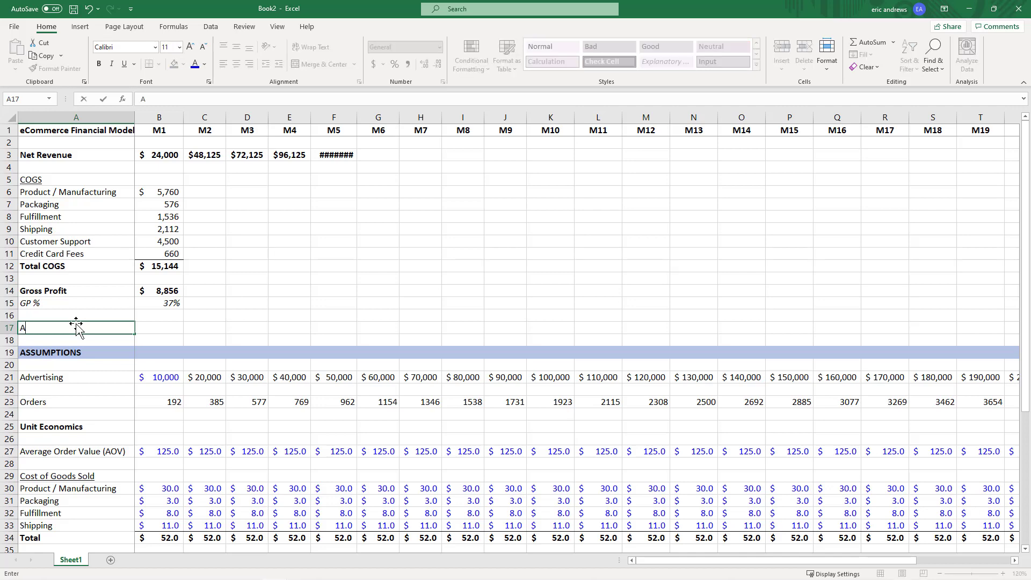
# - Add M1 Advertising of $10,000 and Post-Advertising Profit =B14-B17 at $(1,144)
pyautogui.press('Return')
pyautogui.write('Post-')
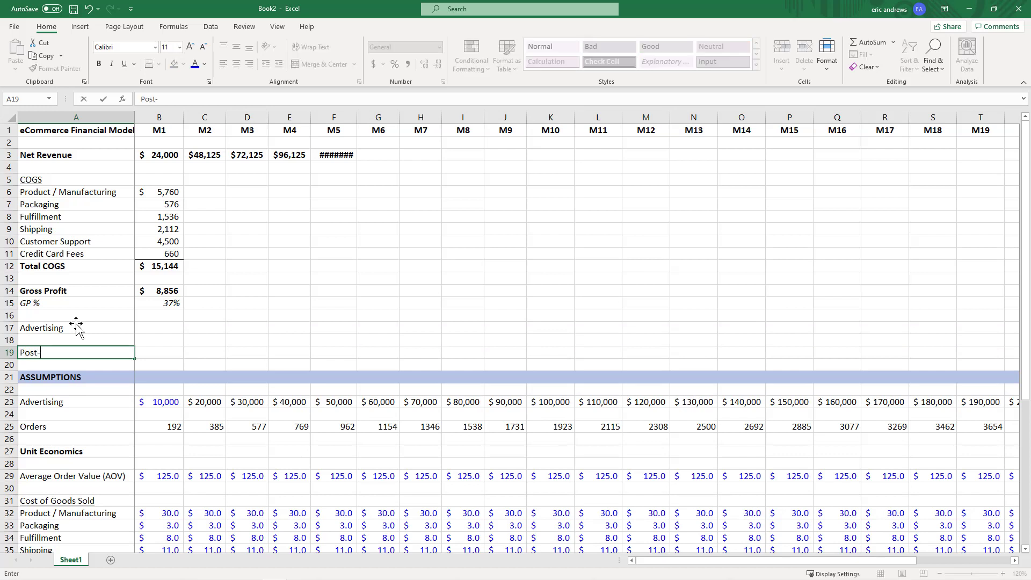
pyautogui.write('M')
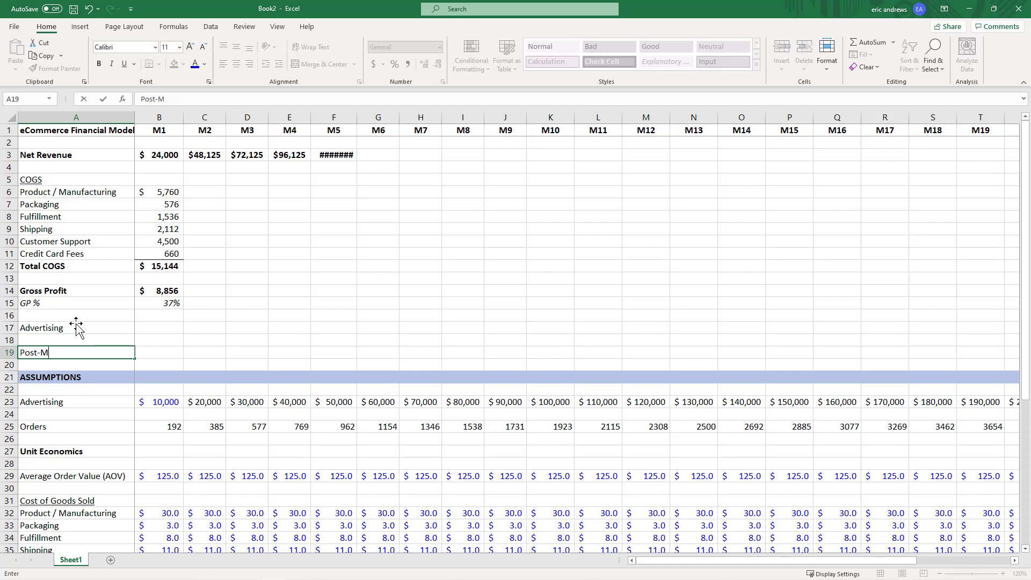
pyautogui.write('Advertising Profit')
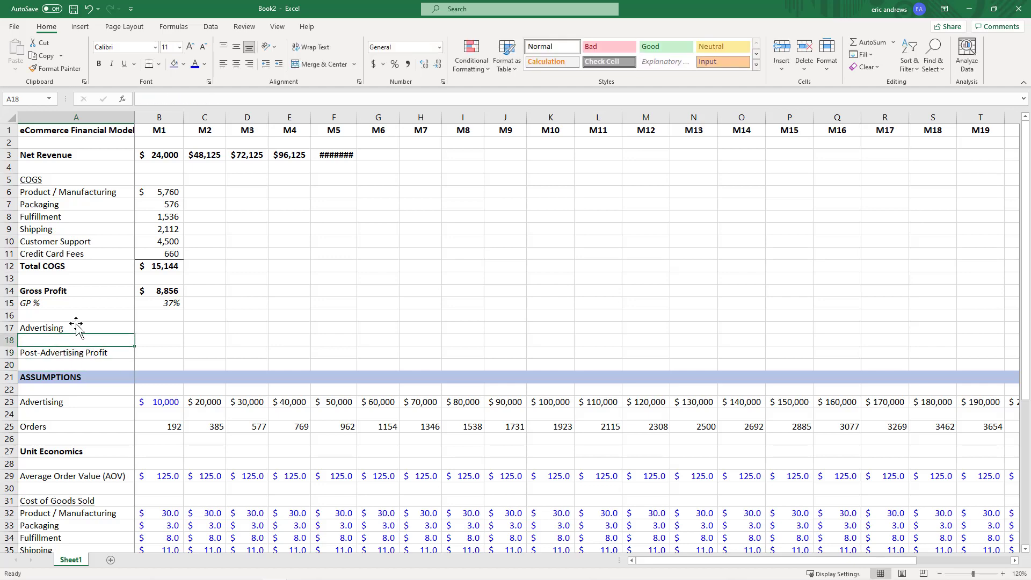
pyautogui.click(158, 402)
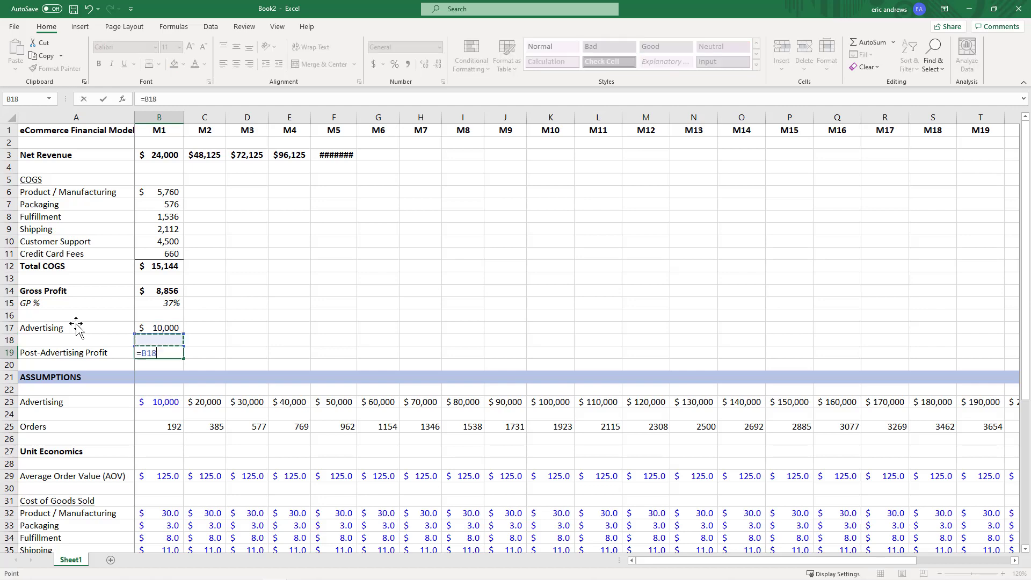
pyautogui.click(158, 290)
pyautogui.write('4-B17')
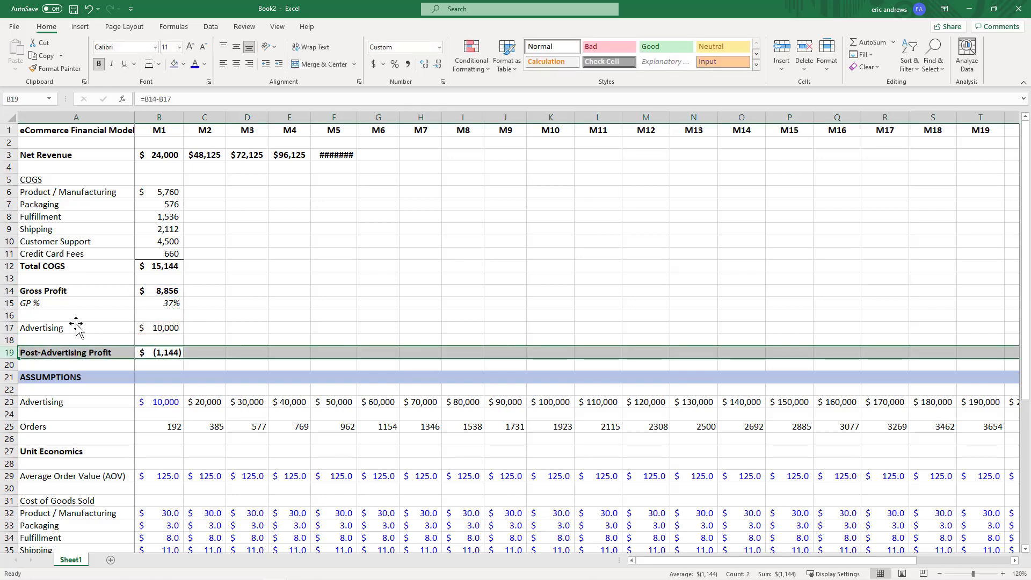
# - Add a % of Revenue row at -5% and copy M1 calculations across M2–M5
pyautogui.click(158, 377)
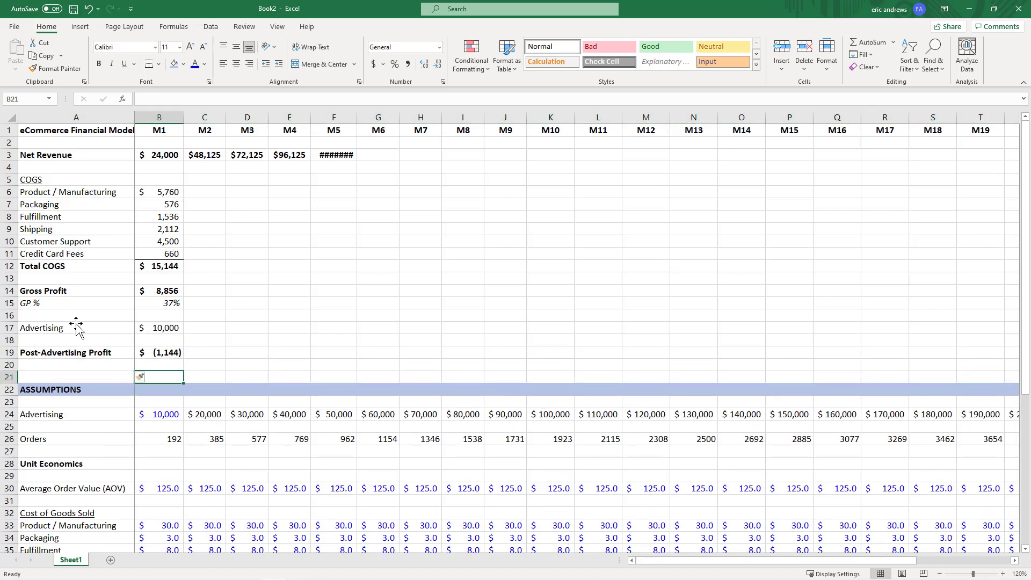
pyautogui.write('% of Revenue')
pyautogui.click(159, 365)
pyautogui.write('=B19/B3')
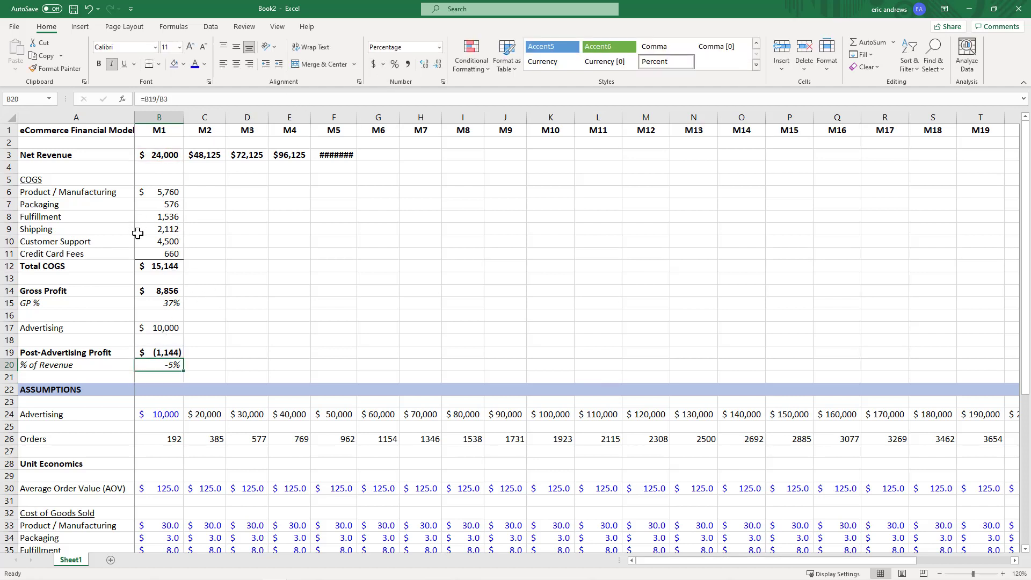
pyautogui.click(158, 191)
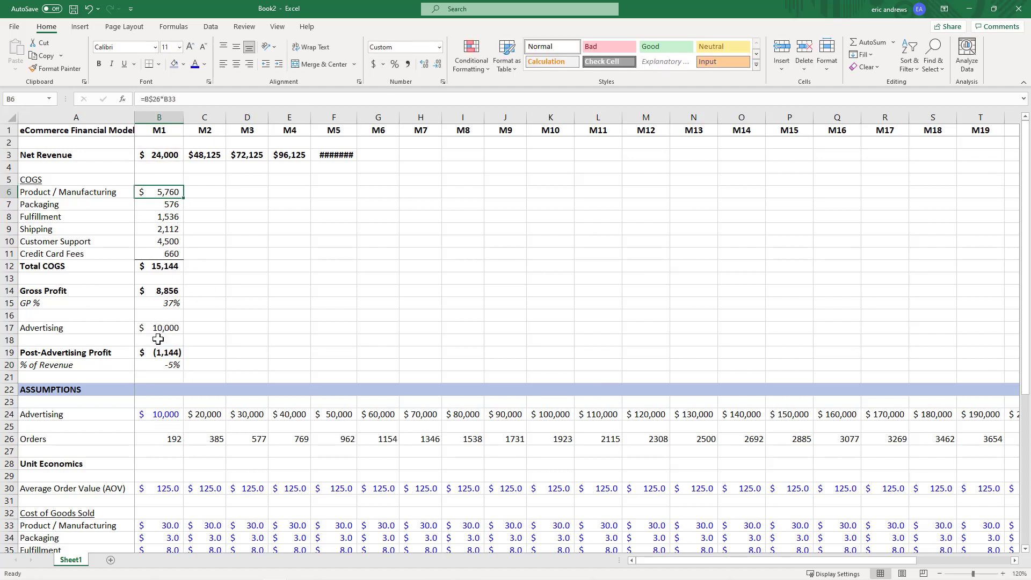
pyautogui.click(158, 328)
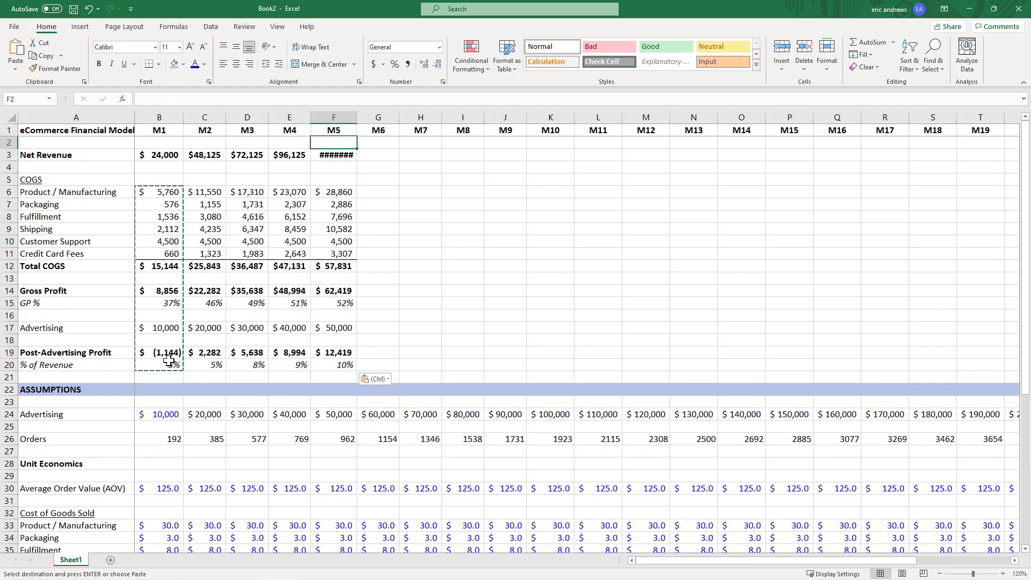
# - Paste the M1 COGS, profit and advertising formulas into C3:Y20 for all 24 months
pyautogui.click(334, 156)
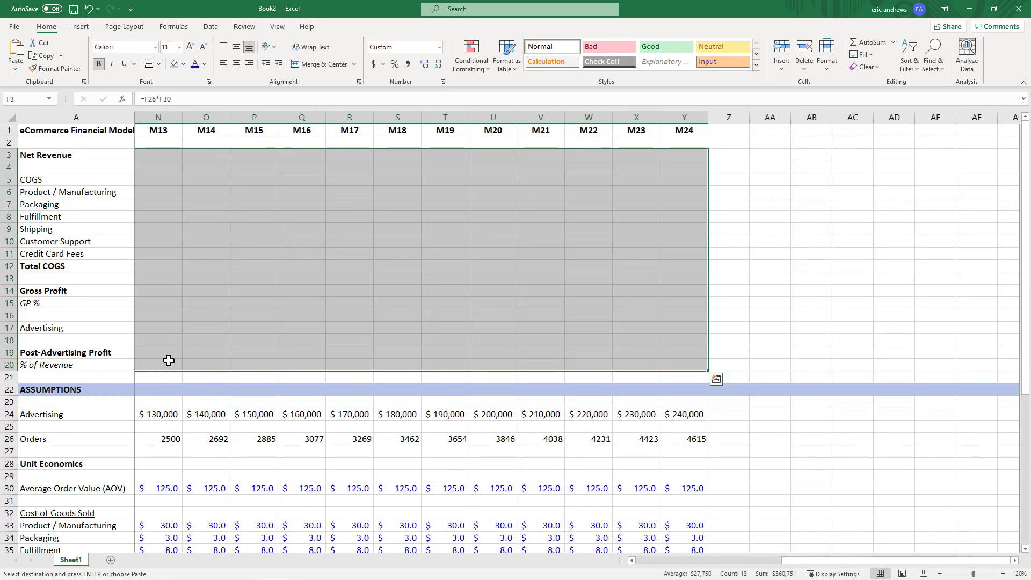
pyautogui.press('ctrl+v')
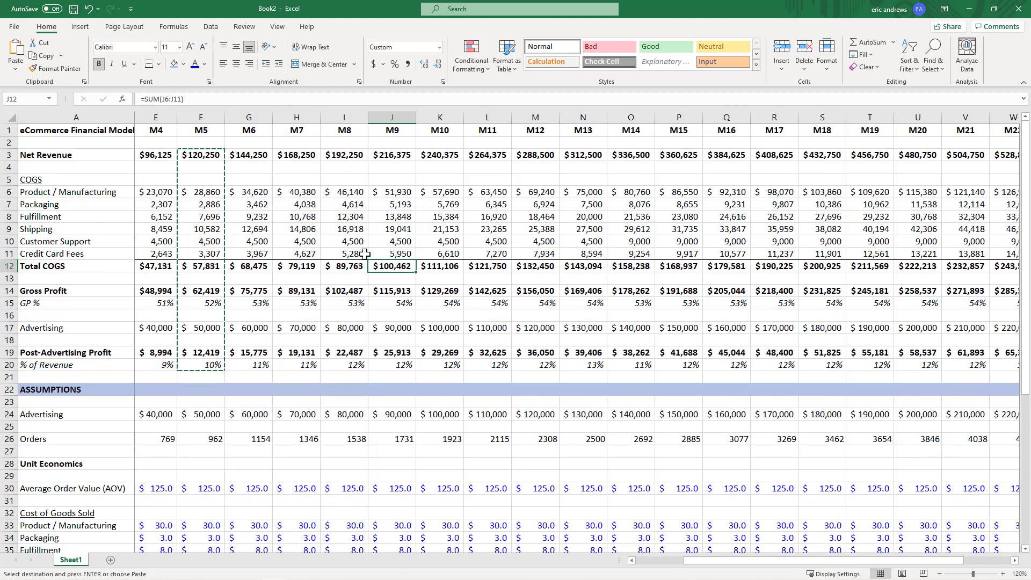
pyautogui.click(344, 266)
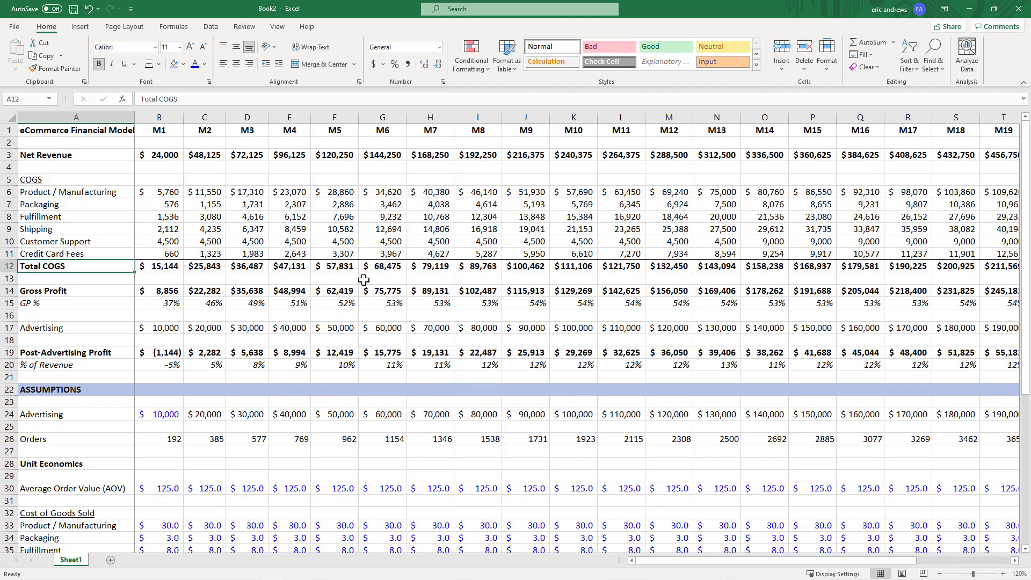
pyautogui.click(205, 217)
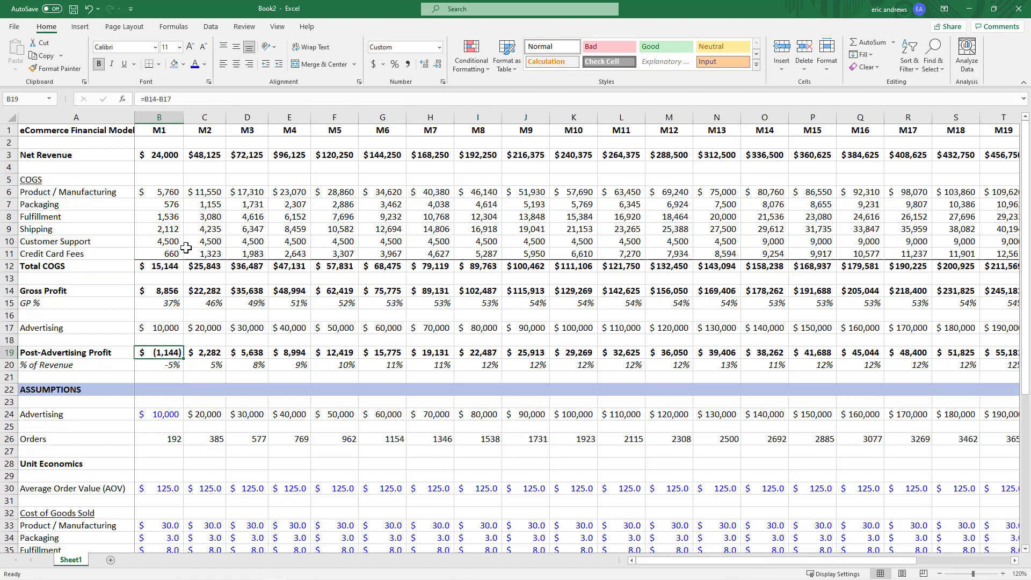
pyautogui.click(159, 241)
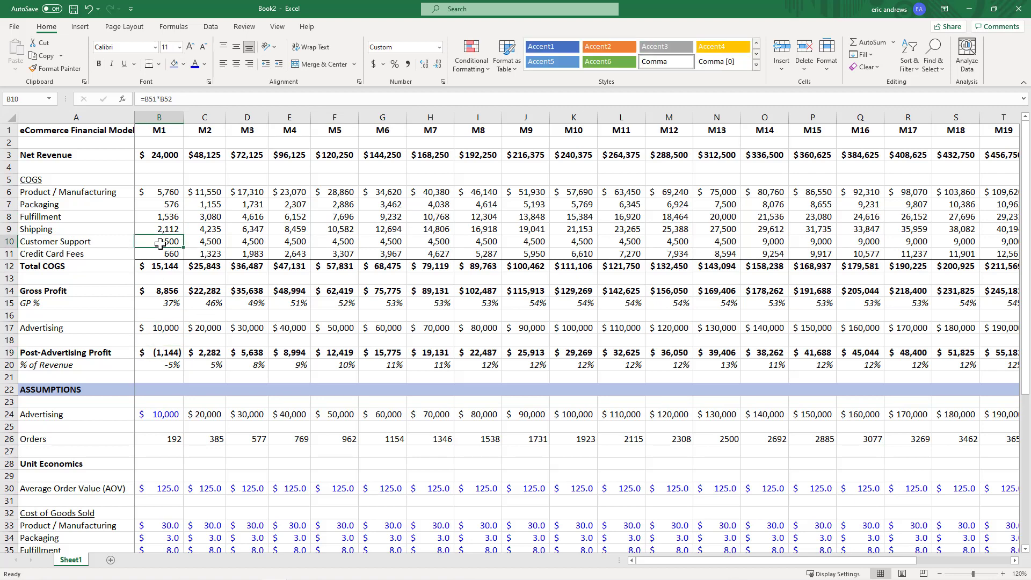
pyautogui.click(158, 253)
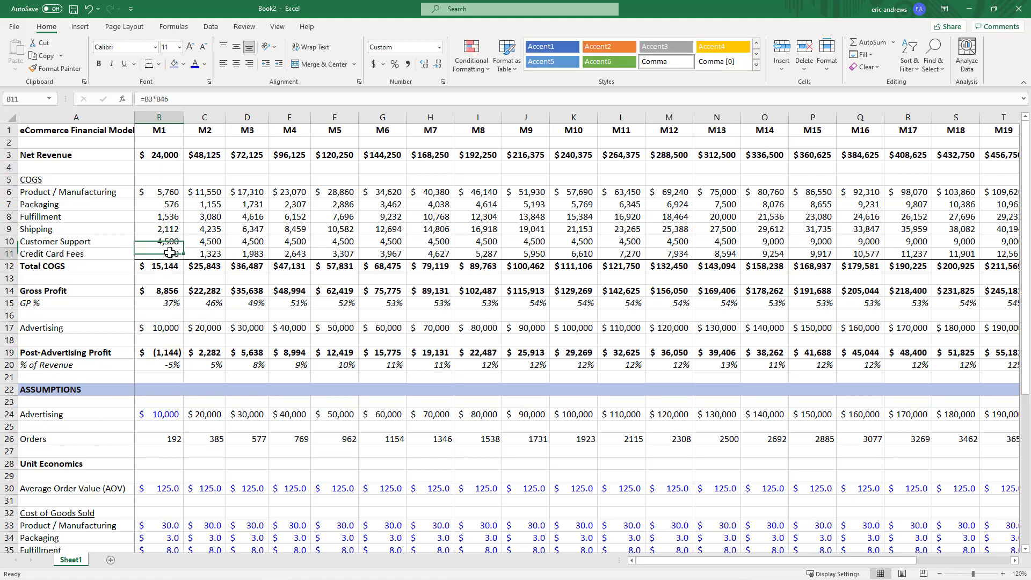
pyautogui.click(158, 327)
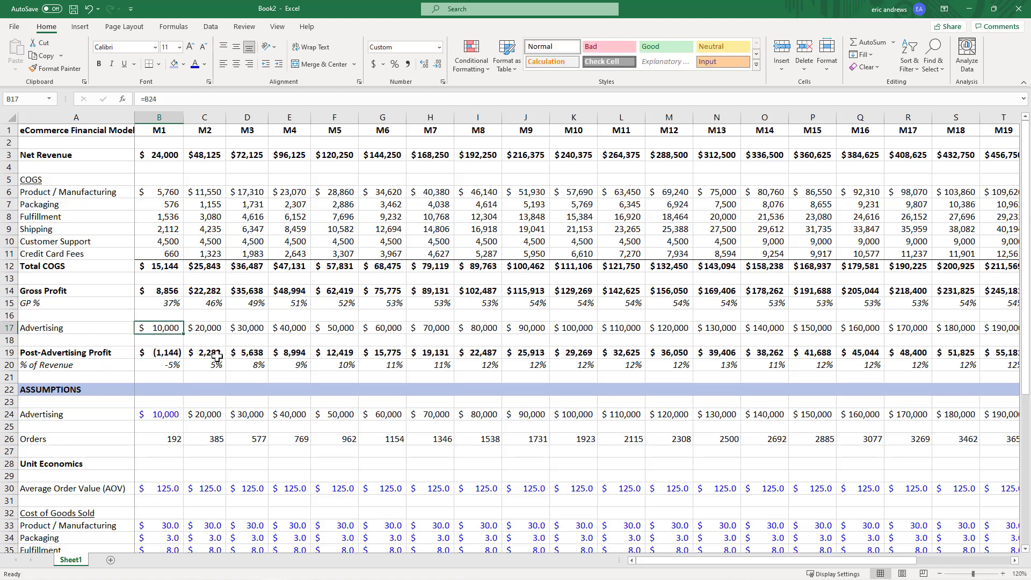
pyautogui.click(205, 352)
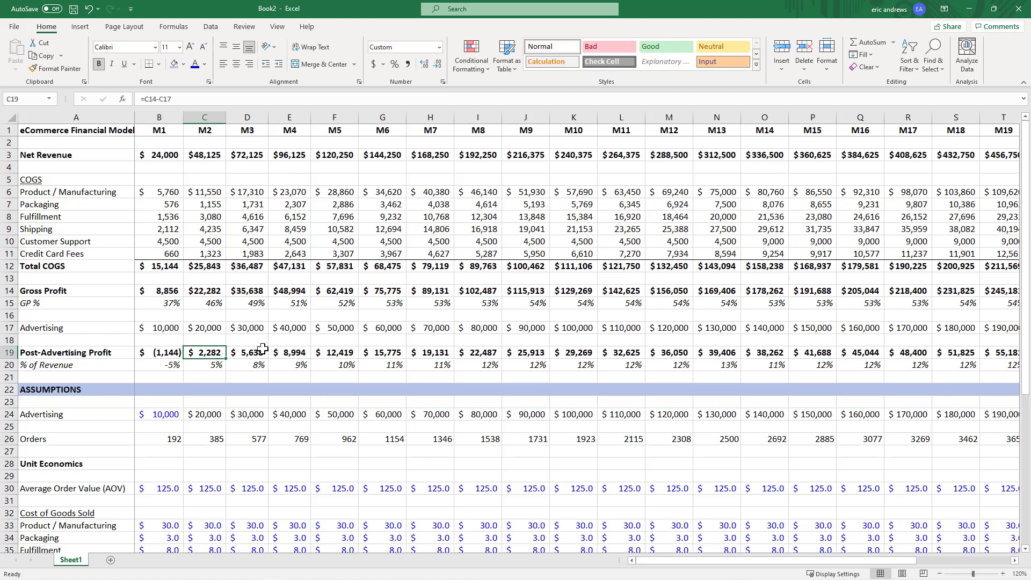
pyautogui.click(525, 353)
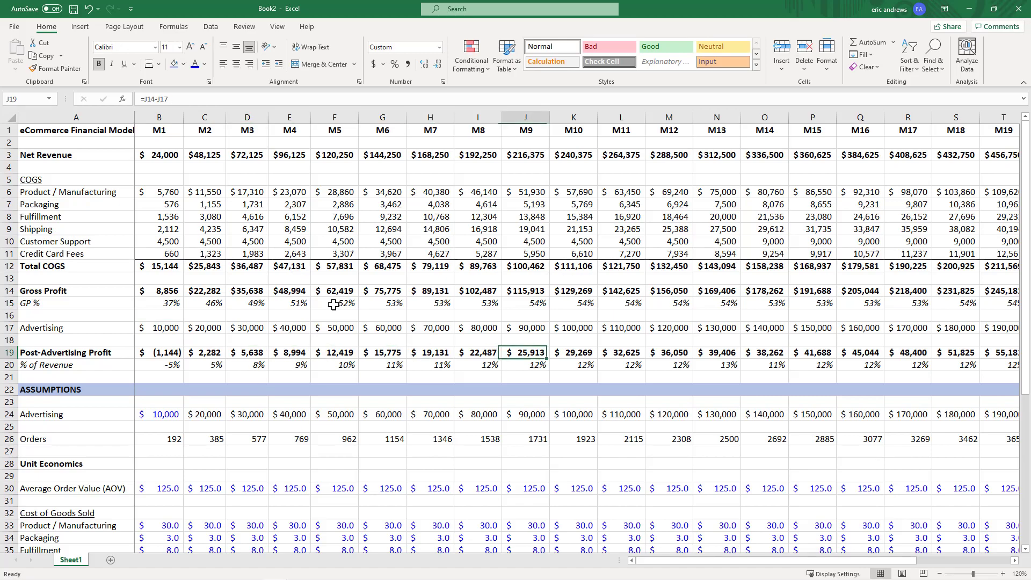
pyautogui.click(812, 352)
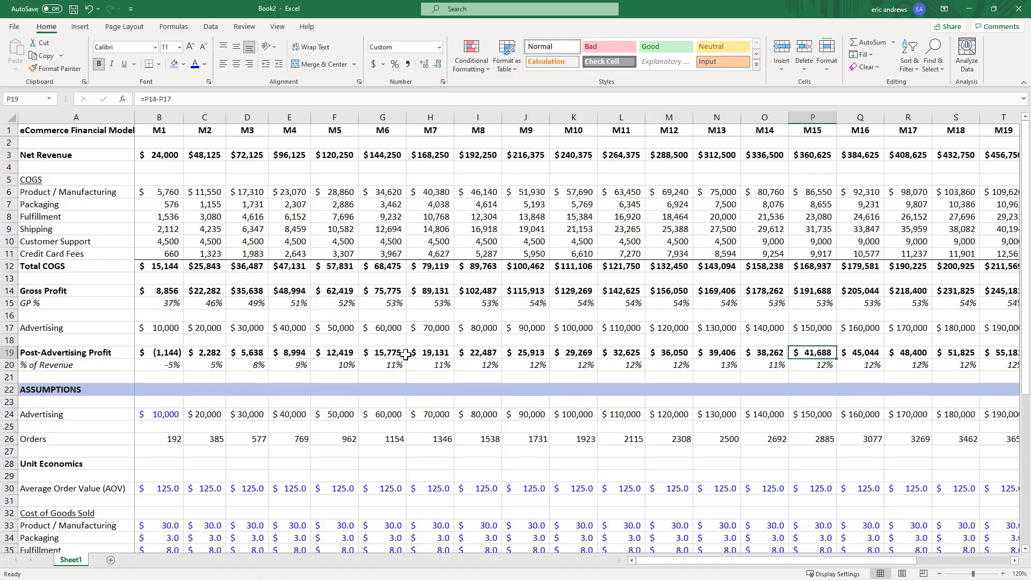
pyautogui.hscroll(3)
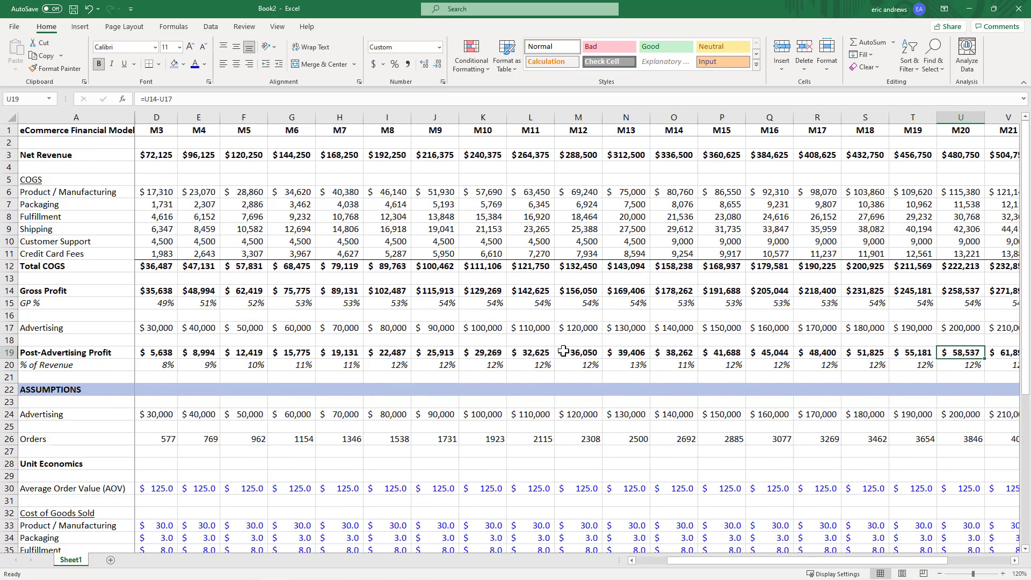
pyautogui.hscroll(3)
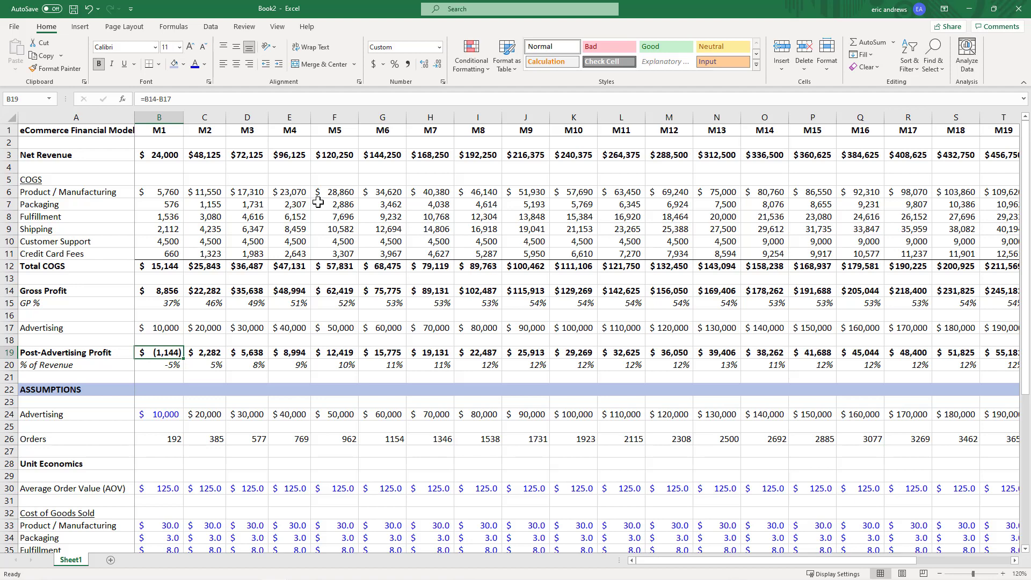
pyautogui.scroll(-3)
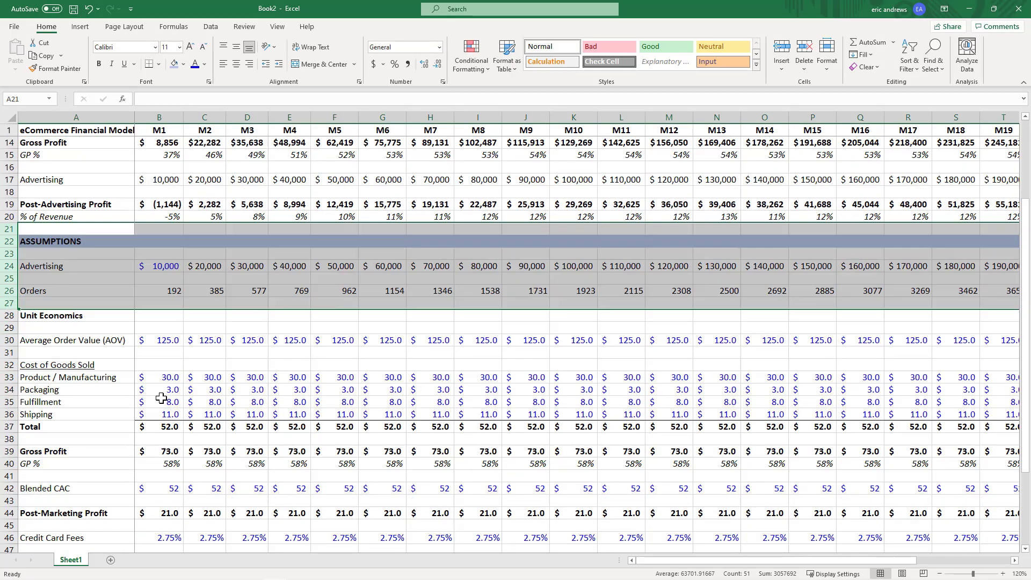
pyautogui.scroll(-3)
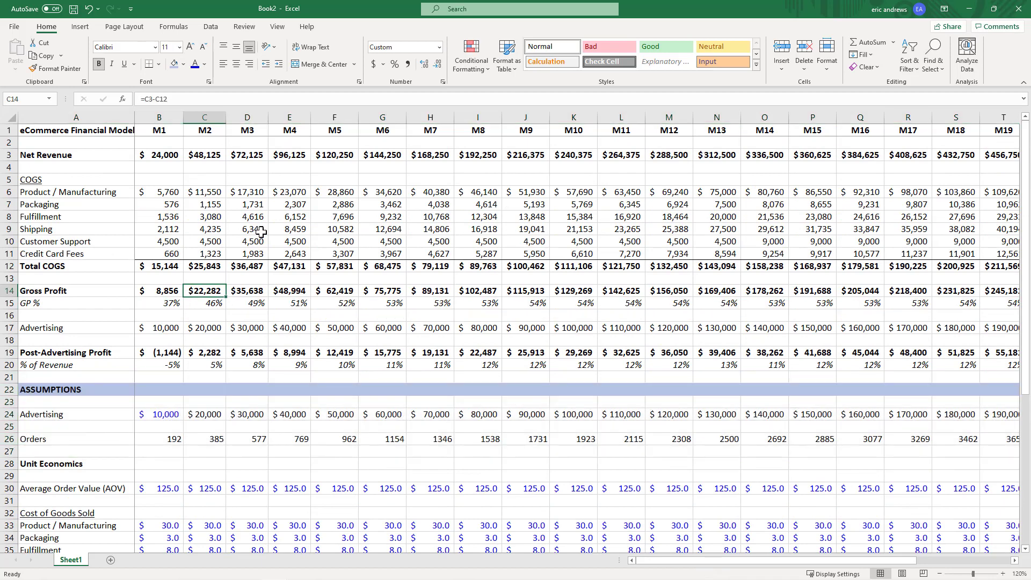
pyautogui.click(76, 155)
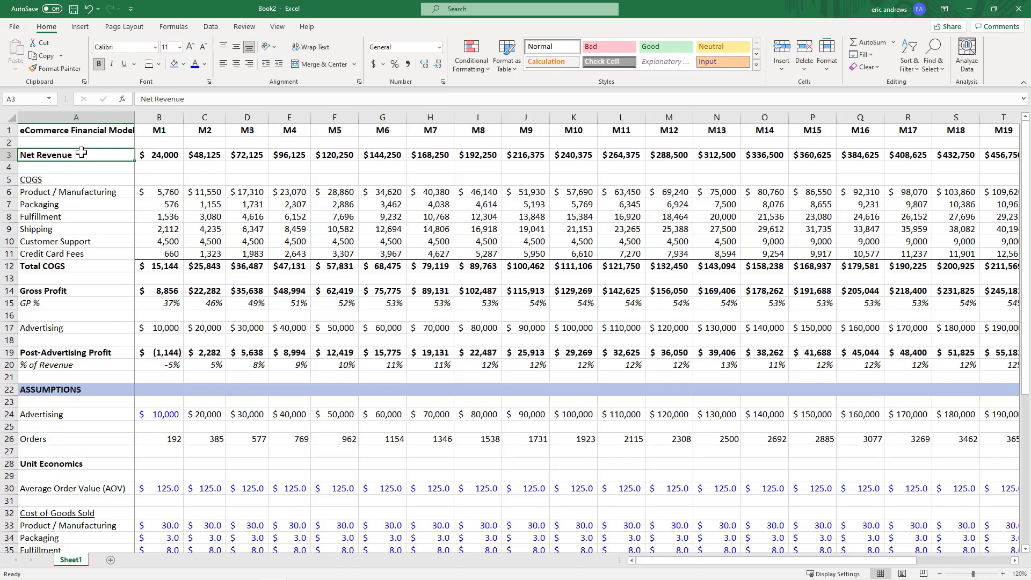
pyautogui.scroll(-3)
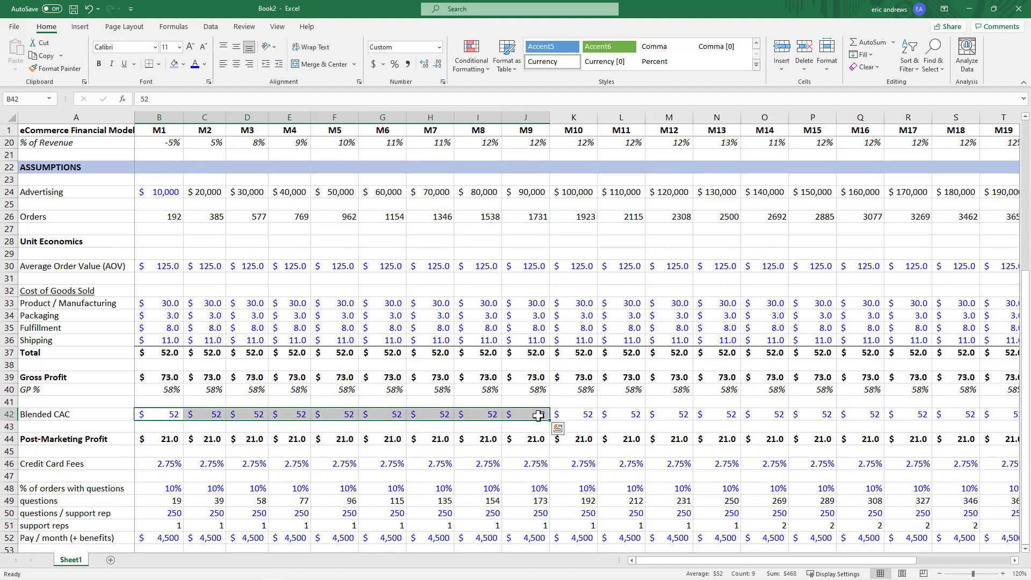
pyautogui.click(158, 414)
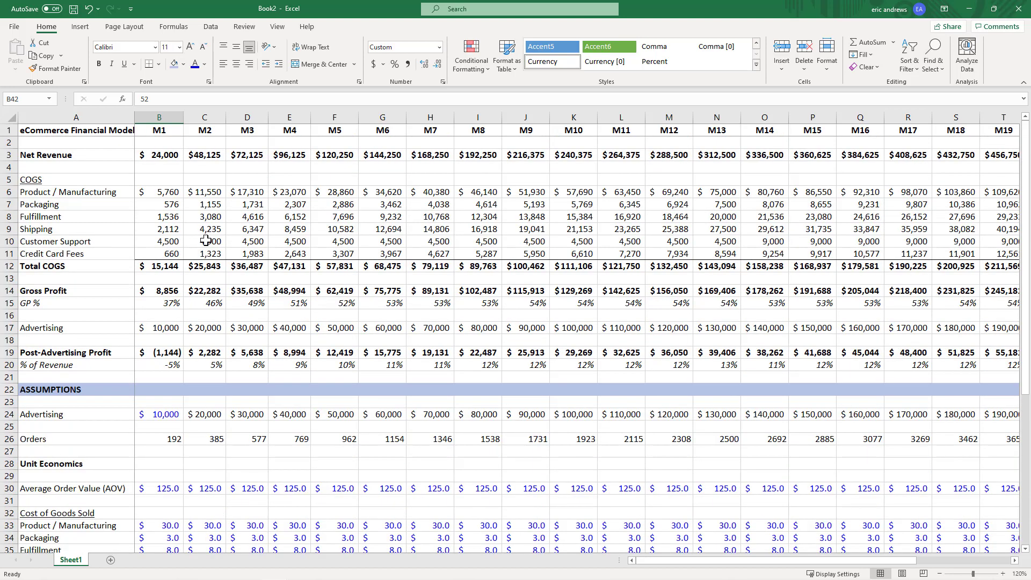
pyautogui.click(76, 129)
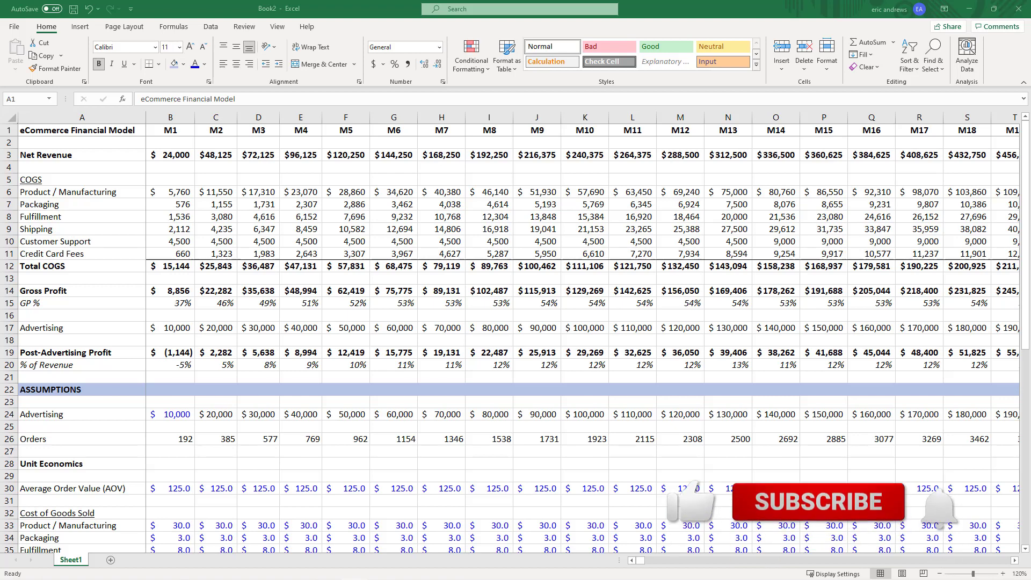
pyautogui.moveTo(704, 509)
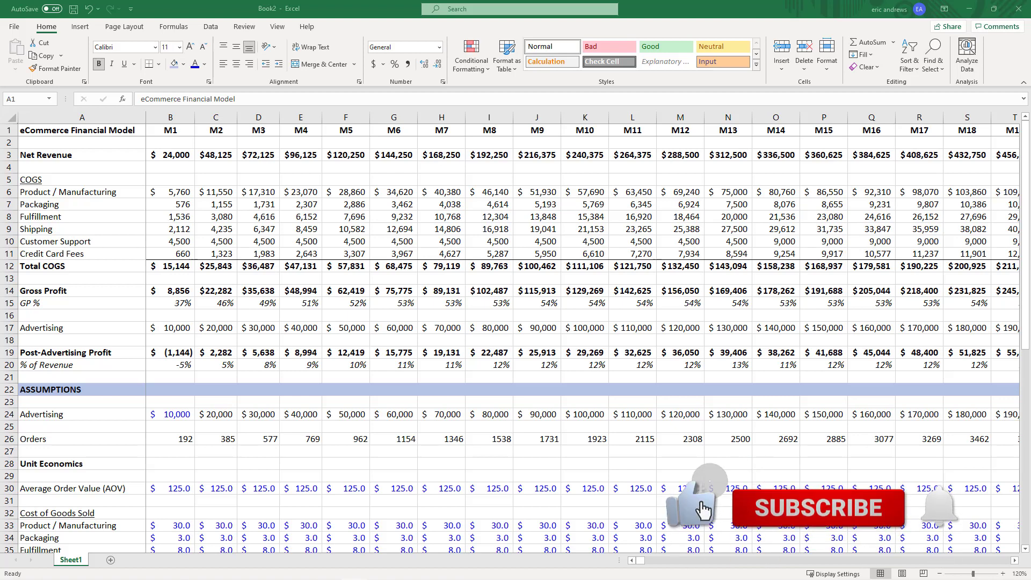